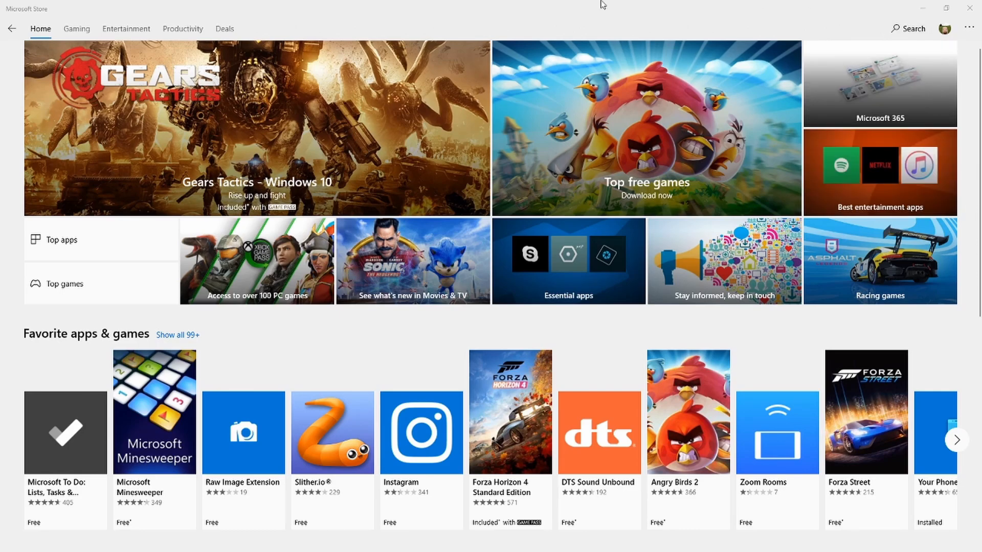
mouse_move(575, 5)
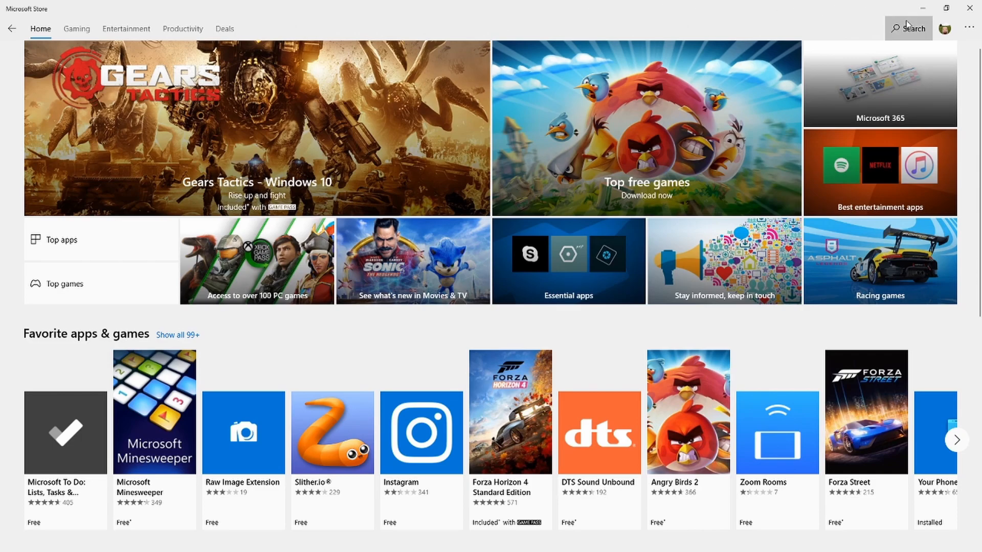
Step: Search Microsoft Store for 'windows terminal' and install Windows Terminal (Preview)
click(907, 28)
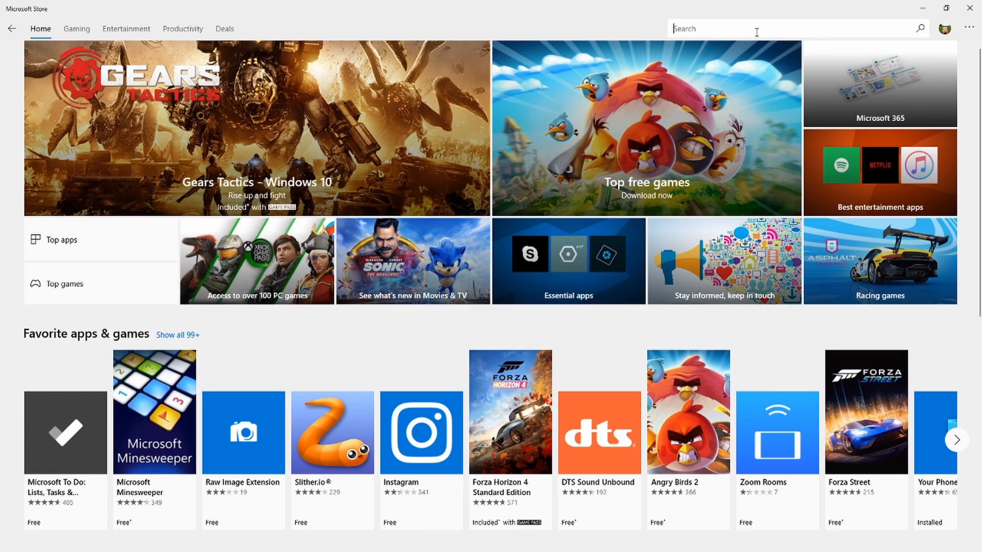
text(windows terminal)
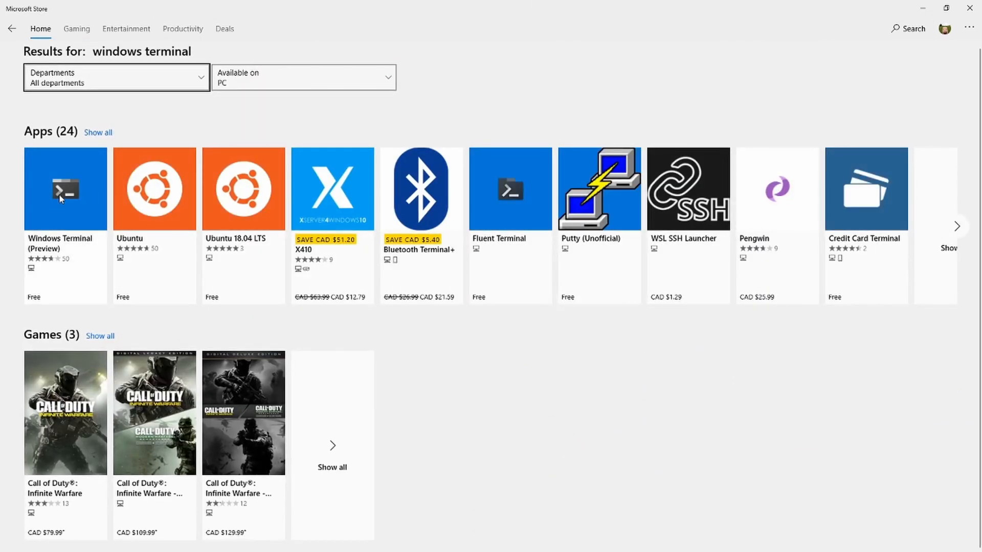
click(65, 189)
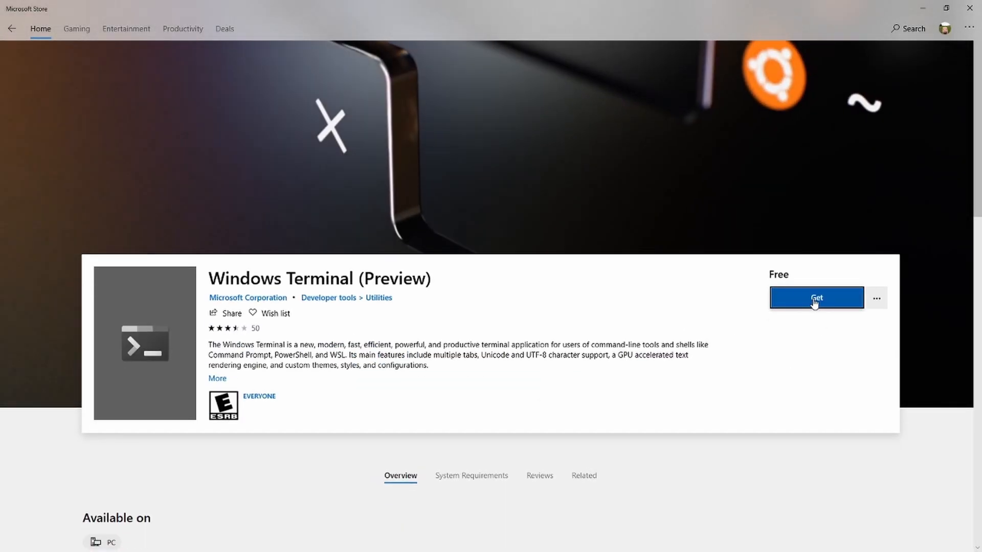
click(816, 297)
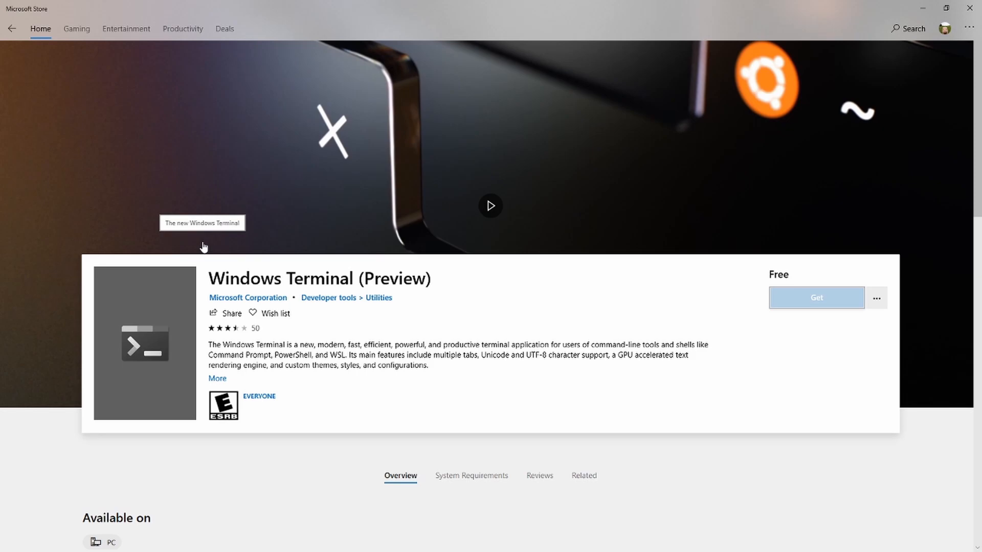
click(816, 297)
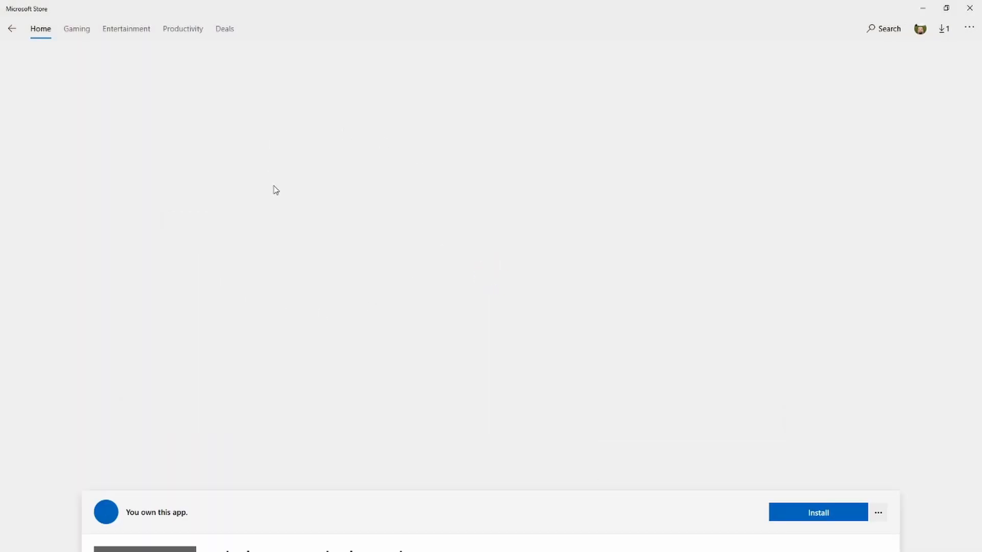
click(817, 513)
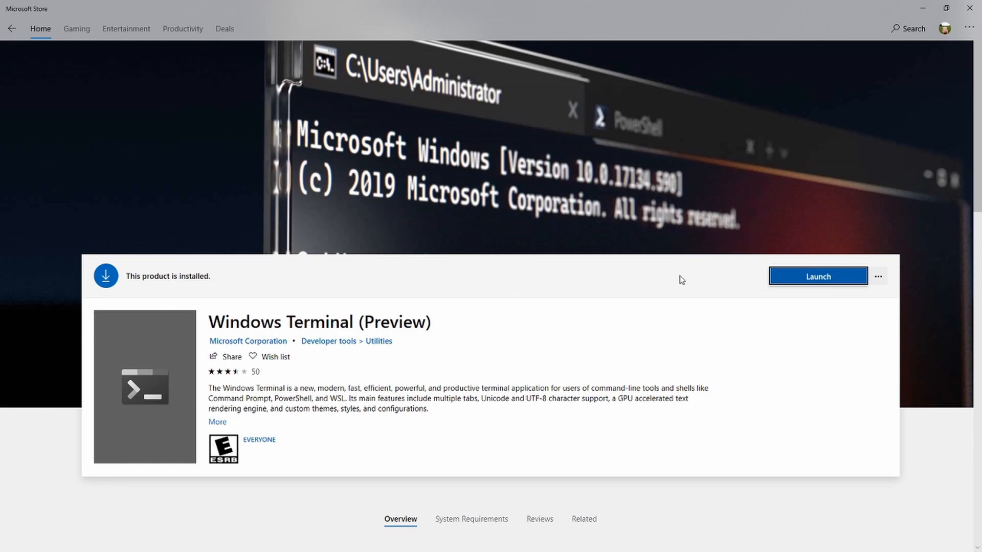
mouse_move(826, 276)
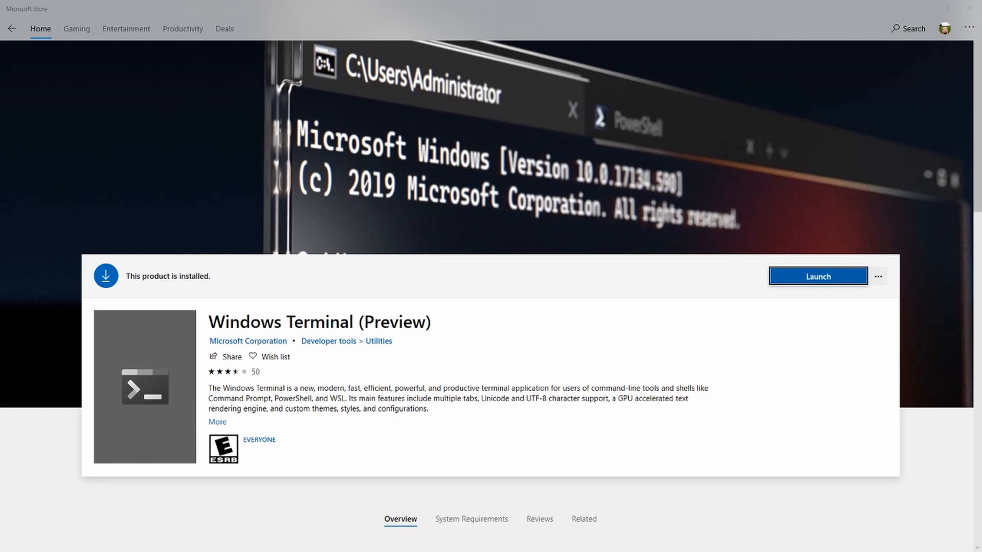
Step: Launch Windows Terminal maximized and open two extra PowerShell tabs
click(817, 276)
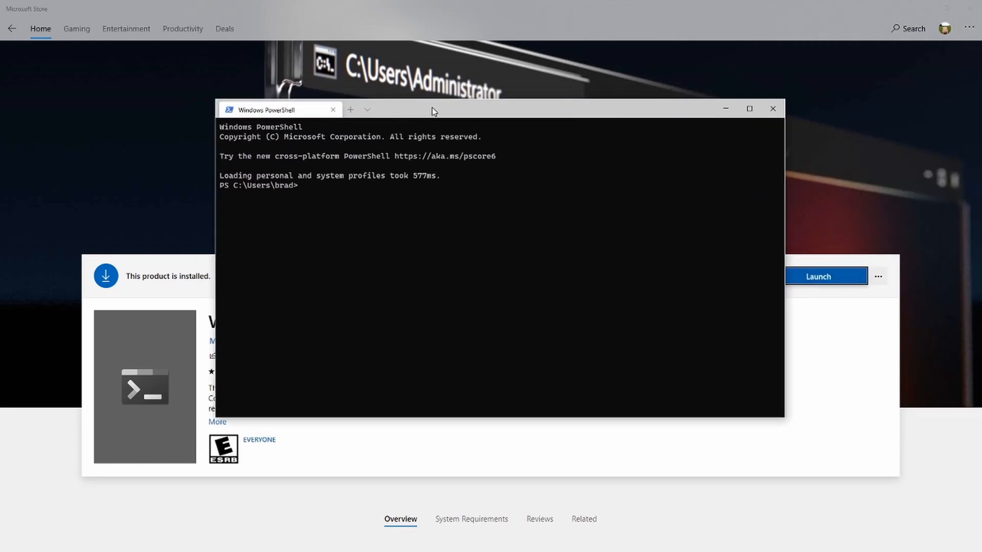
click(748, 108)
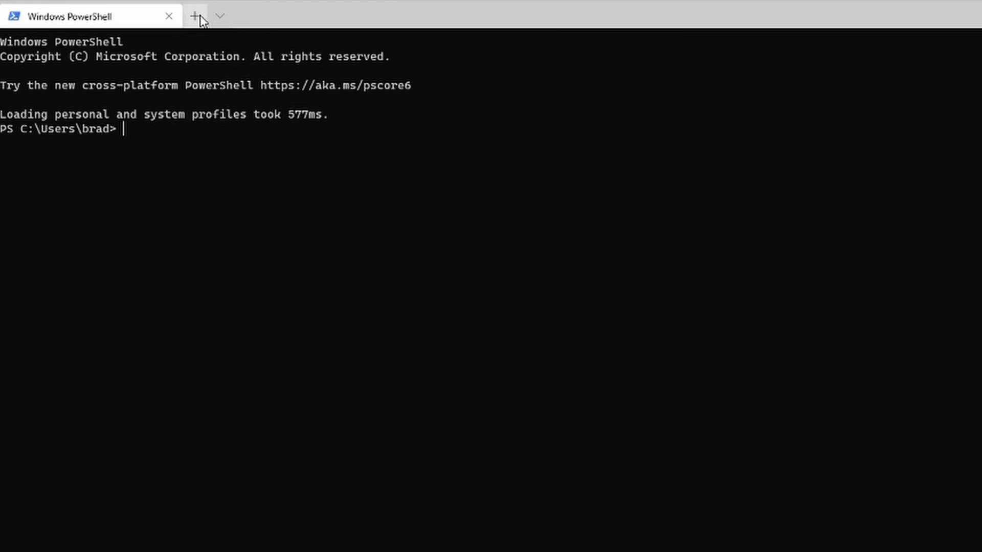
click(194, 16)
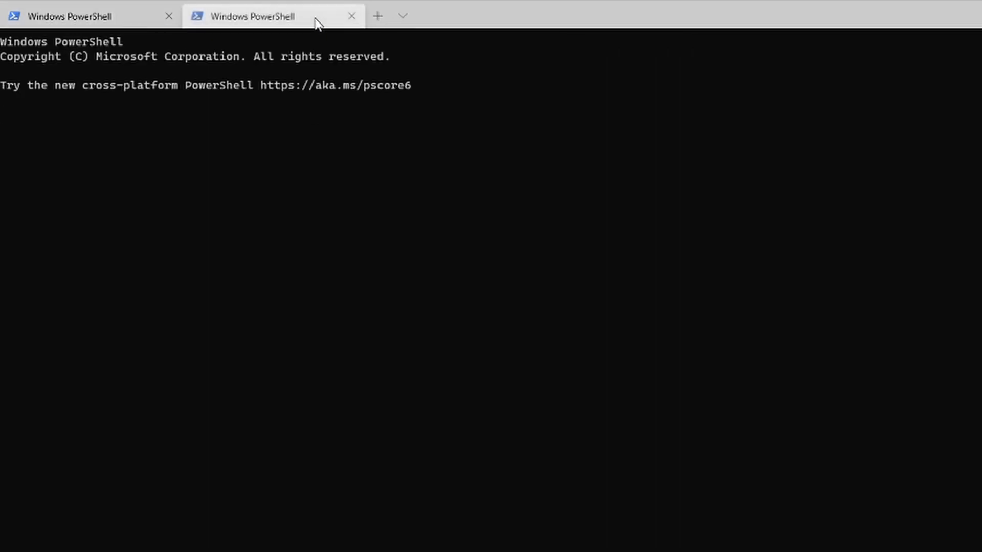
click(378, 16)
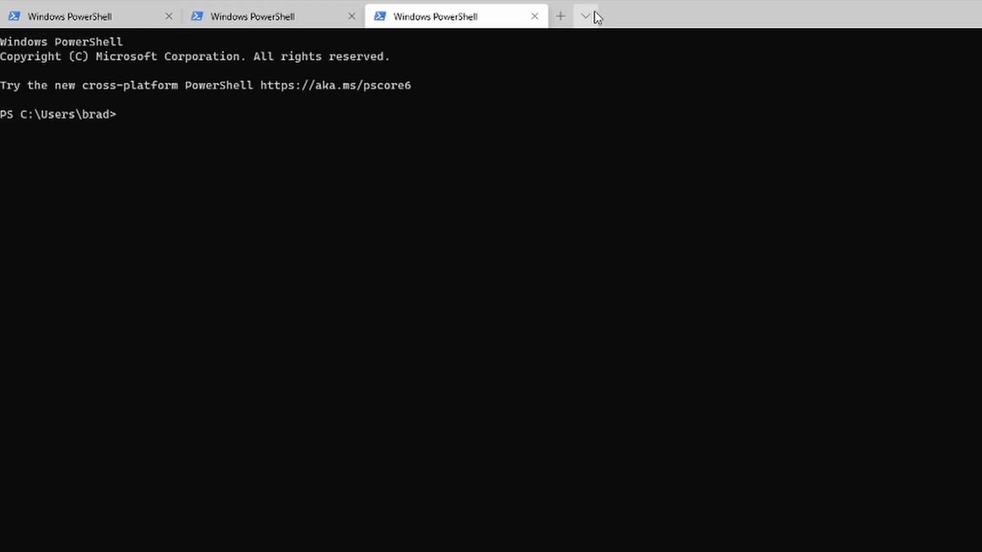
Step: Open Command Prompt and Legacy Linux tabs from the profile dropdown
click(585, 16)
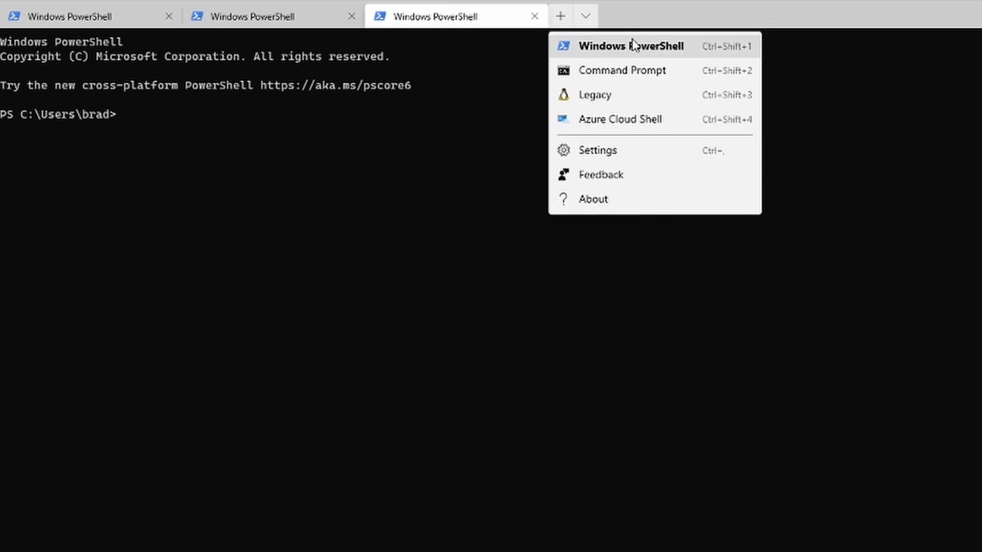
mouse_move(636, 70)
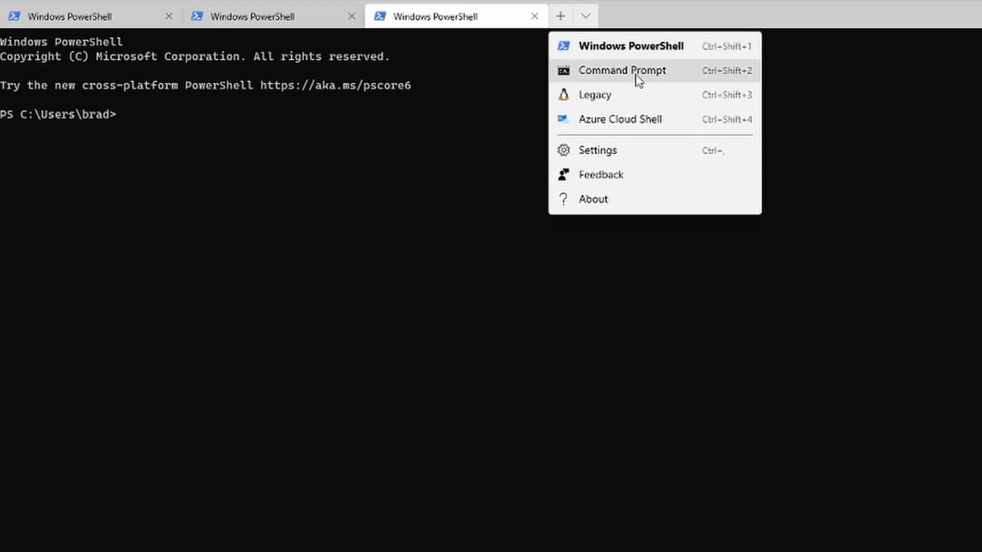
click(620, 70)
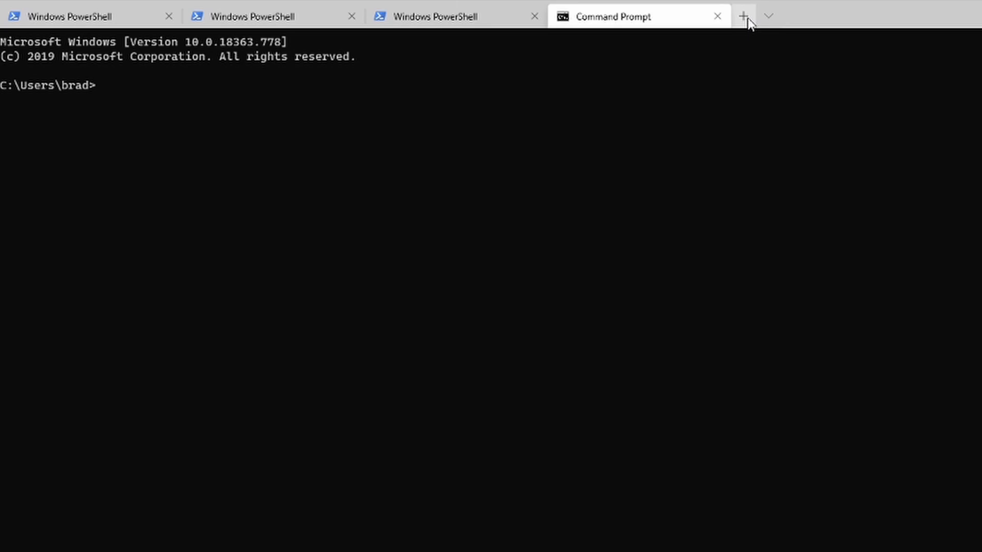
click(768, 16)
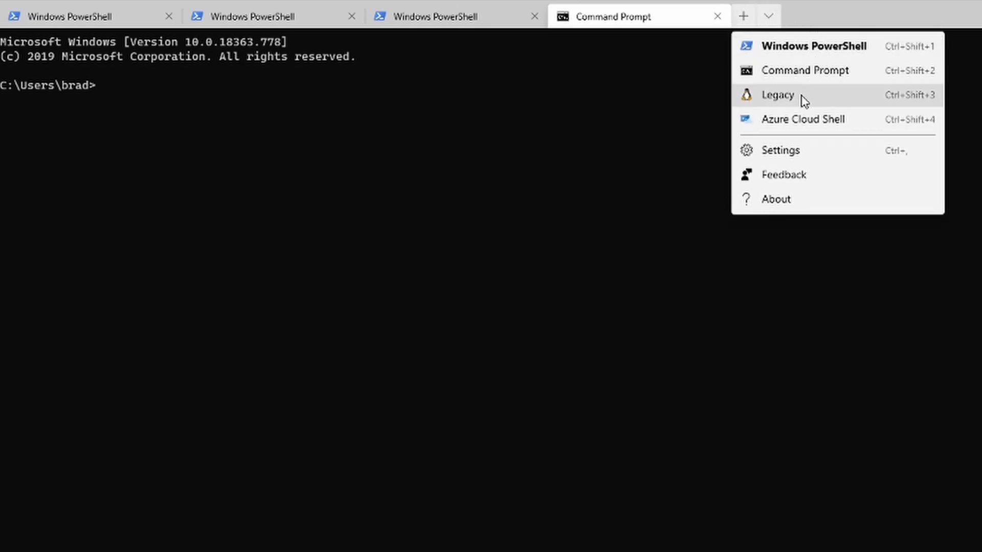
click(777, 95)
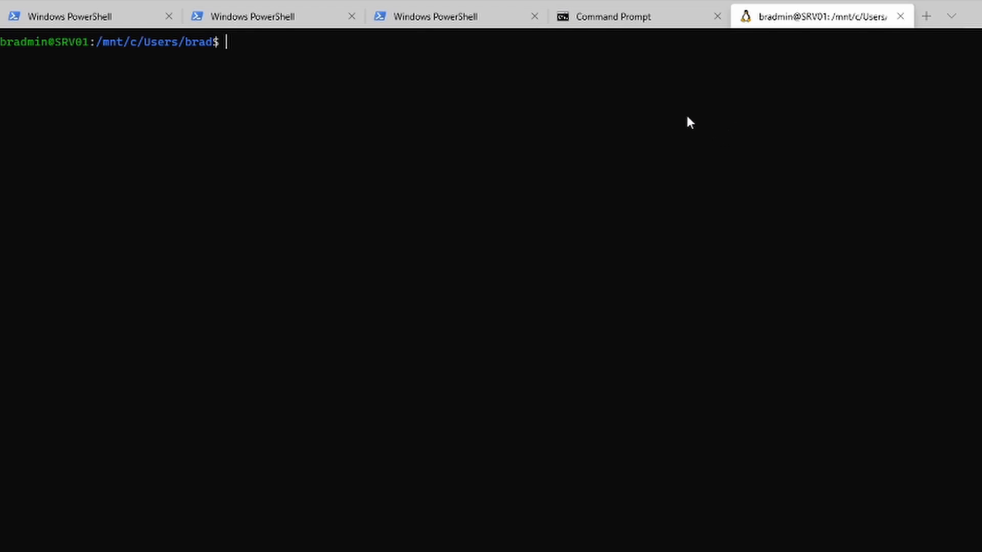
click(951, 16)
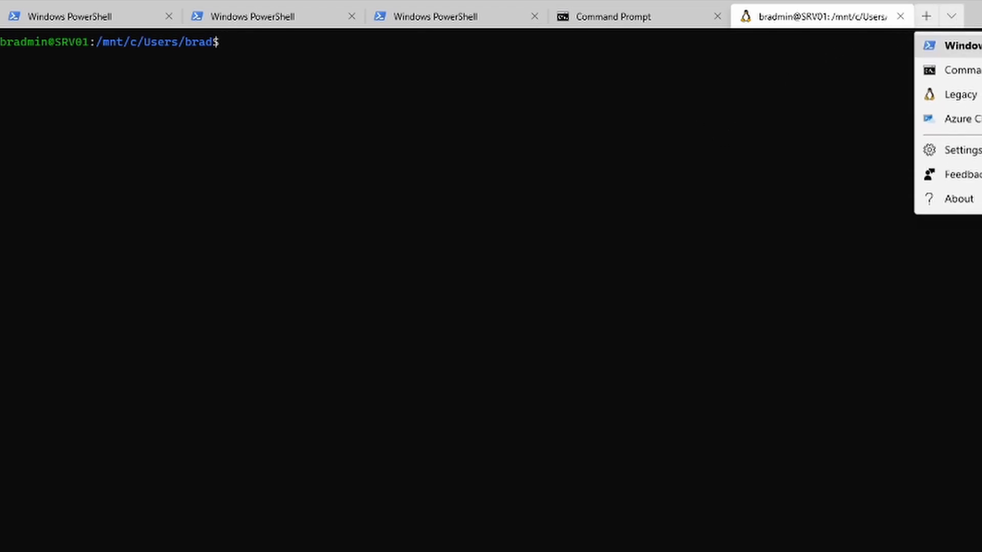
click(958, 120)
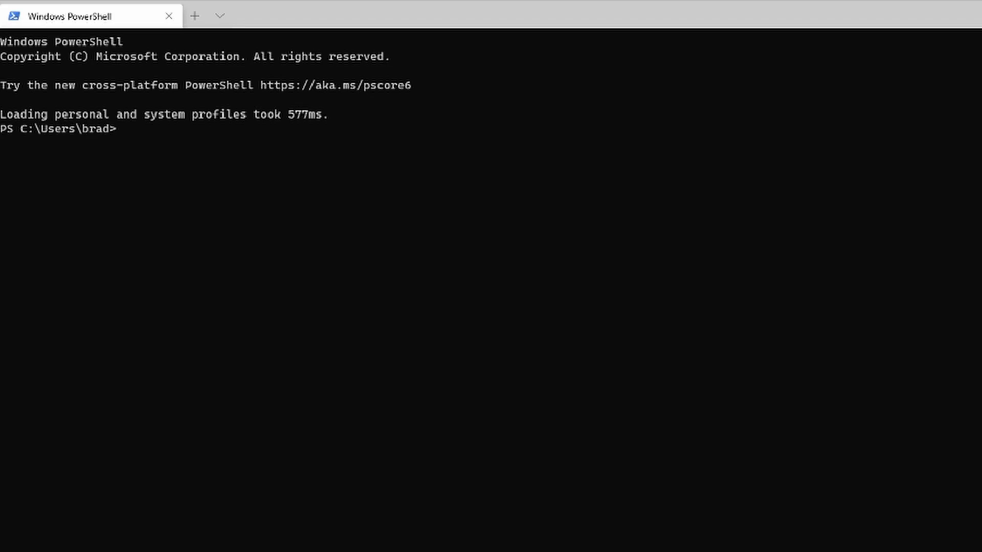
Step: Open the terminal's settings.json through the Settings entry in the tab dropdown
click(219, 16)
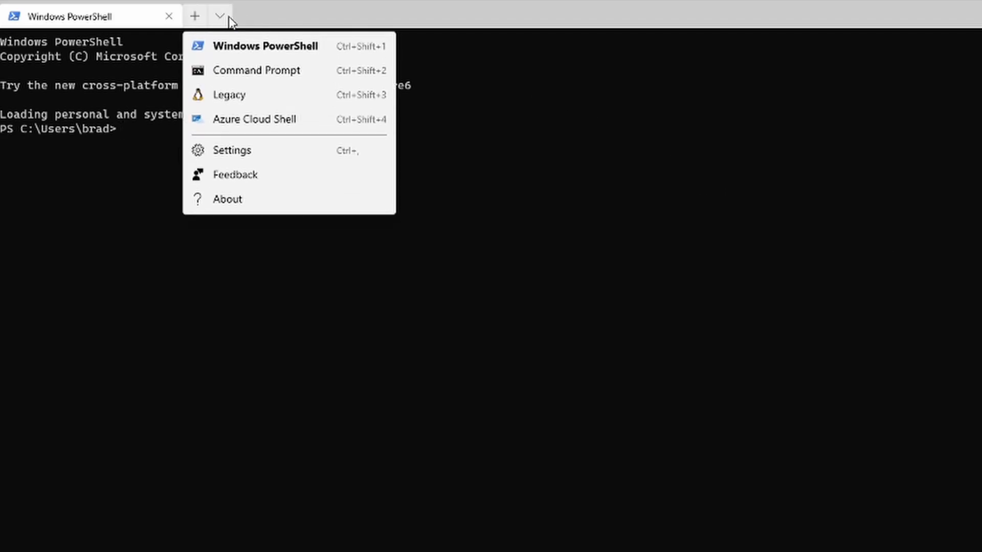
mouse_move(285, 151)
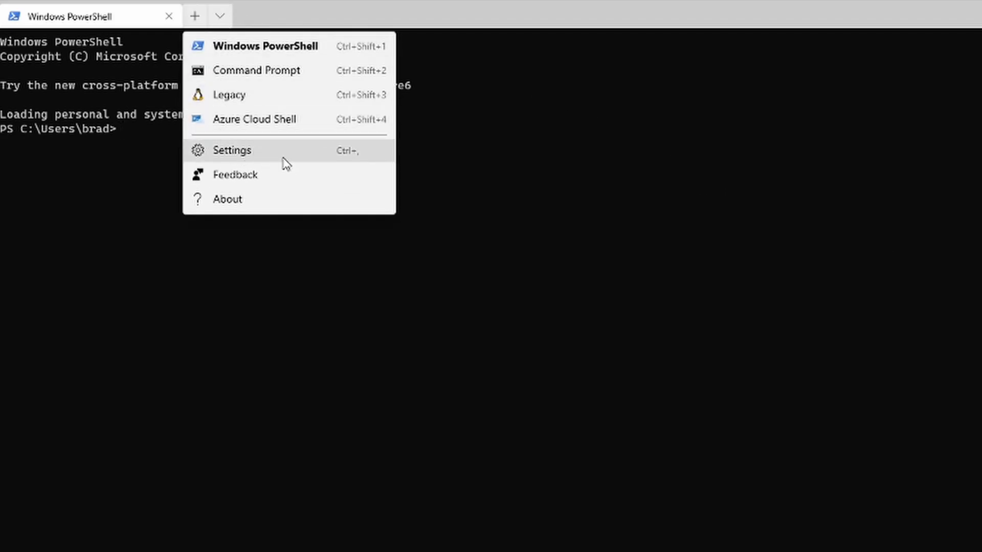
click(232, 150)
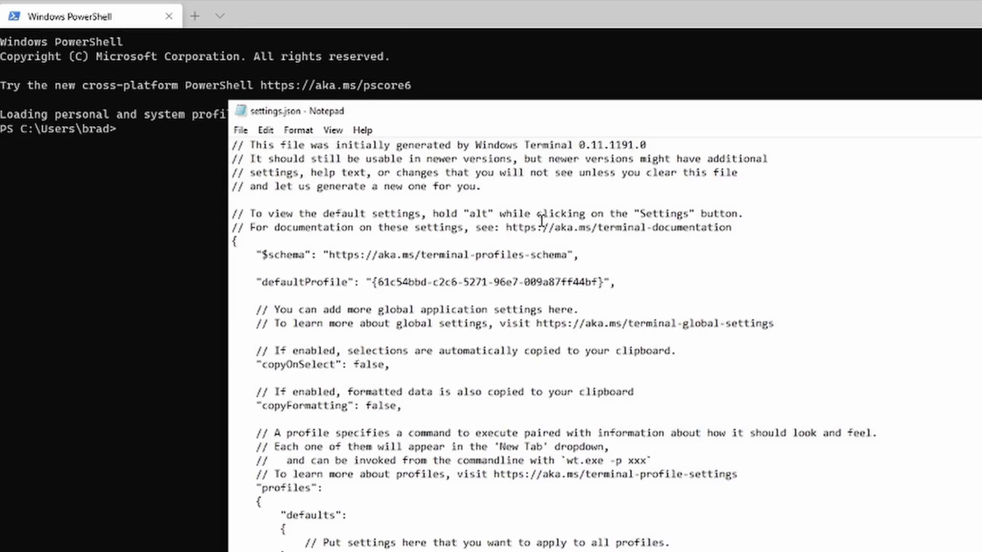
mouse_move(268, 120)
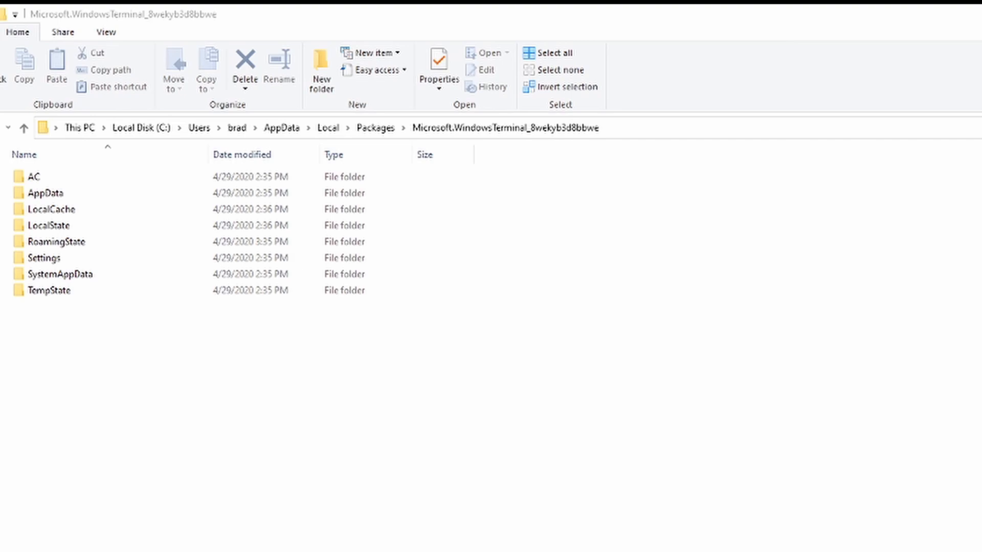
Step: Open settings.json from the package's LocalState folder in Visual Studio Code
click(54, 209)
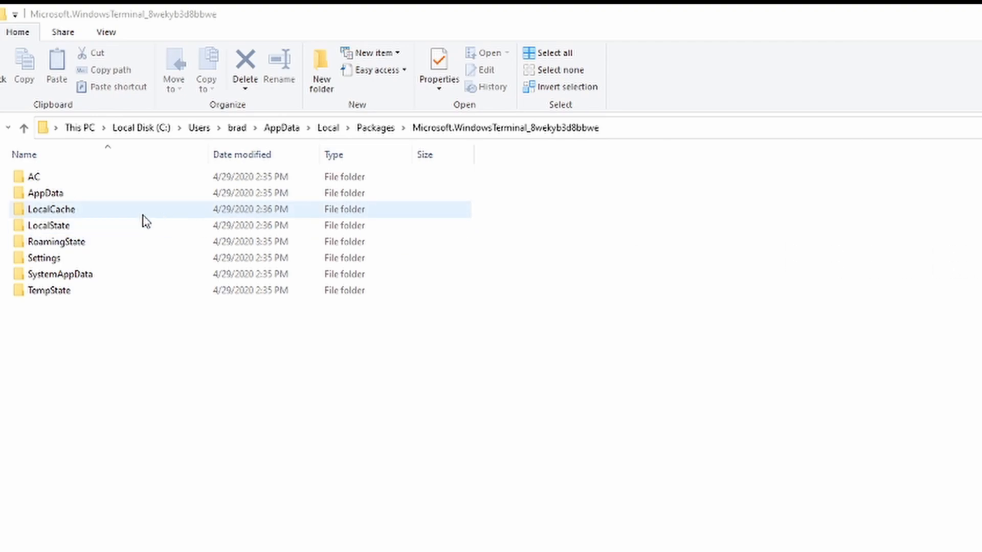
double_click(48, 225)
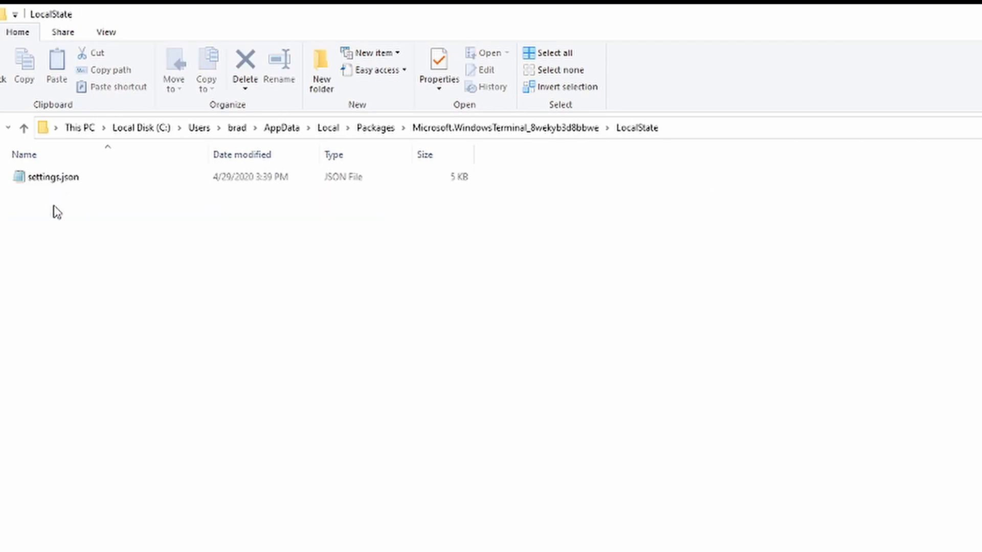
click(53, 178)
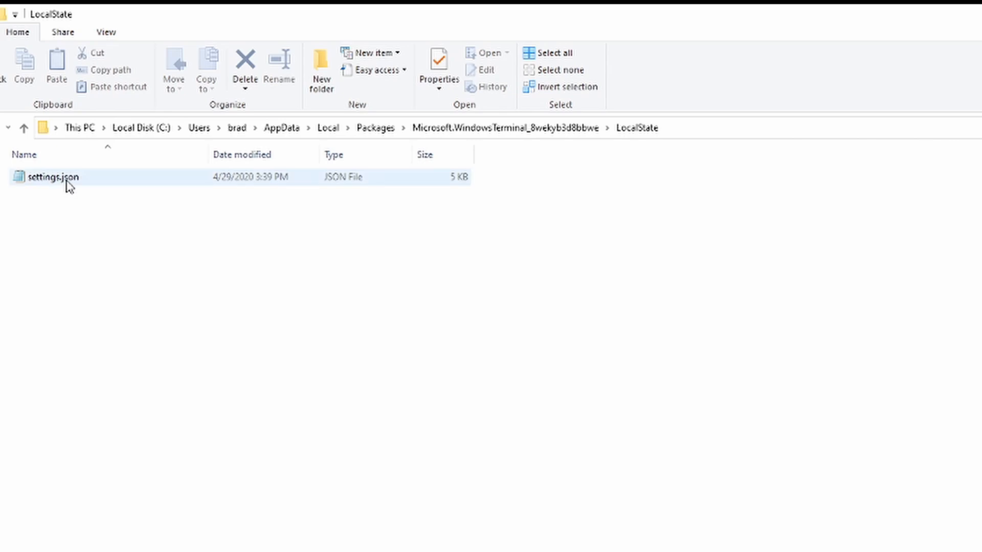
mouse_move(69, 183)
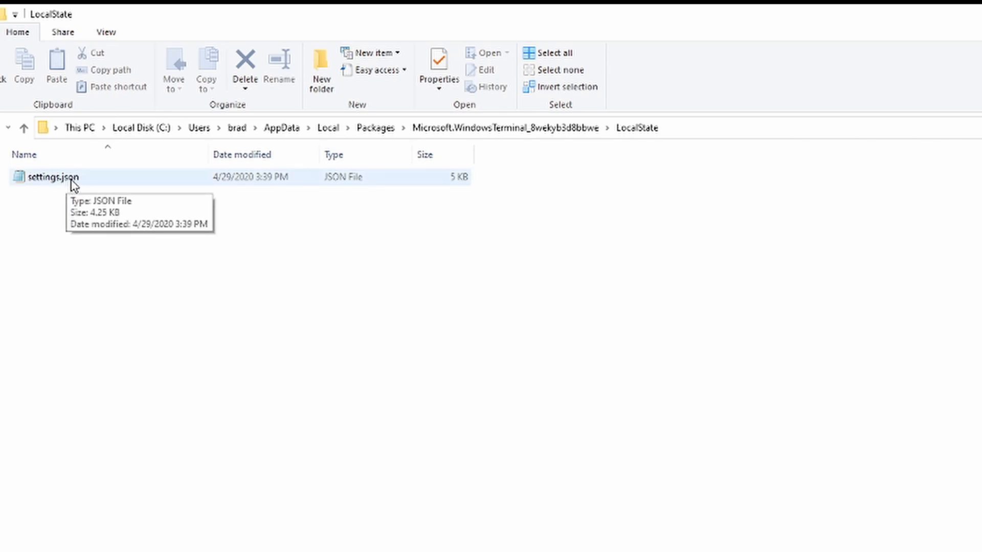
double_click(55, 176)
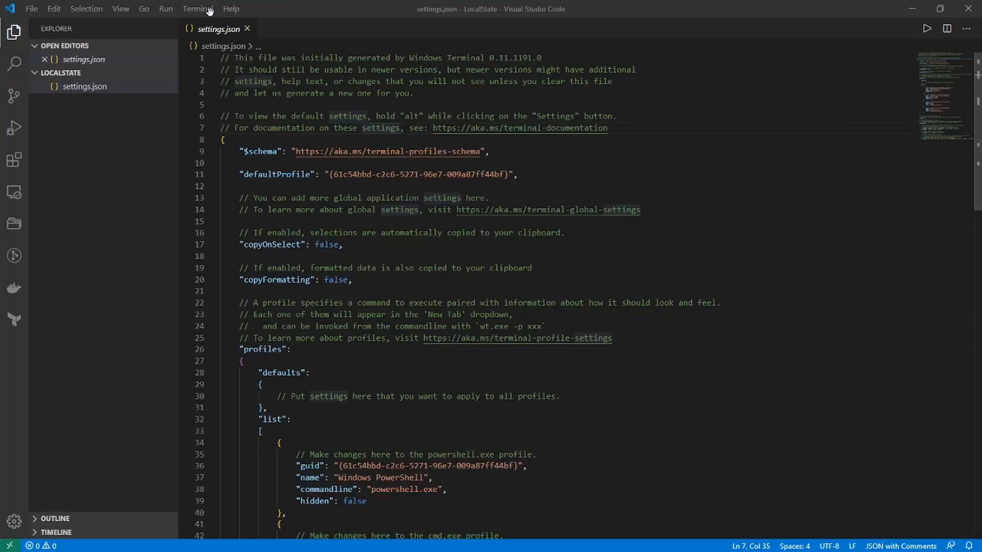
double_click(252, 151)
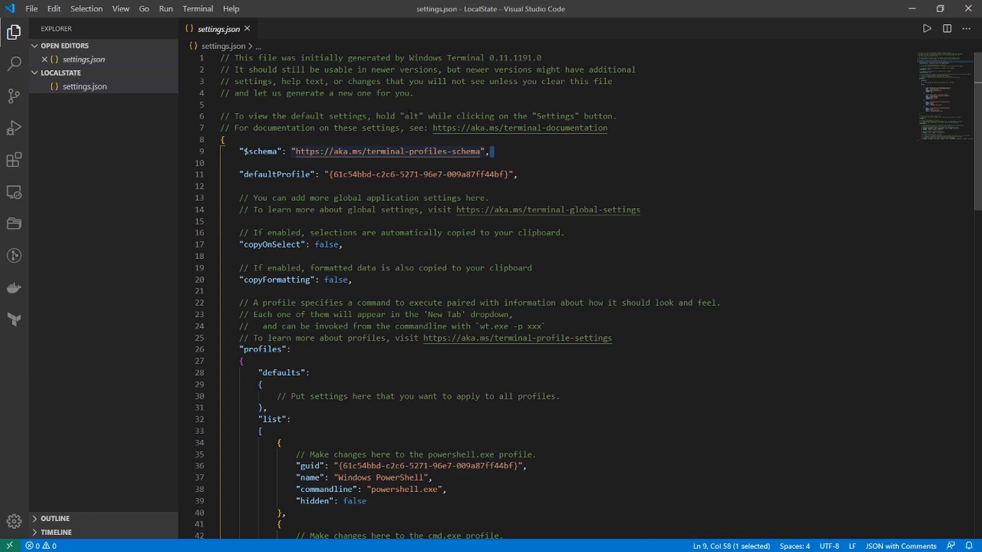
mouse_move(519, 128)
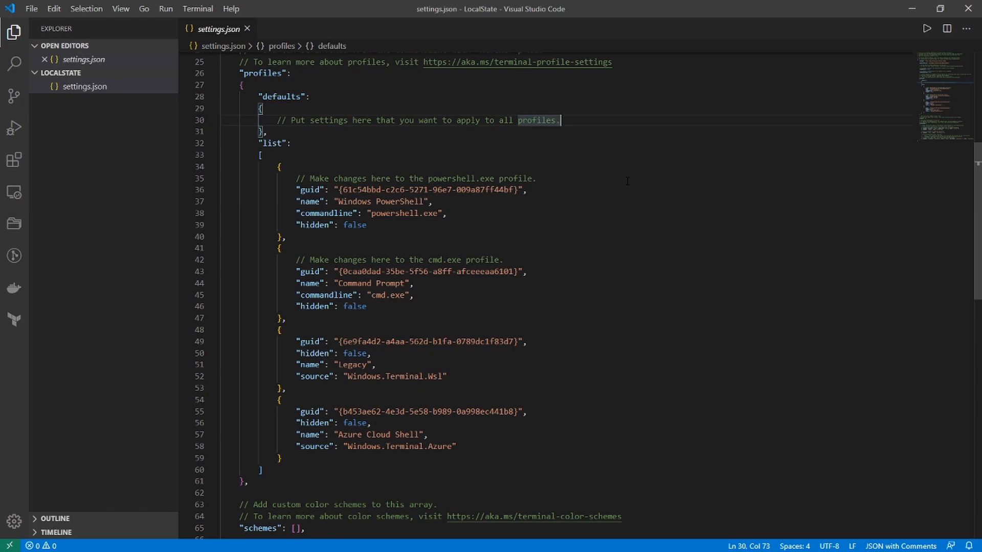
mouse_move(313, 189)
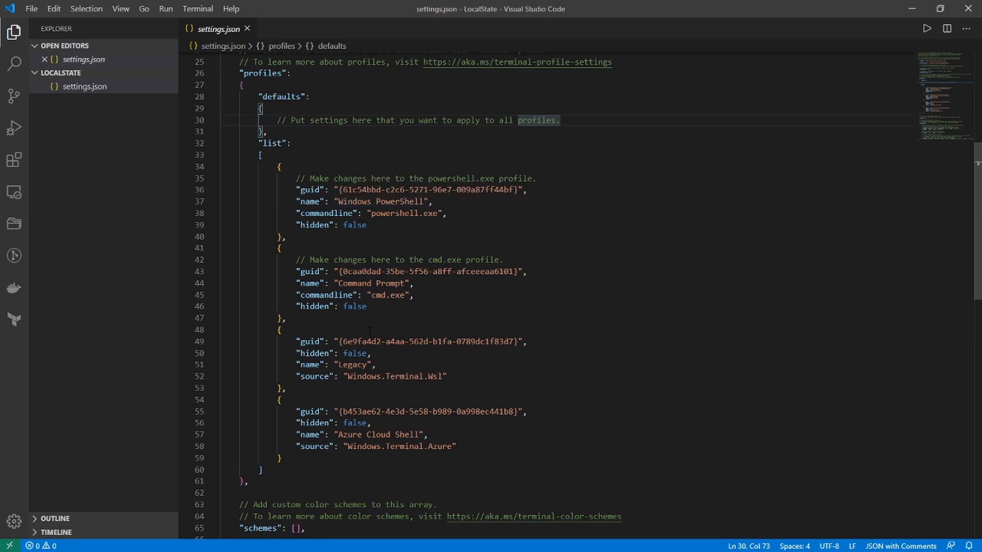
click(558, 120)
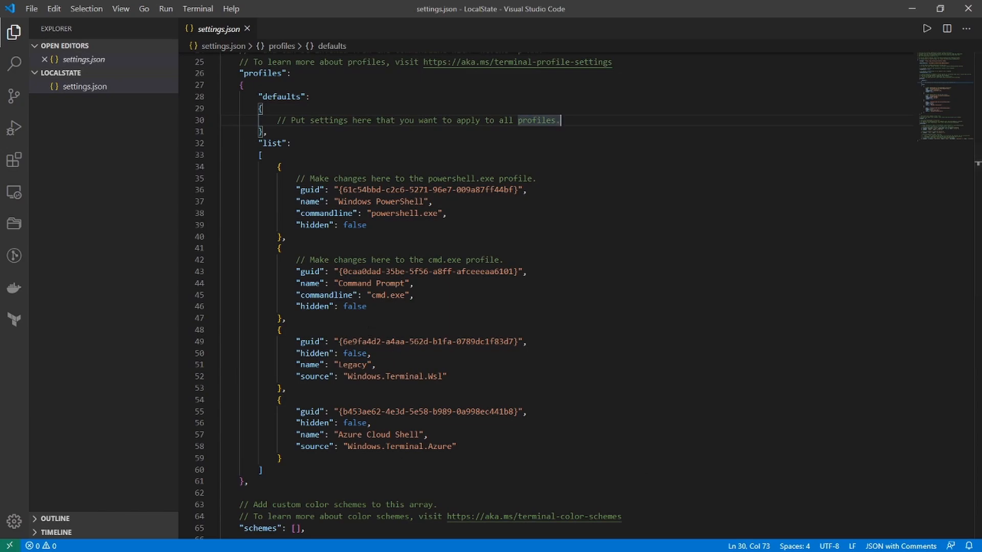
click(299, 119)
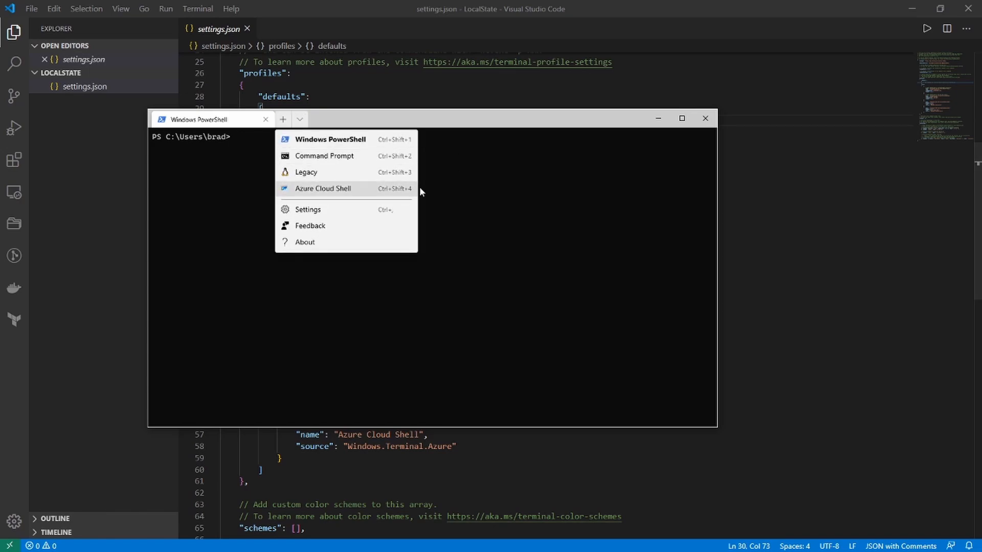
mouse_move(349, 111)
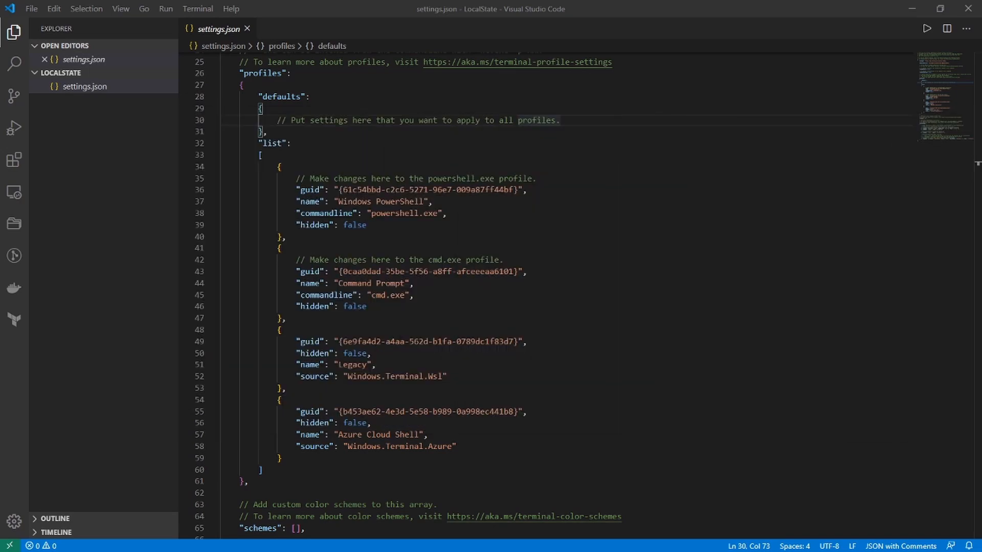
Step: Move the Windows PowerShell profile block after Azure Cloud Shell and check the new tab order
drag(260, 167, 285, 239)
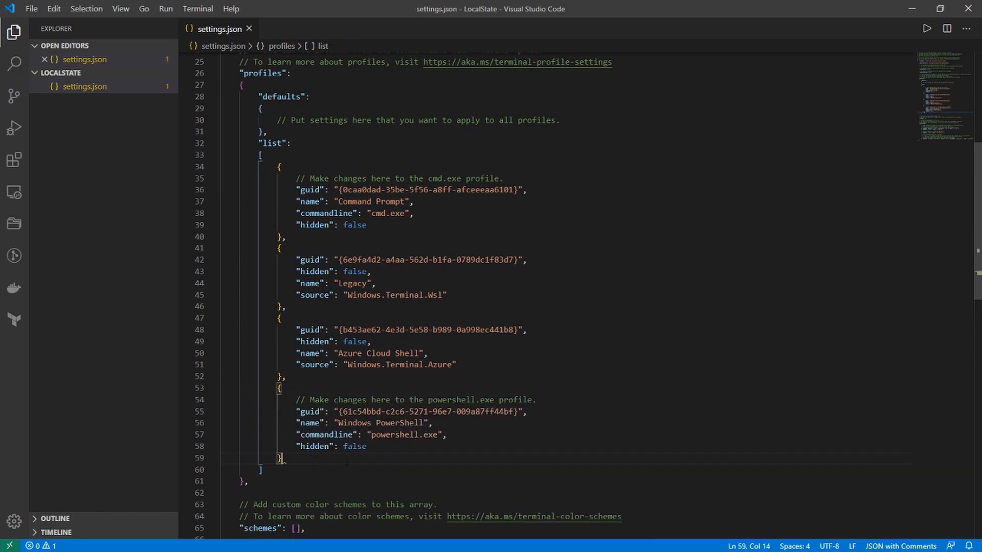
click(236, 92)
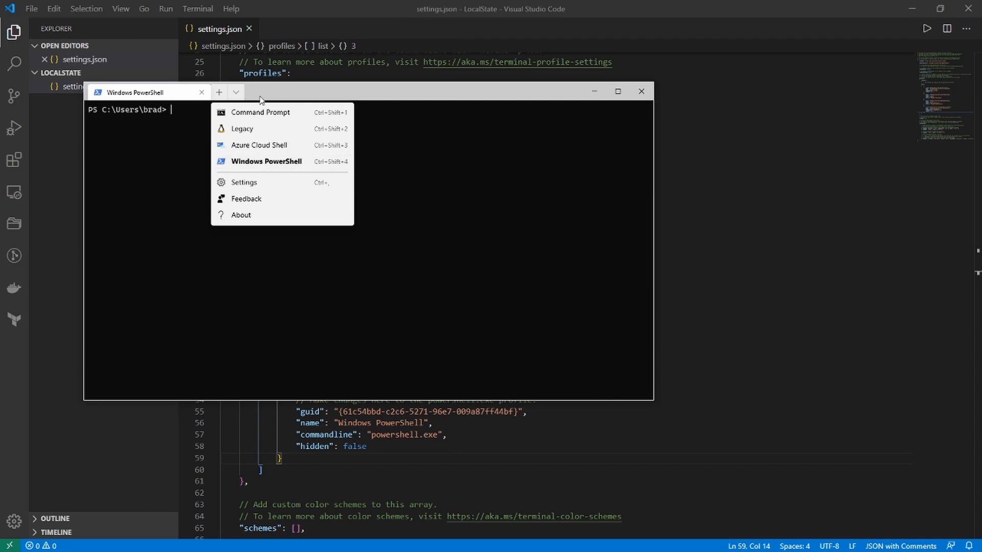
mouse_move(266, 161)
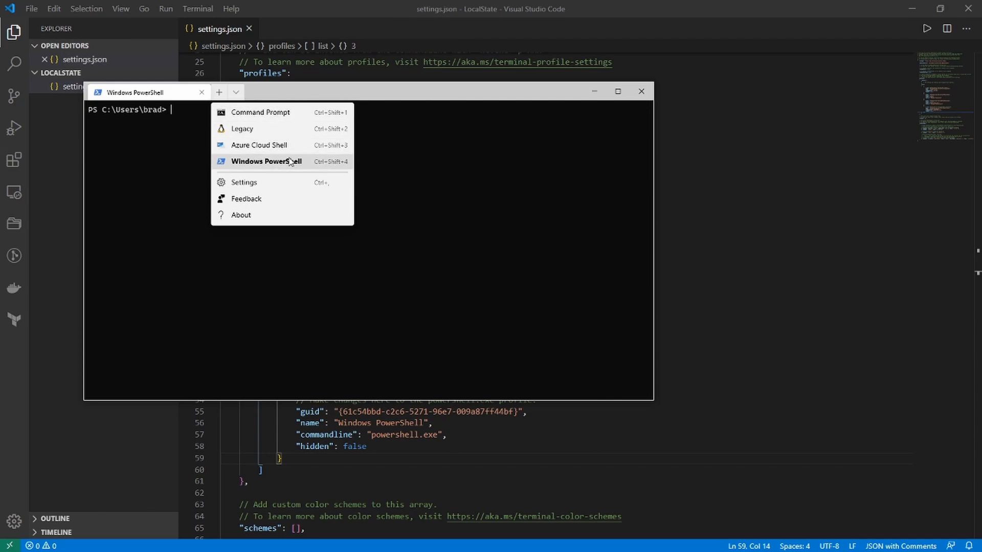
mouse_move(305, 161)
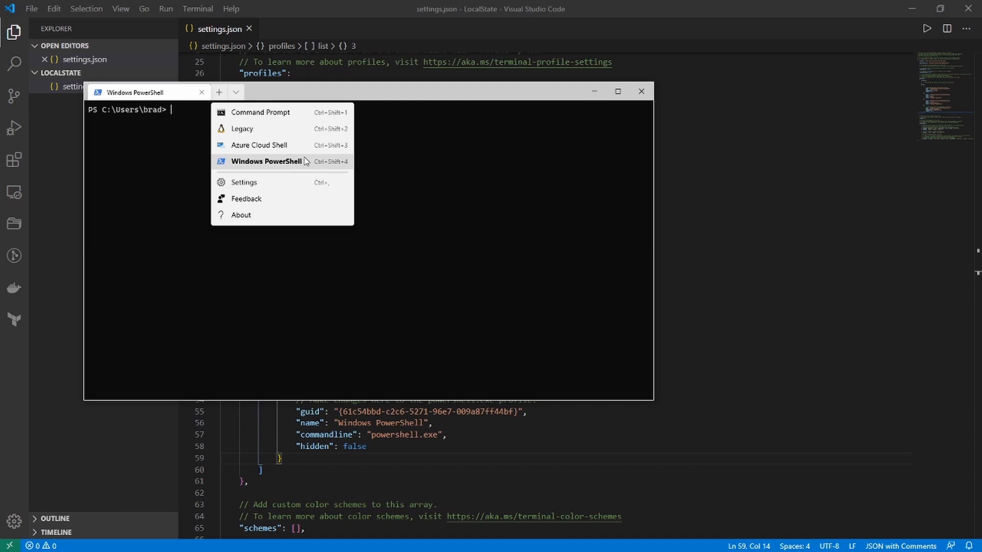
mouse_move(281, 112)
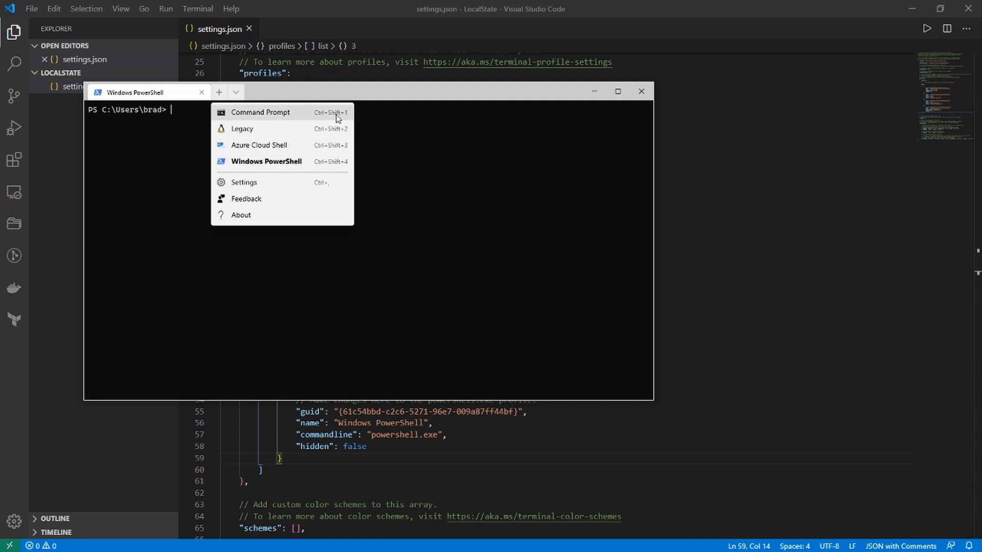
mouse_move(324, 126)
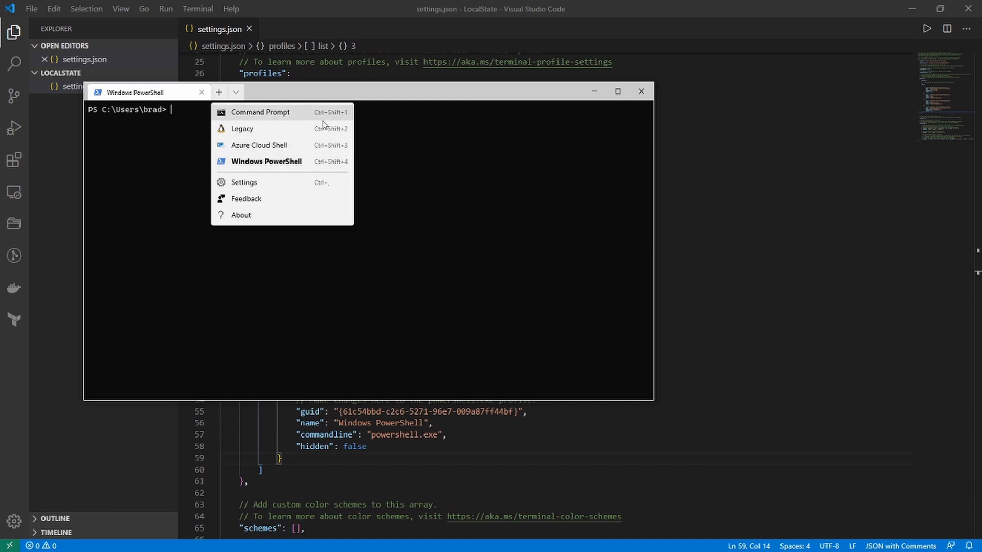
mouse_move(307, 128)
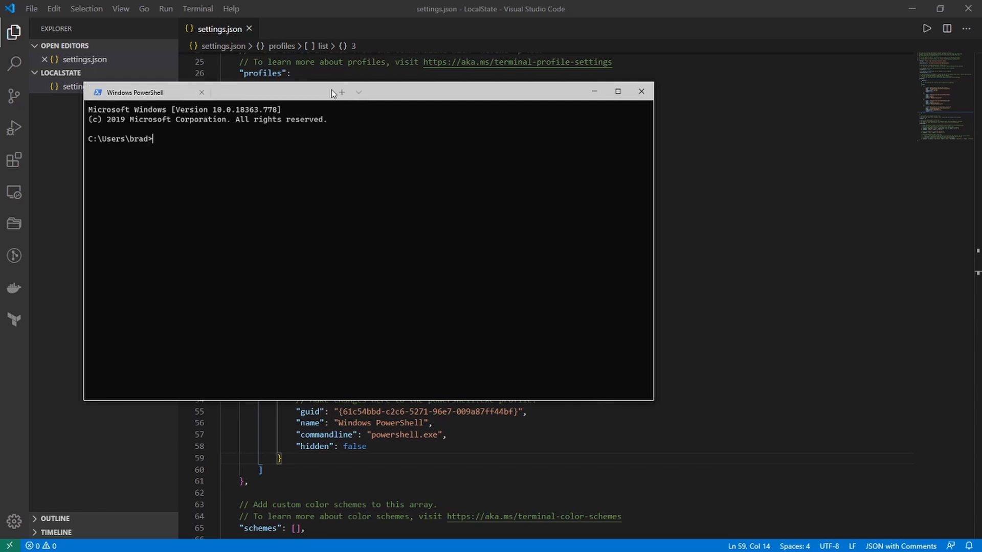
click(341, 92)
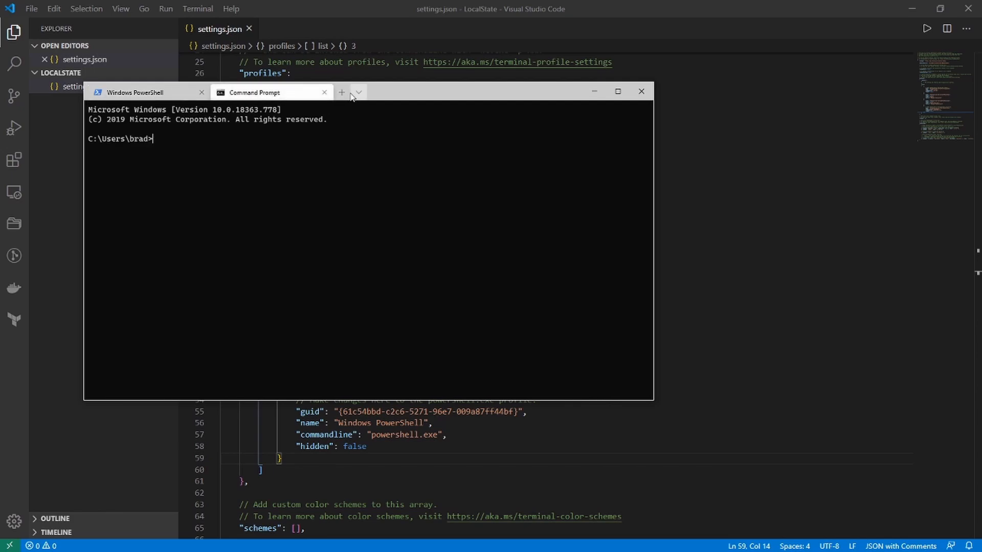
click(134, 92)
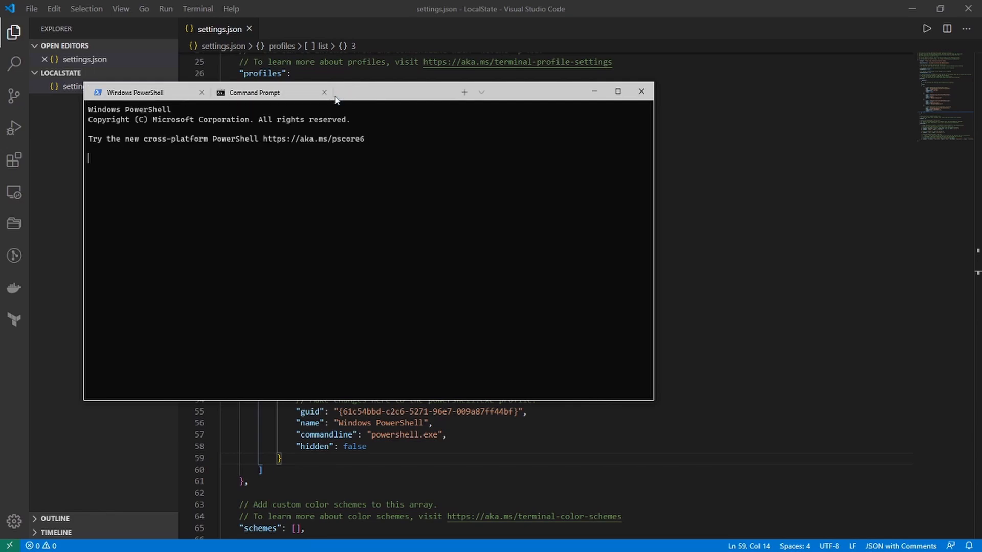
click(384, 103)
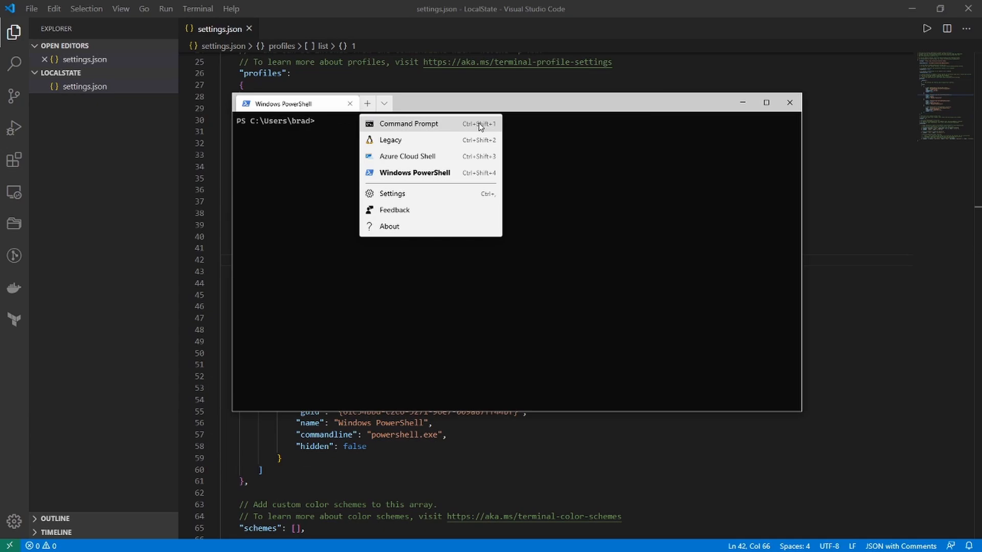
mouse_move(493, 128)
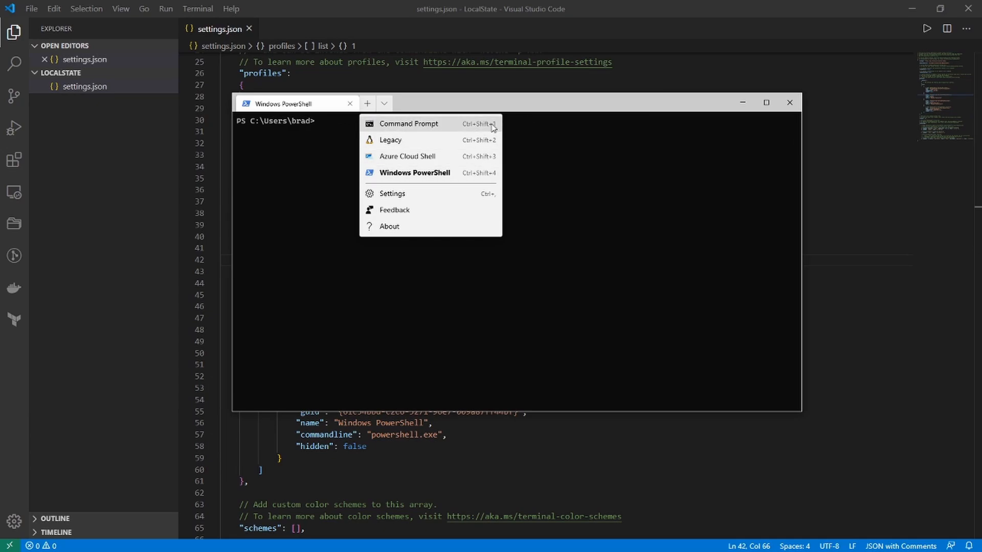
mouse_move(504, 161)
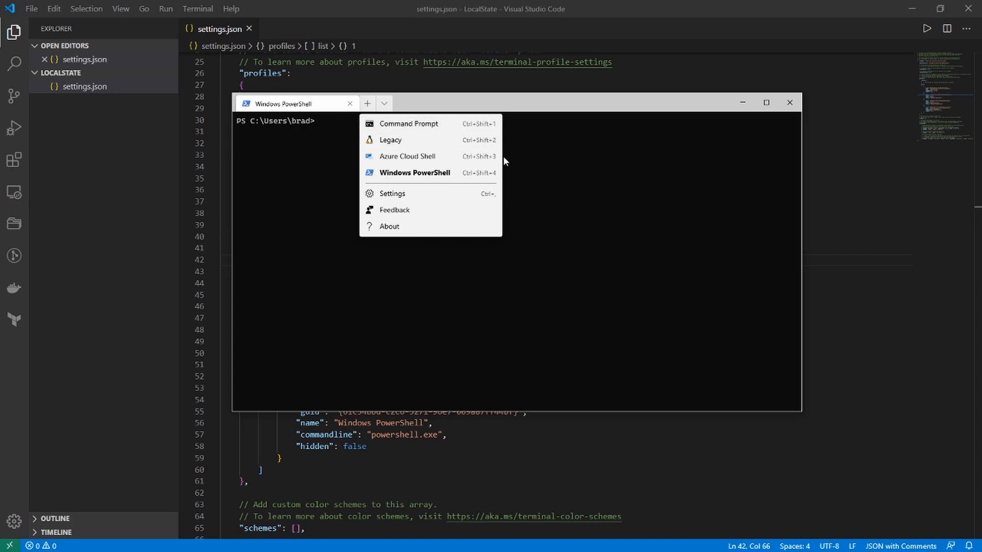
mouse_move(414, 172)
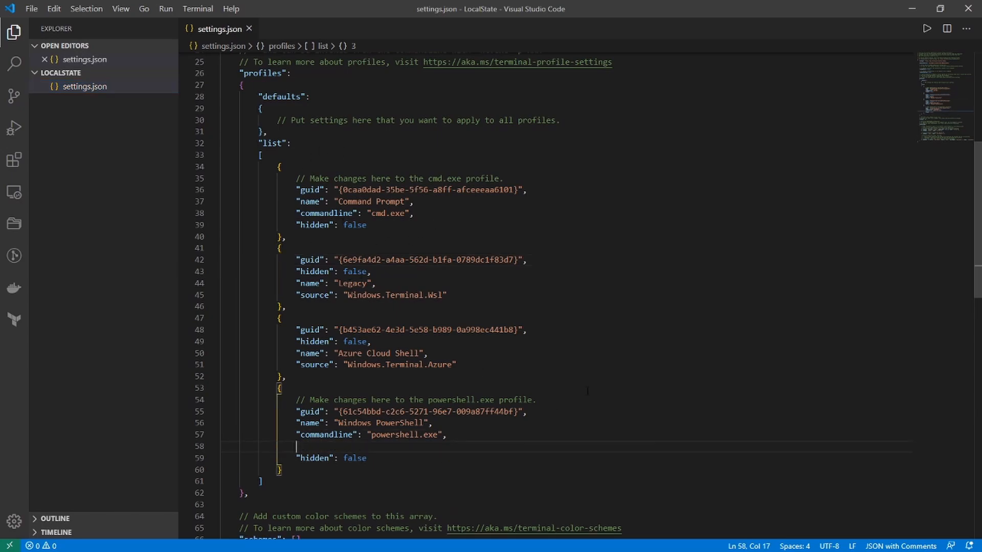
Step: Add "colorScheme": "One Half Dark" to the PowerShell profile above "hidden"
text(")
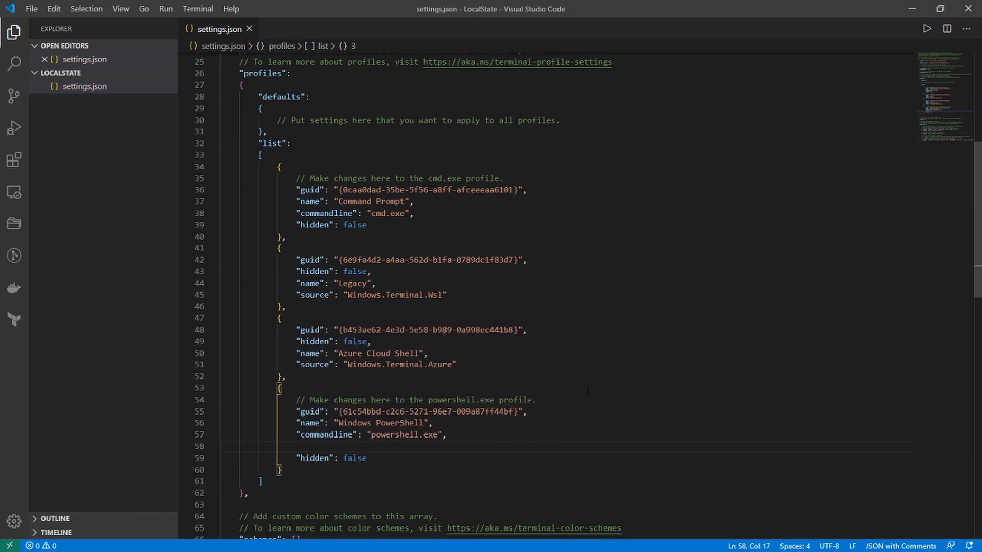
text(colorScheme)
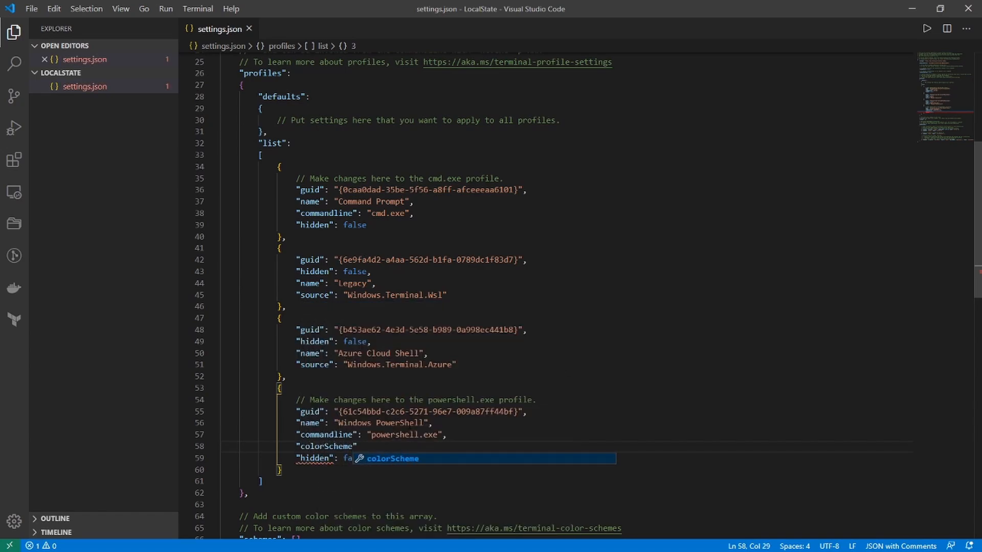
text(":)
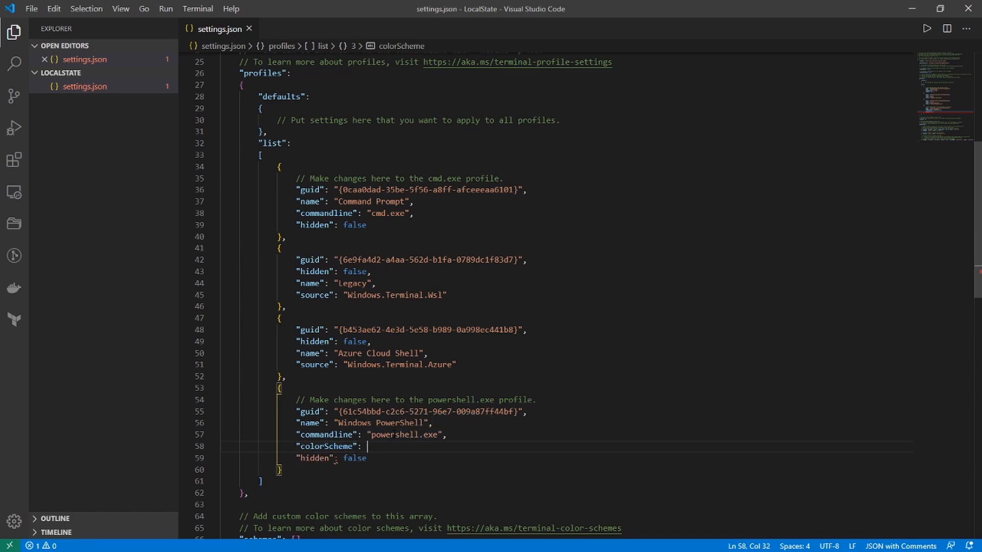
text("One Half)
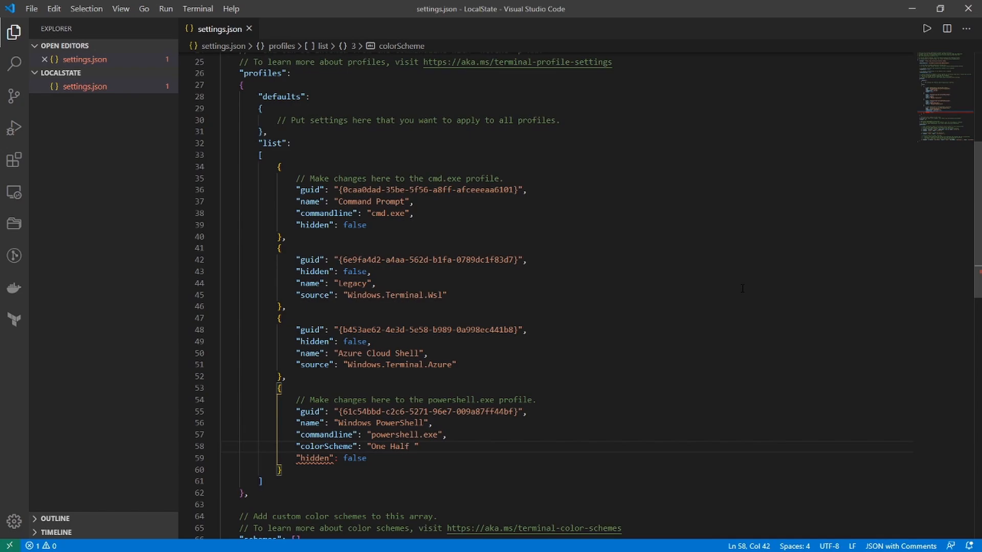
text(Dark)
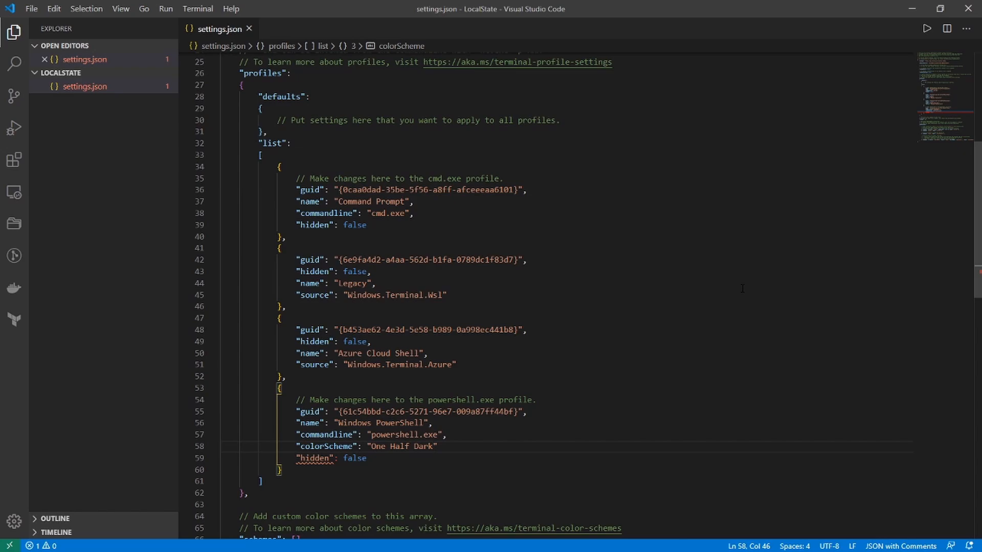
double_click(425, 446)
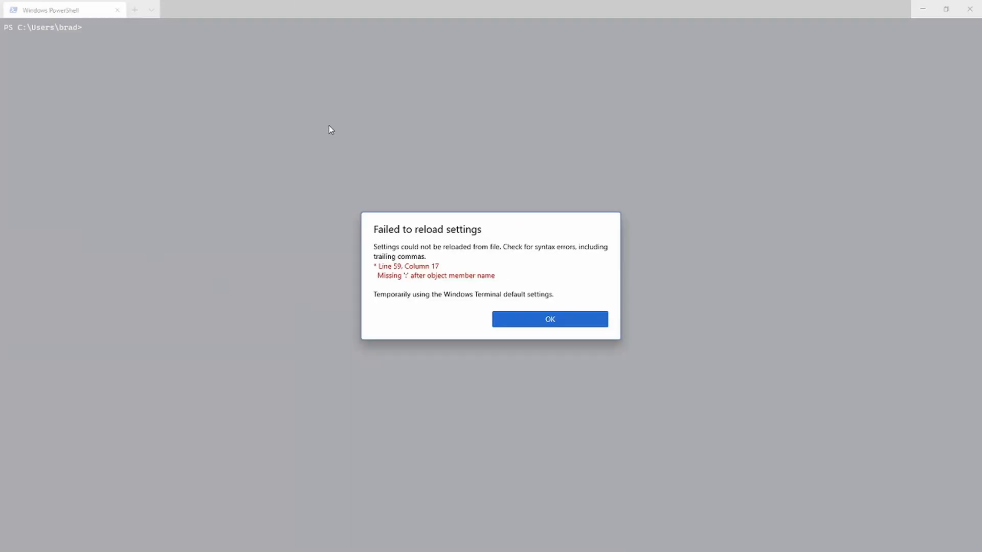
mouse_move(529, 325)
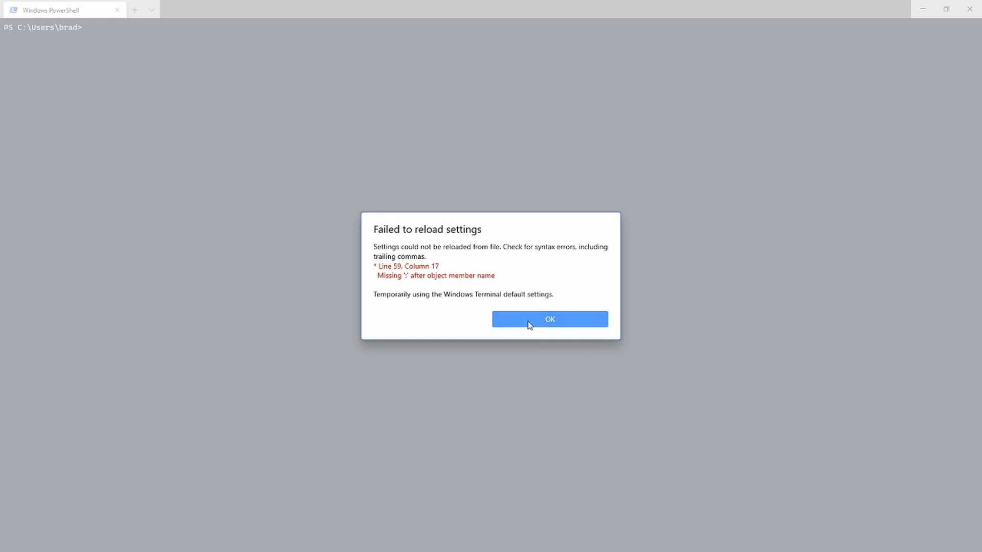
Step: Dismiss the 'Failed to reload settings' dialog with OK
click(549, 319)
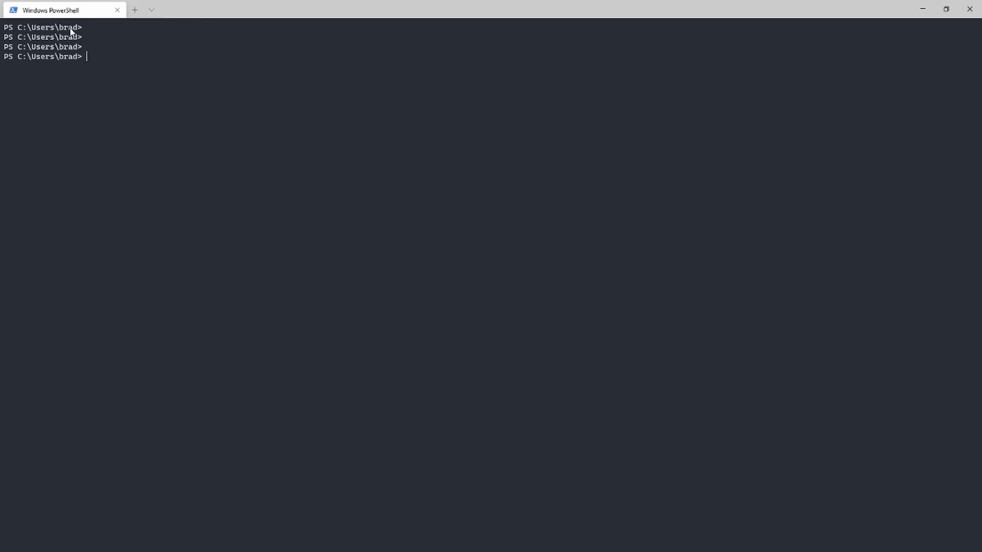
mouse_move(125, 47)
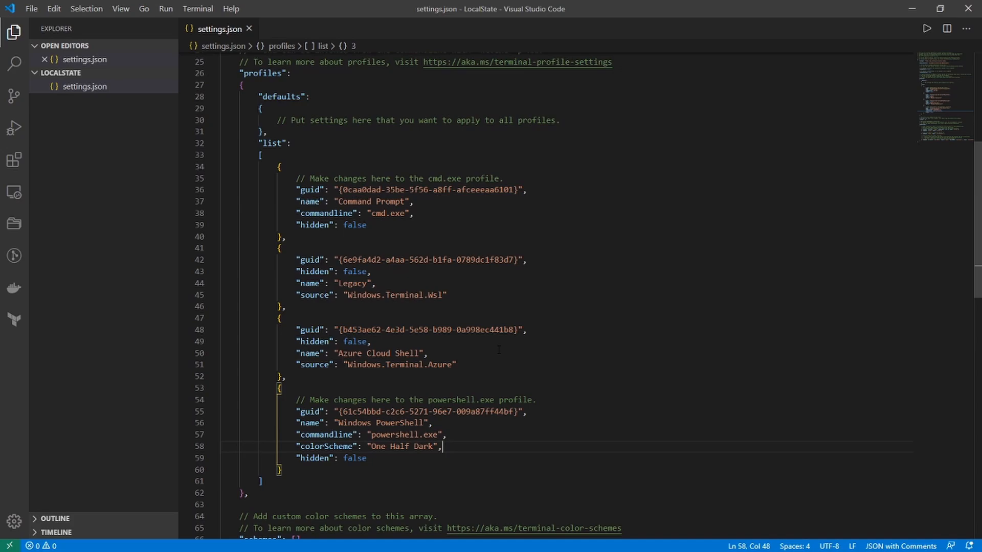
mouse_move(964, 385)
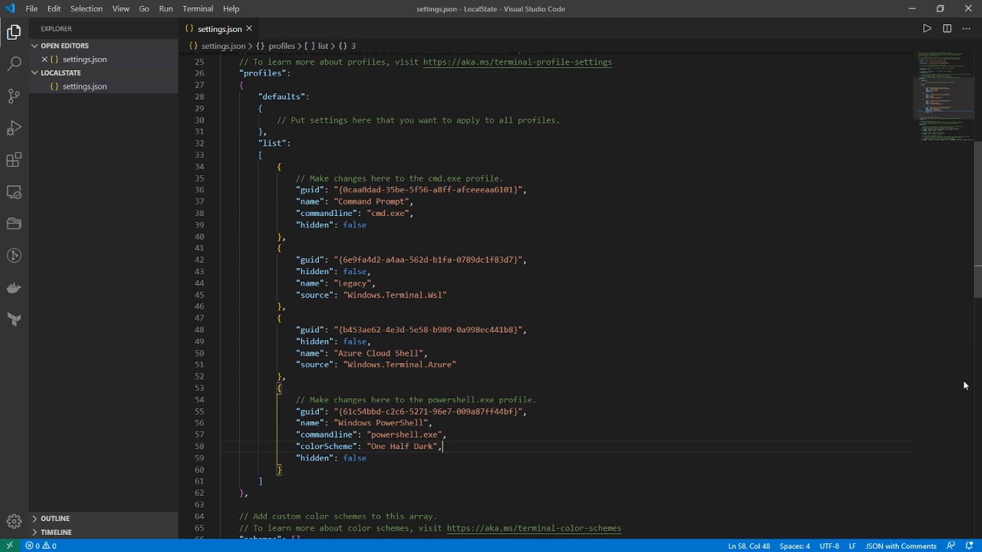
Step: Add "fontSize": 18 below colorScheme, then change it to 22
key(Enter)
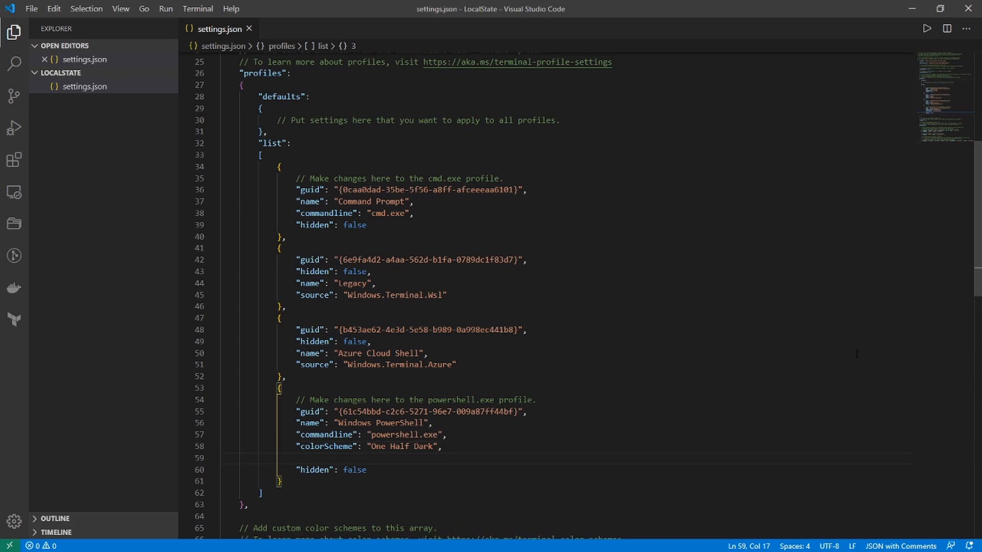
text("fontSize)
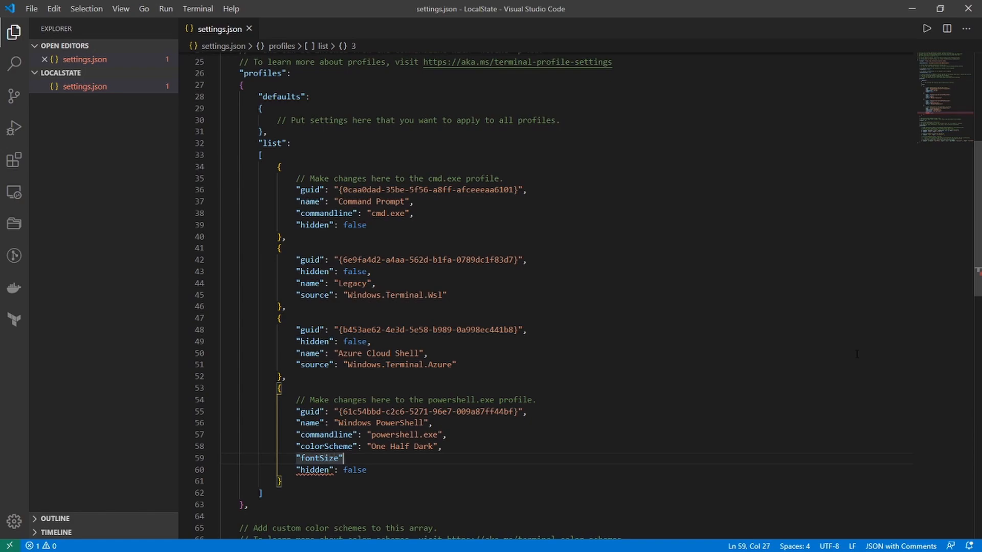
text(: 18)
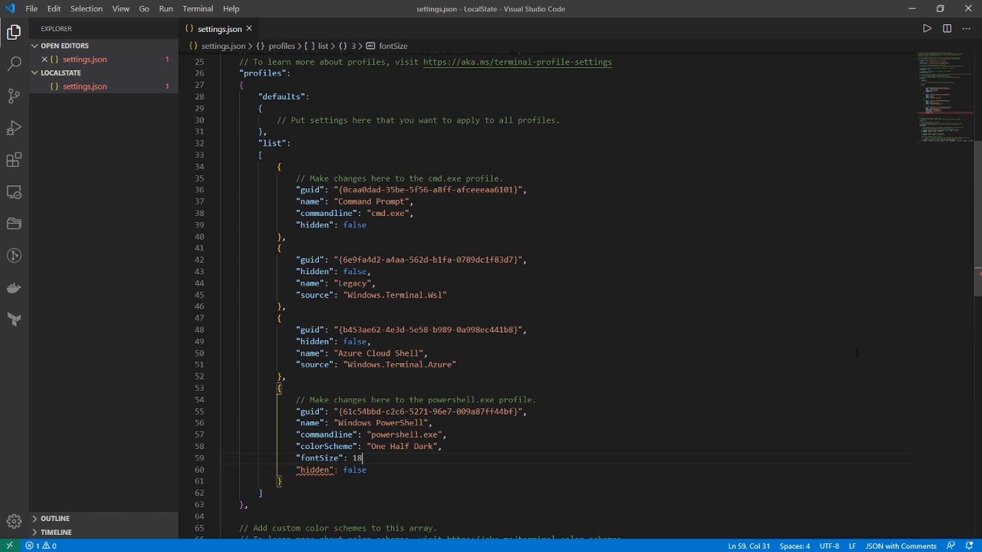
text(,)
text(ls)
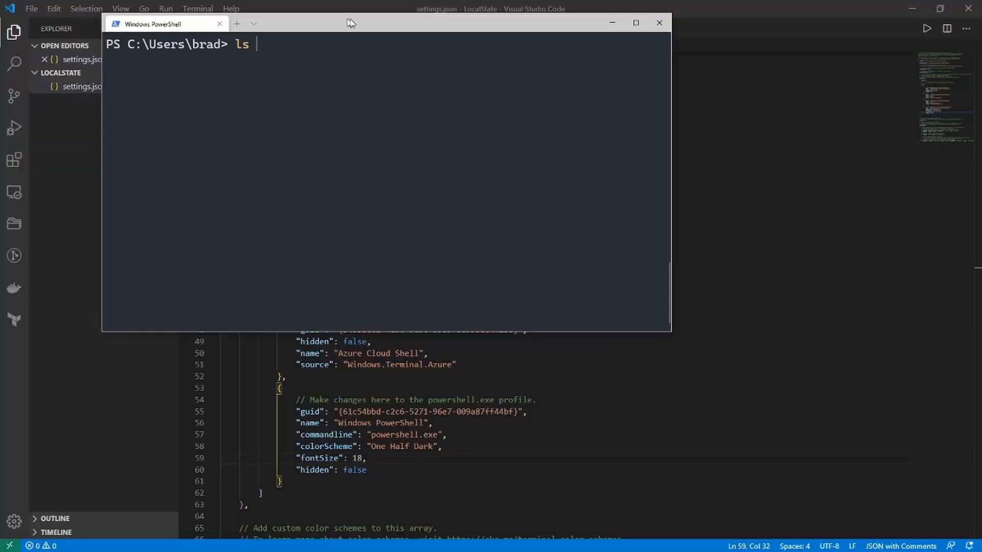
click(658, 22)
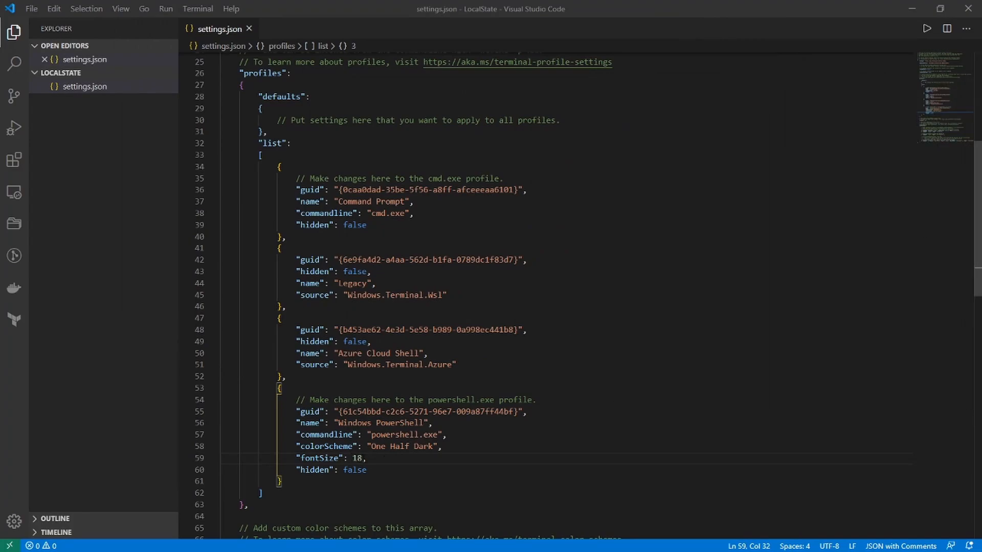
text(22)
text(ls)
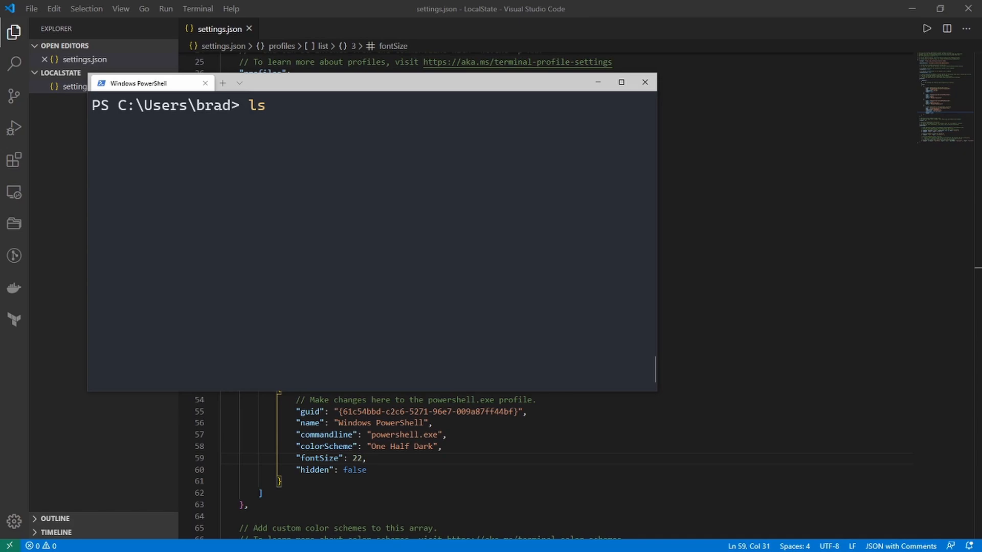
click(620, 82)
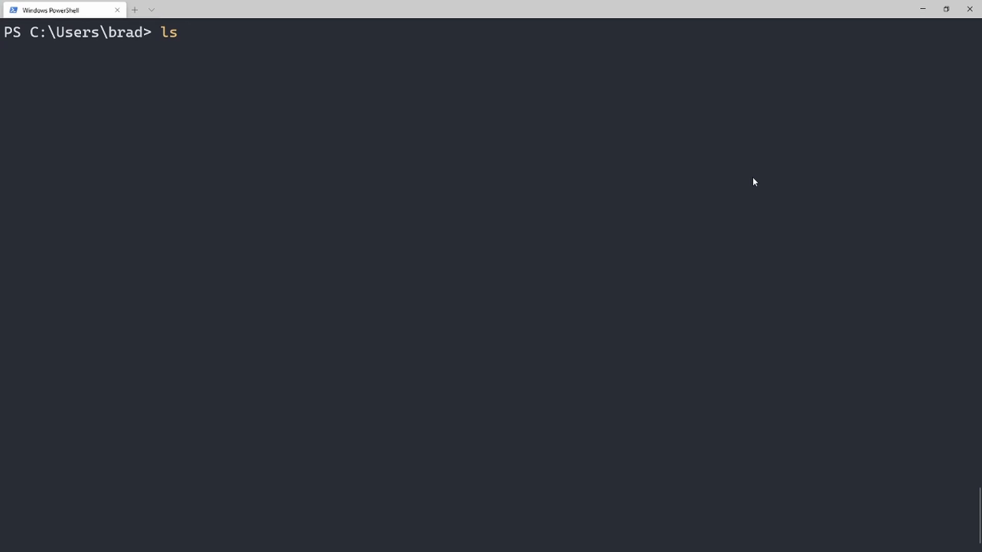
Step: Open a new Legacy profile tab from the shell profile dropdown
click(151, 9)
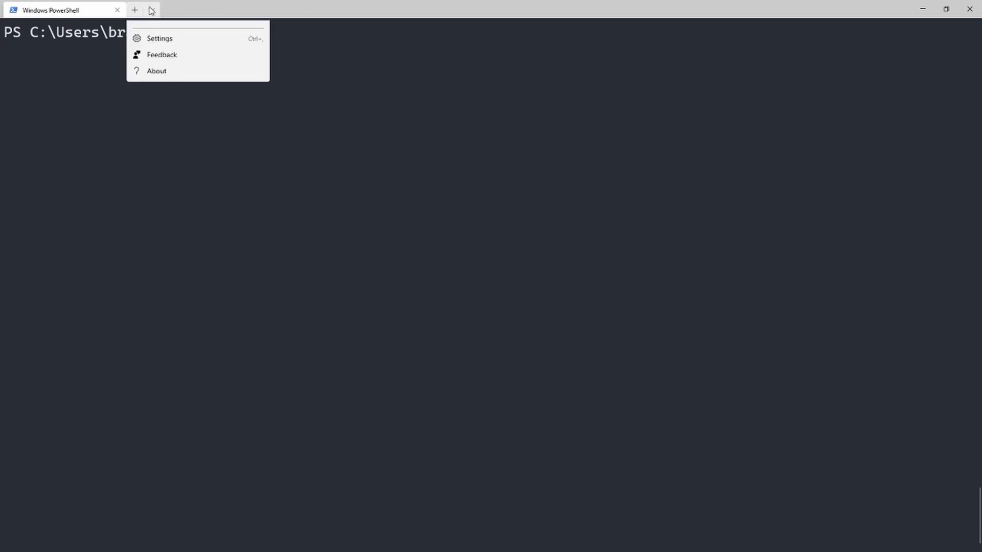
click(150, 9)
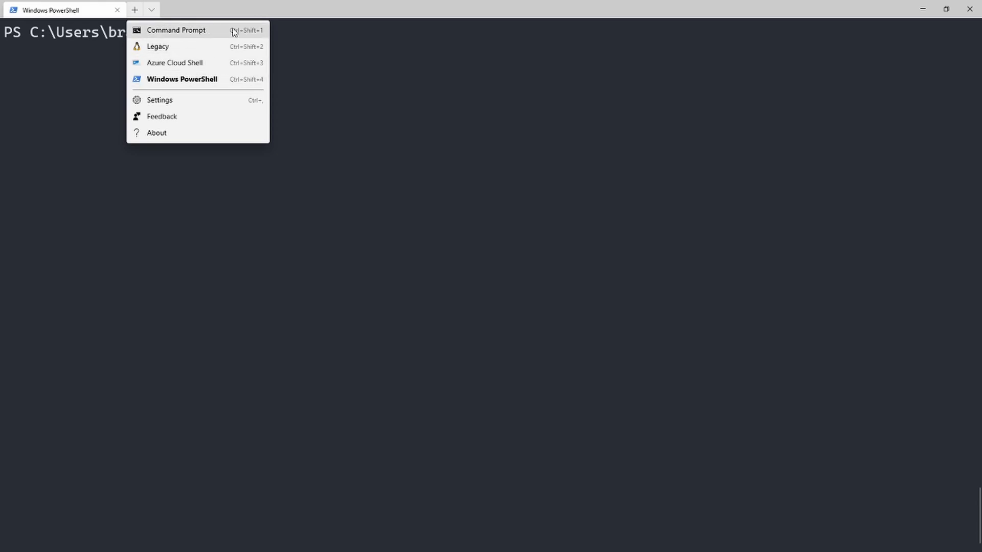
mouse_move(183, 46)
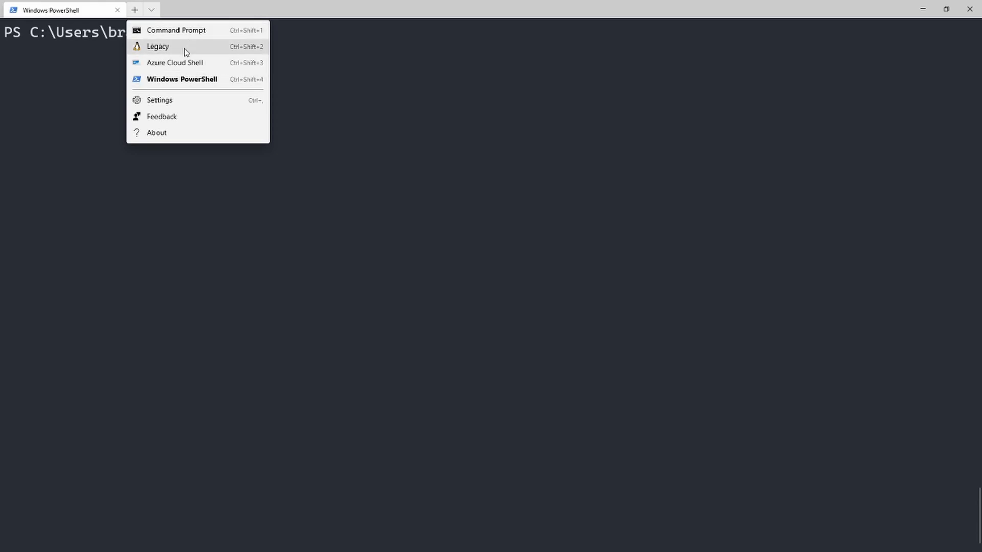
click(176, 30)
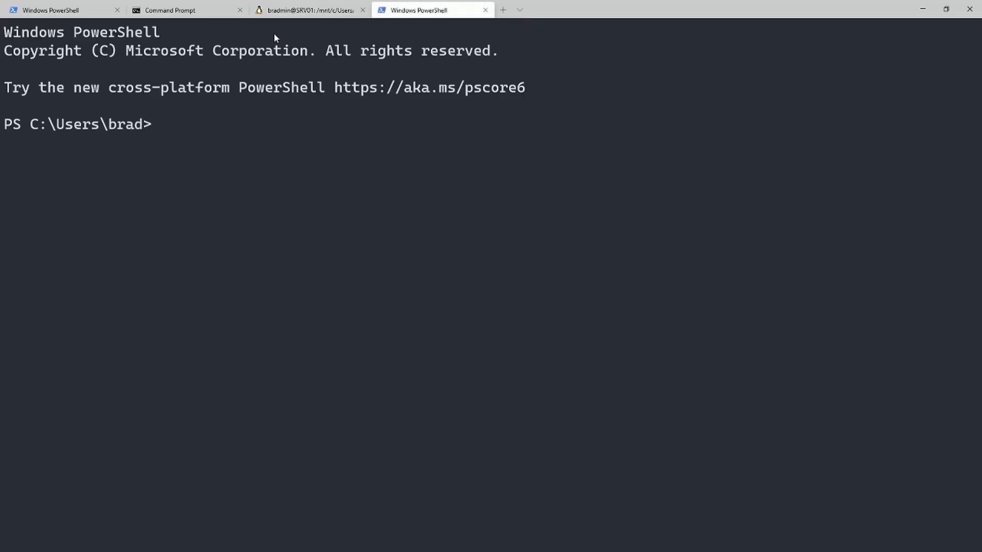
mouse_move(289, 120)
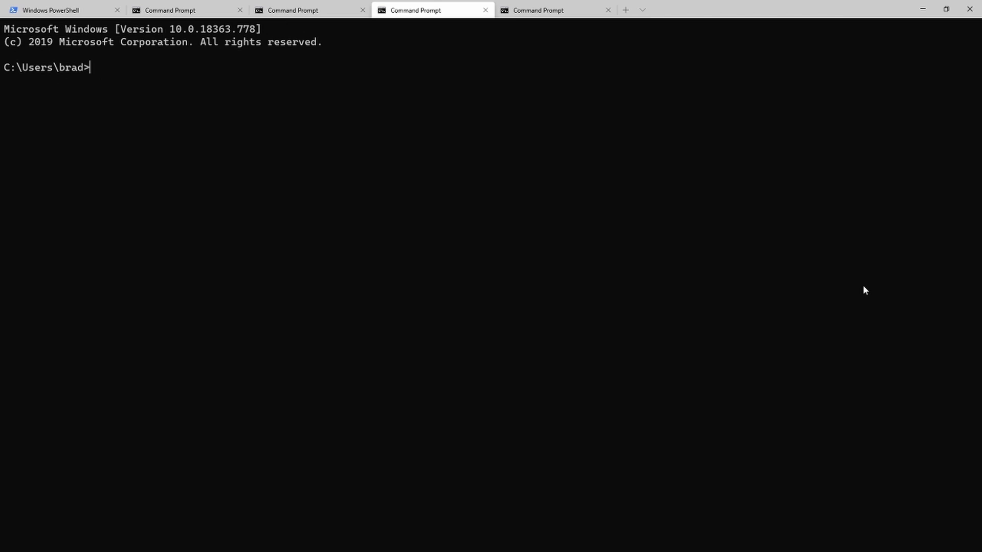
mouse_move(446, 14)
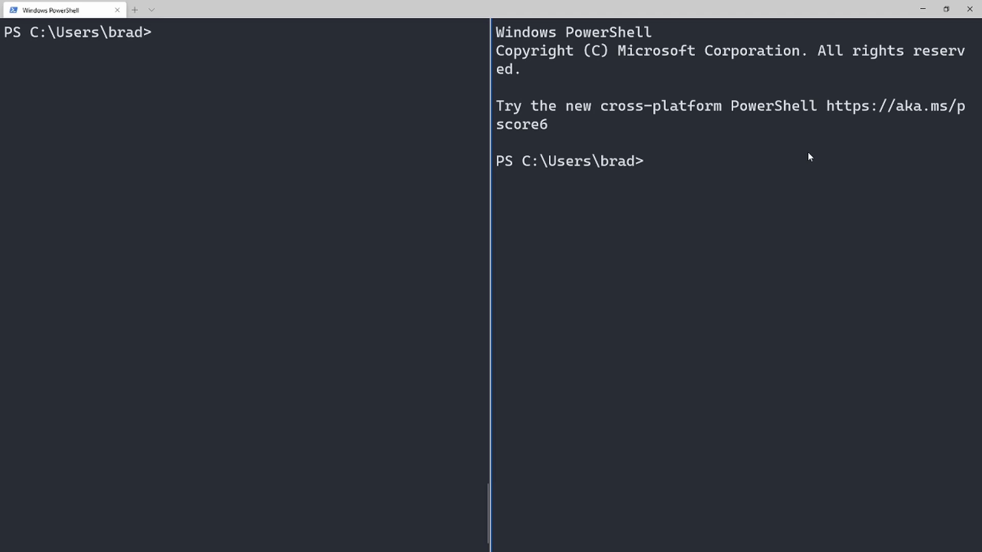
mouse_move(736, 200)
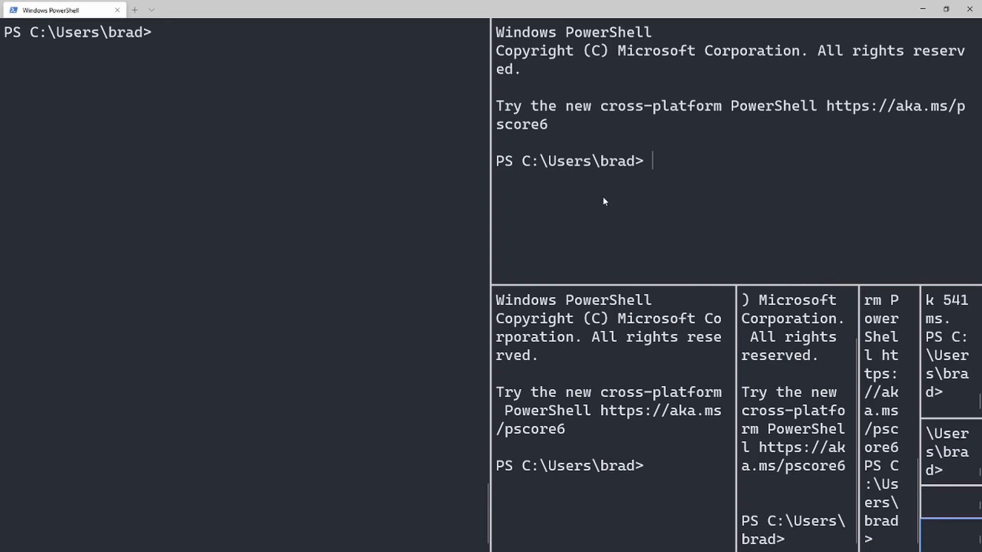
mouse_move(410, 234)
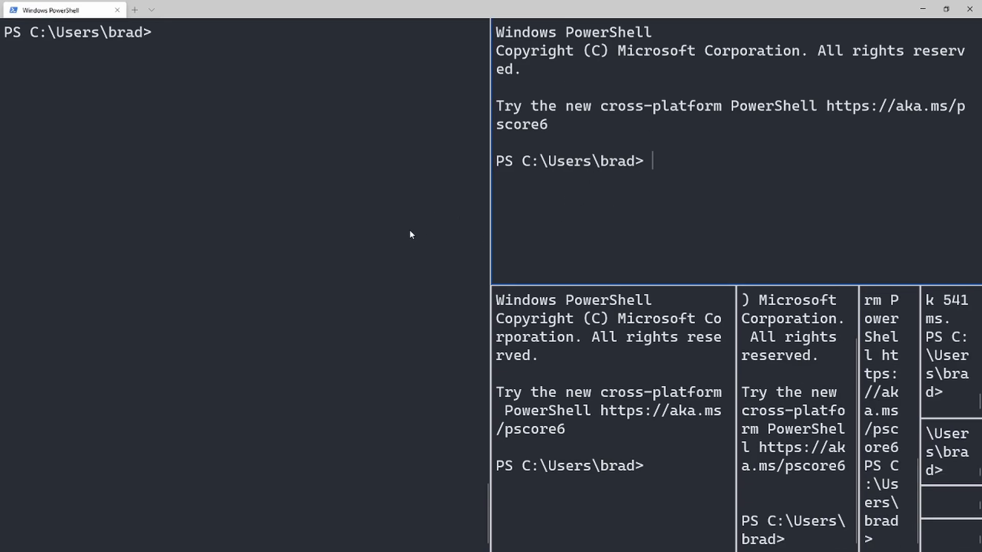
mouse_move(549, 243)
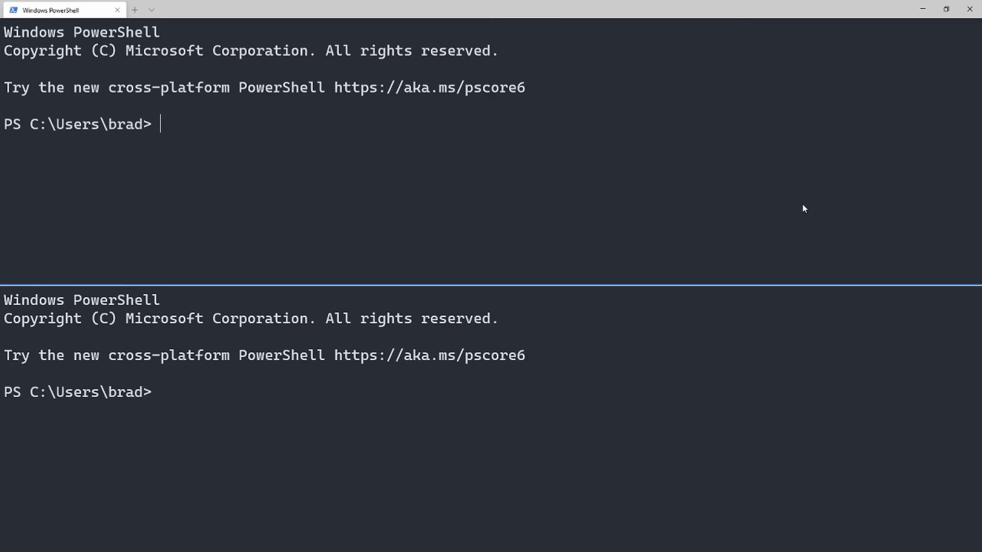
mouse_move(262, 15)
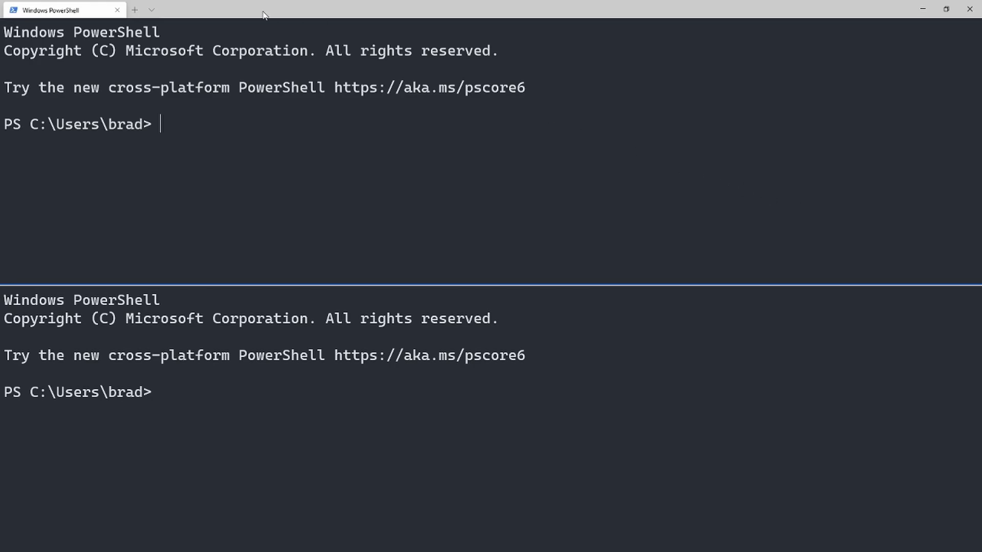
mouse_move(287, 136)
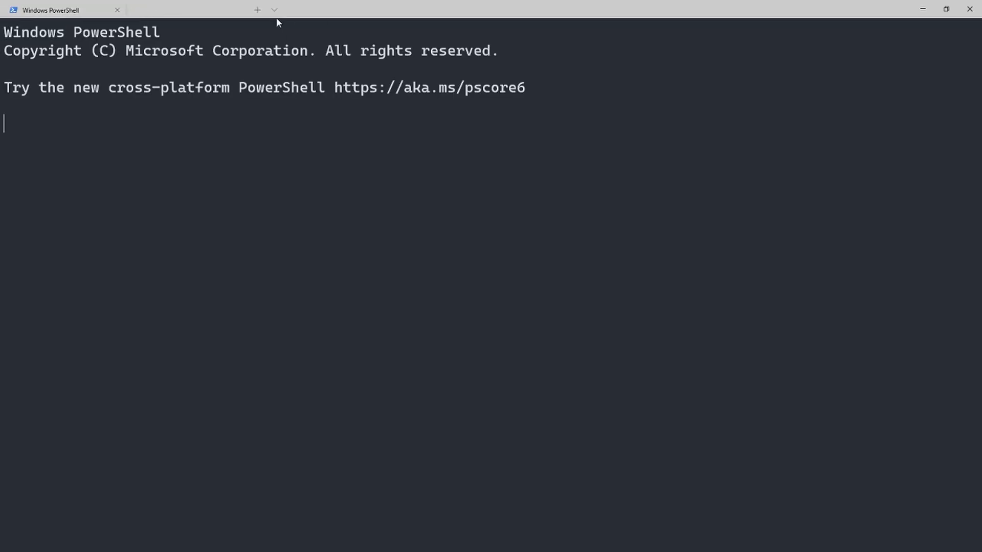
Step: Close the extra split panes, leaving one PowerShell pane
click(256, 9)
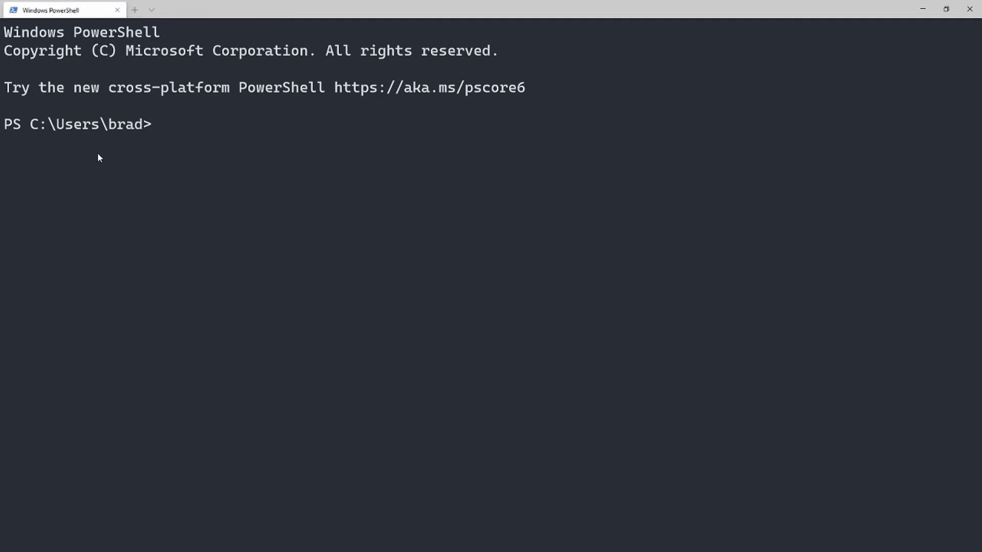
mouse_move(195, 202)
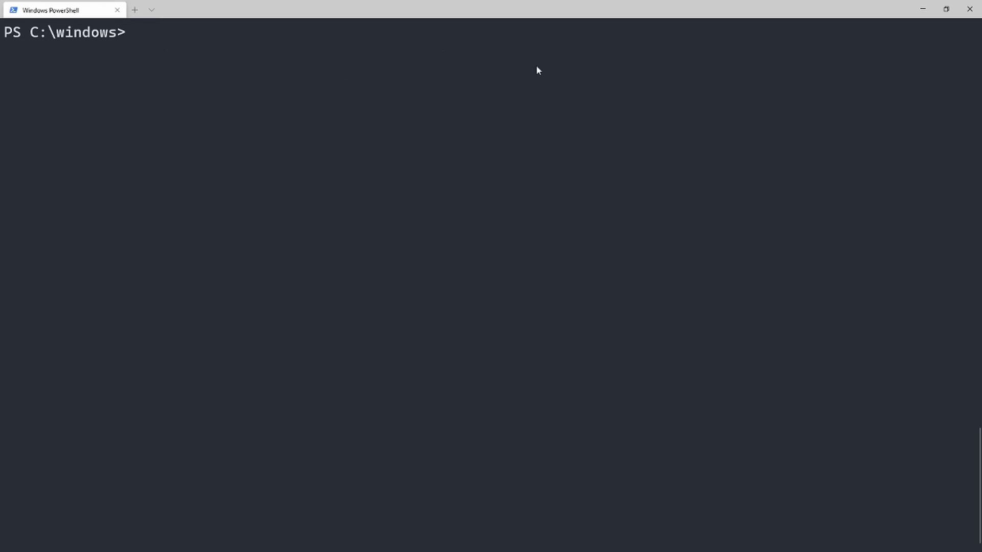
Step: List C:\windows with ls, search the output for 'Help' to match HelpPane.exe, then close search
text(ls)
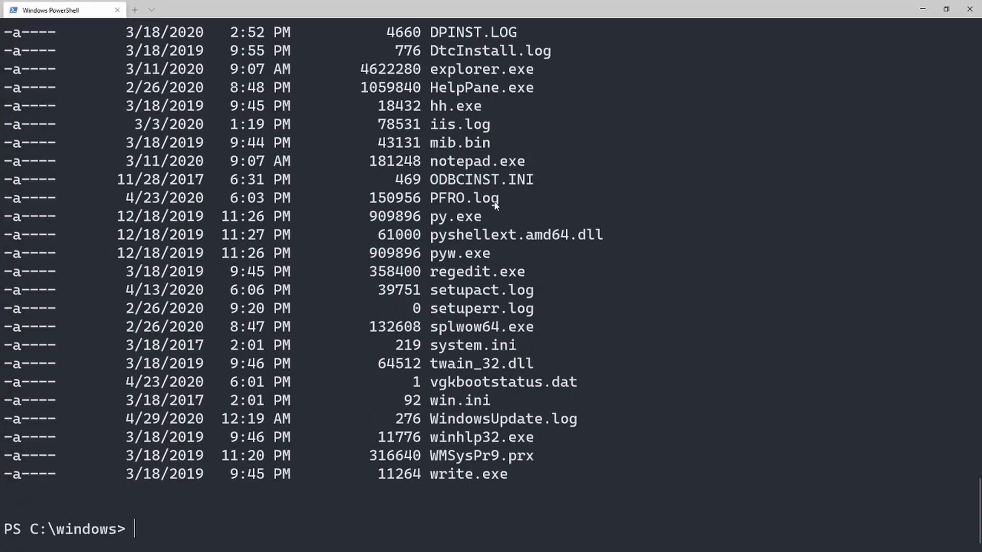
mouse_move(372, 180)
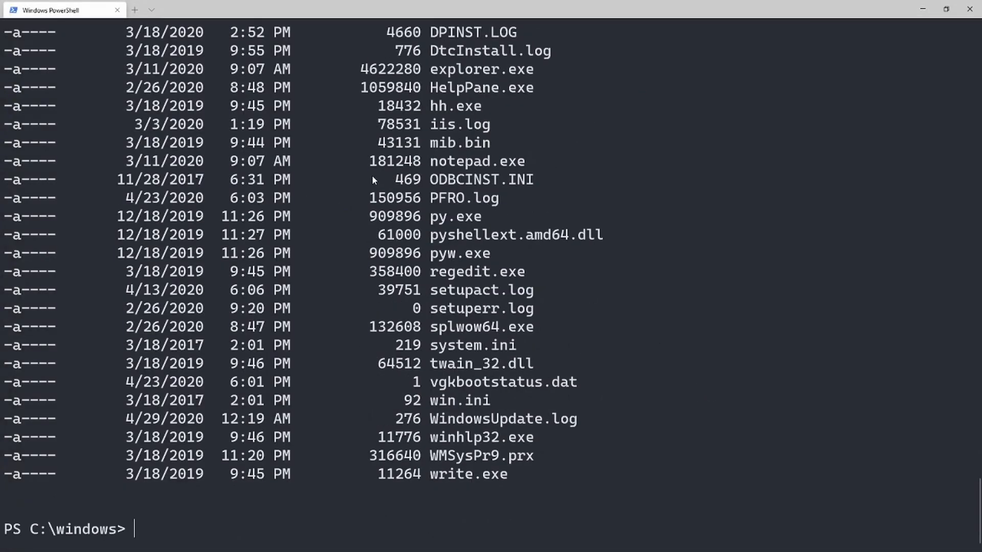
mouse_move(307, 98)
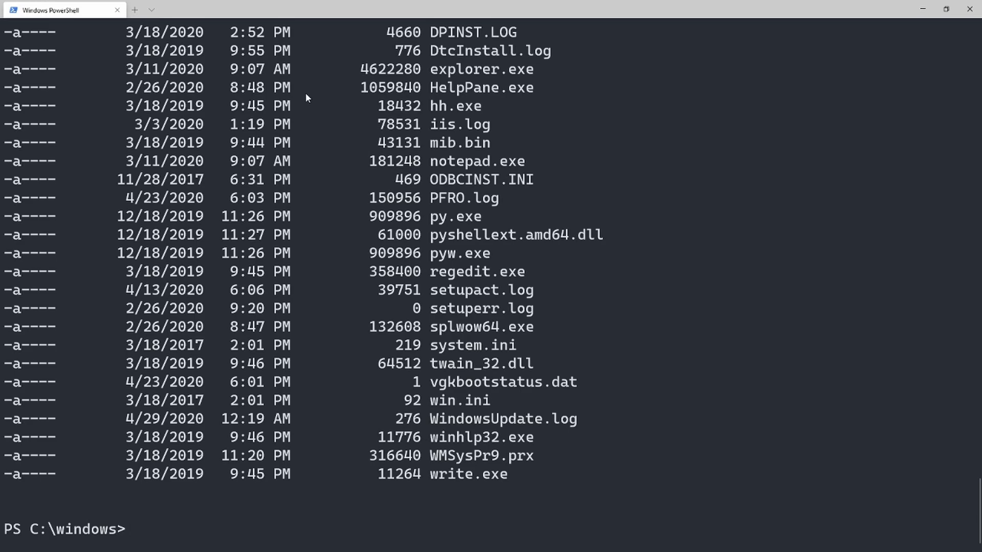
key(Ctrl+f)
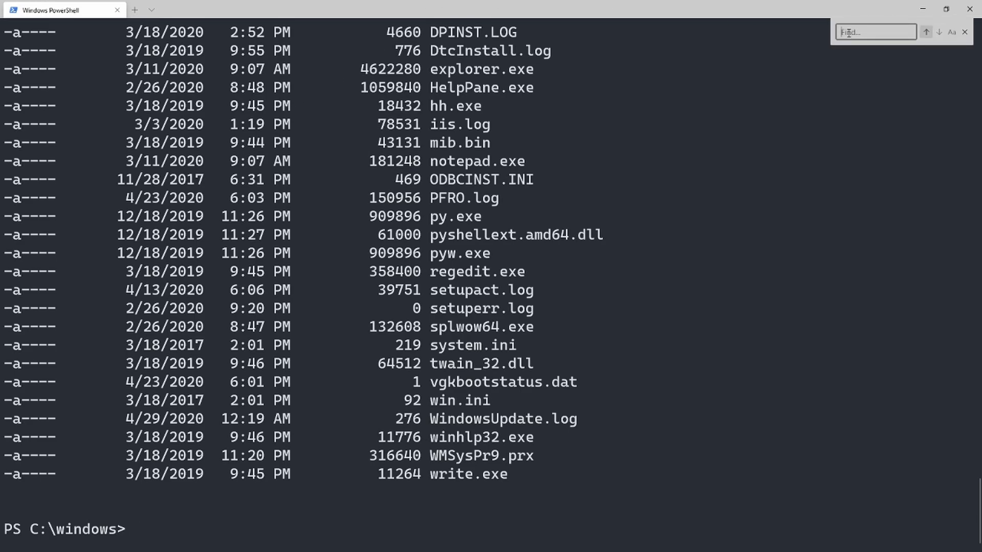
text(python)
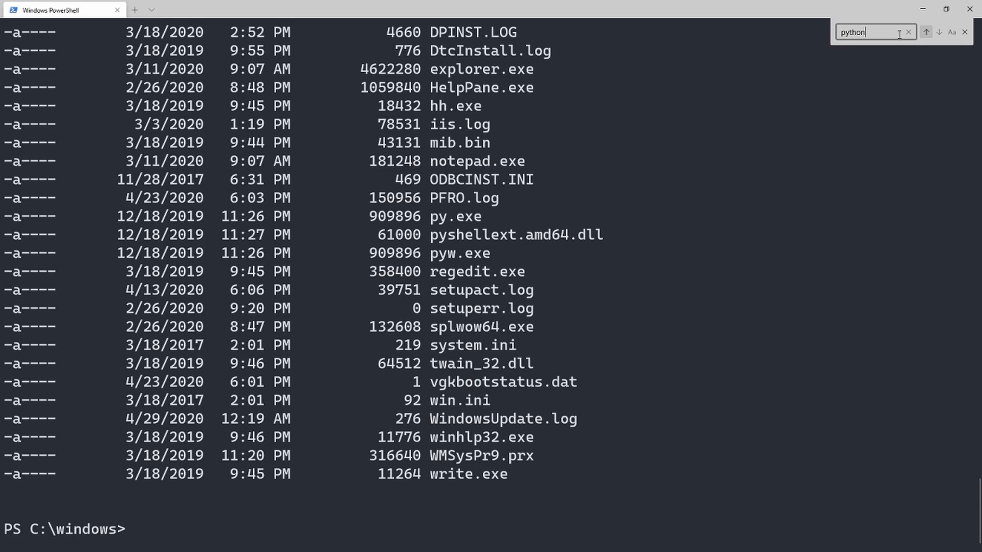
text(Help)
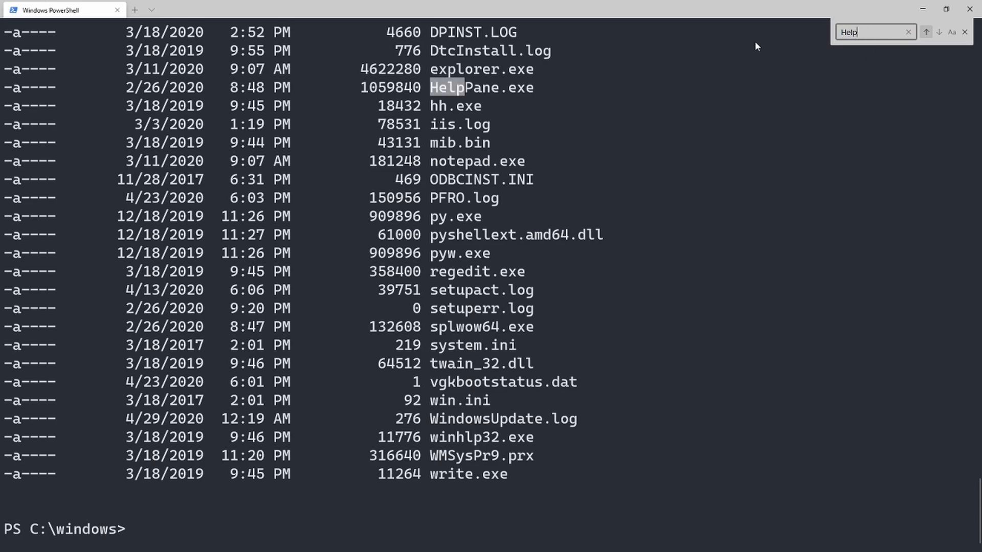
double_click(480, 87)
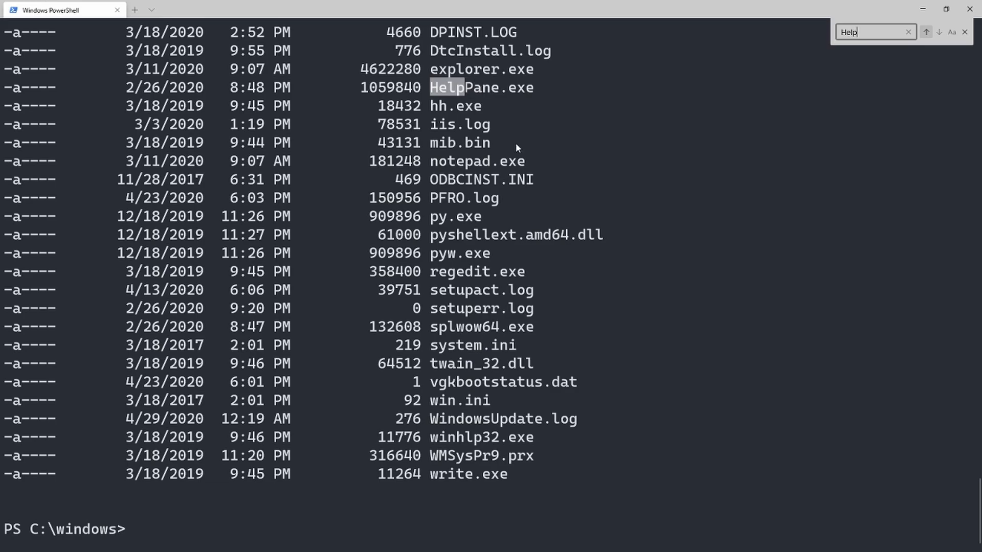
click(964, 32)
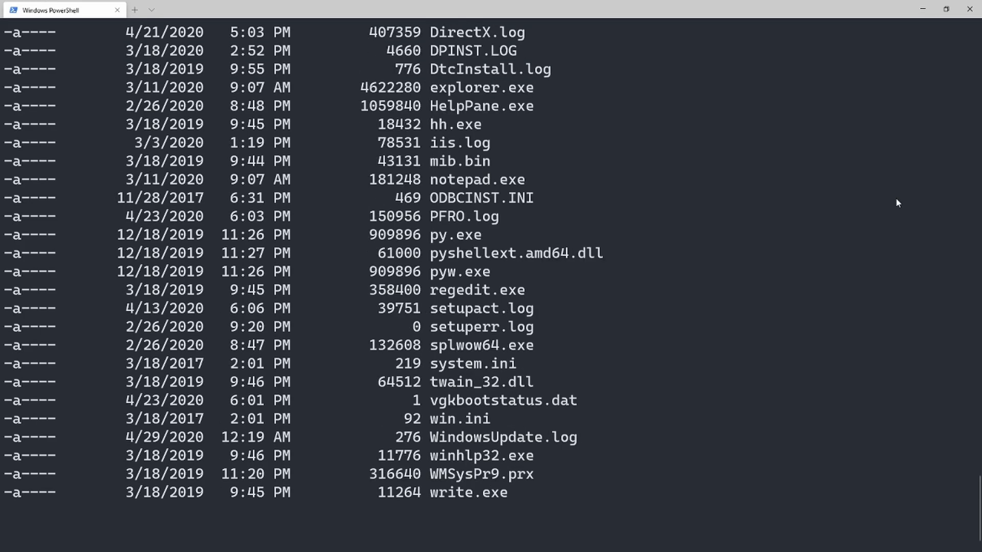
scroll(down, 3)
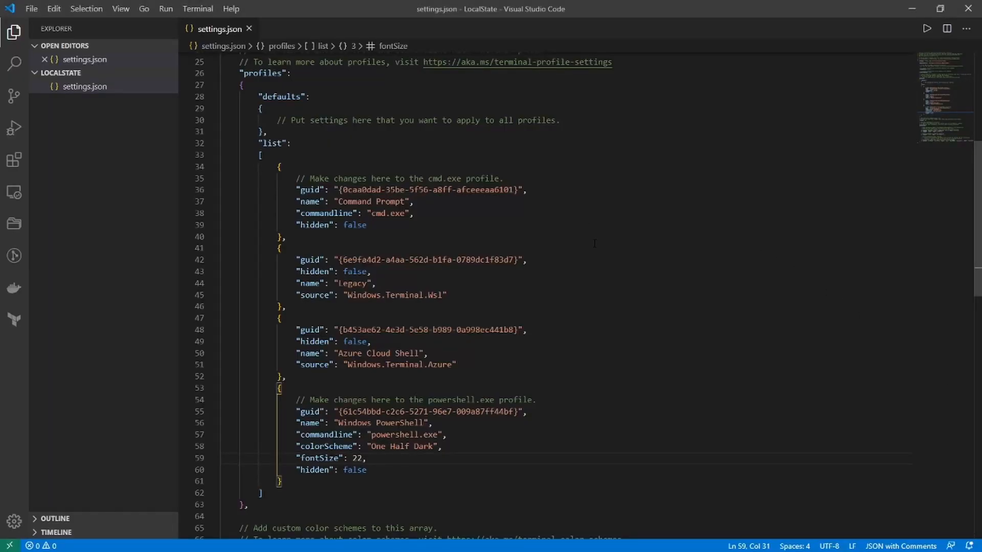
Step: Scroll to the keybindings array and highlight its opening and the find command entry
scroll(down, 3)
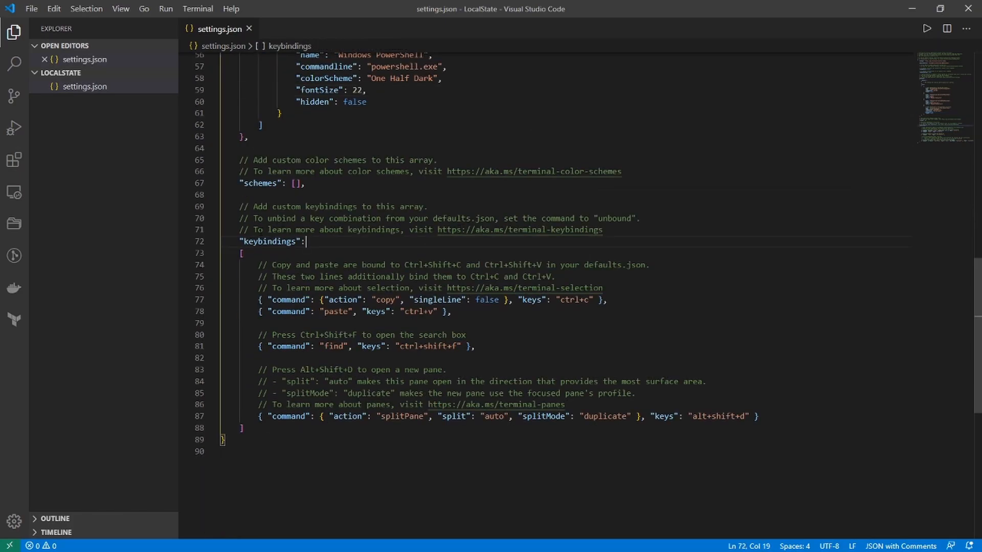
drag(304, 241, 388, 265)
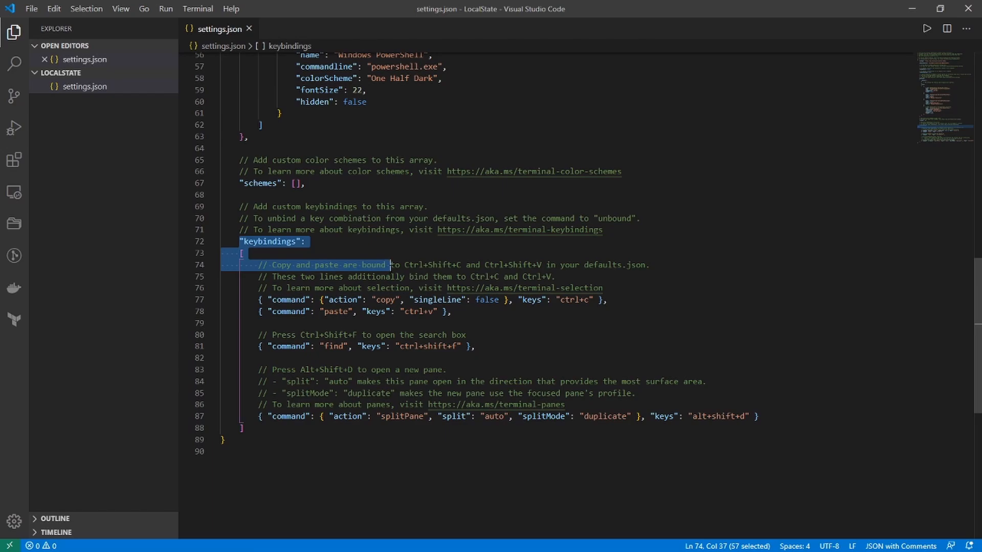
mouse_move(358, 397)
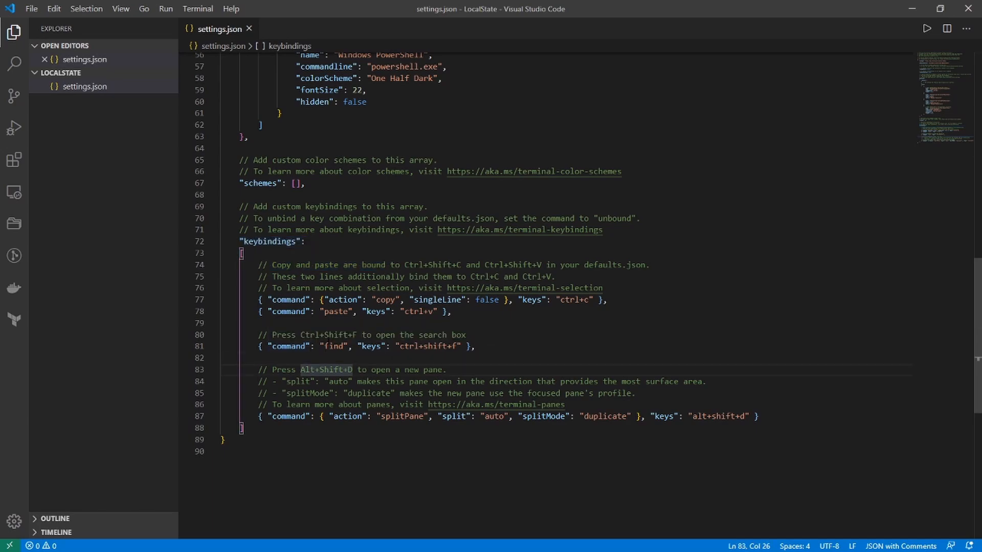
double_click(335, 346)
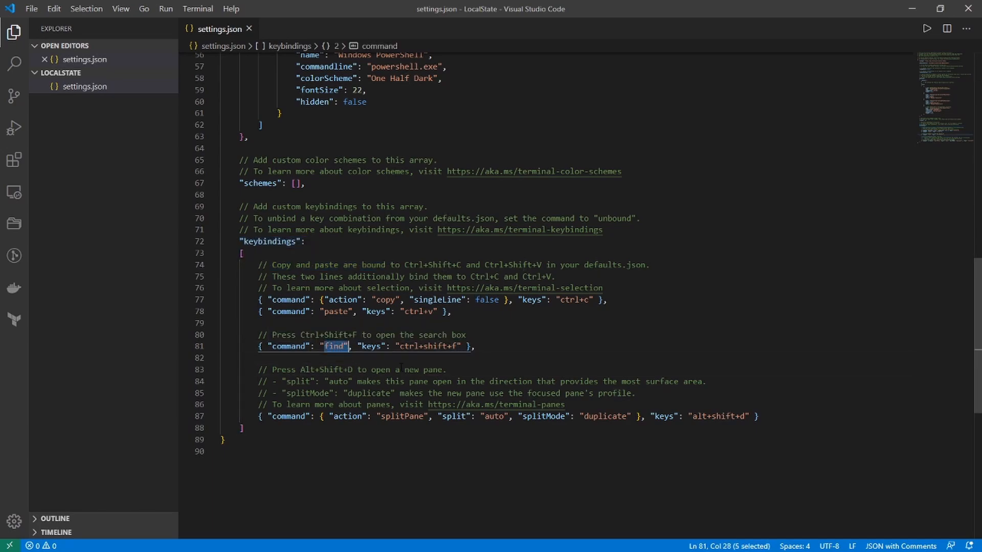
click(419, 358)
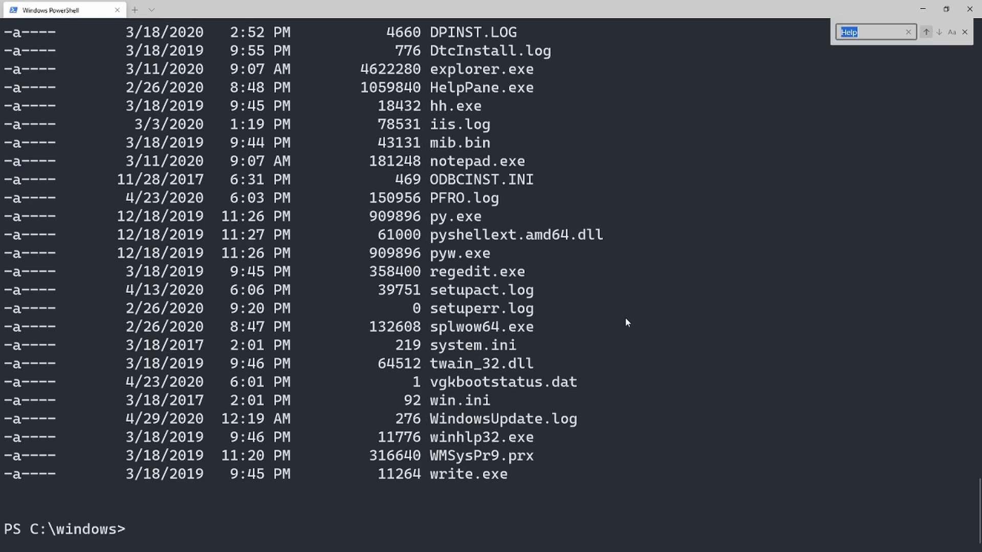
mouse_move(832, 59)
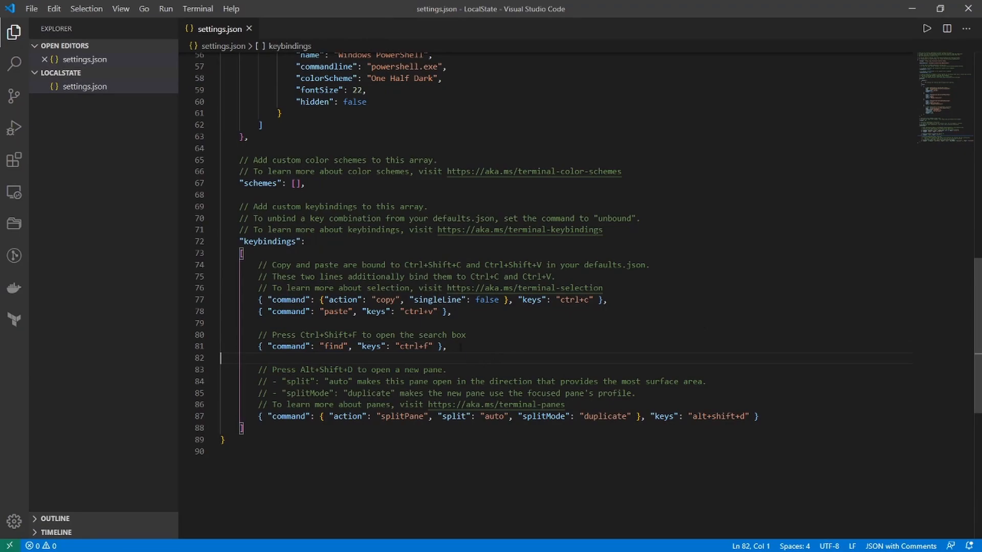
Step: Duplicate the find keybinding line and rename the copy's command to closeTab
triple_click(351, 346)
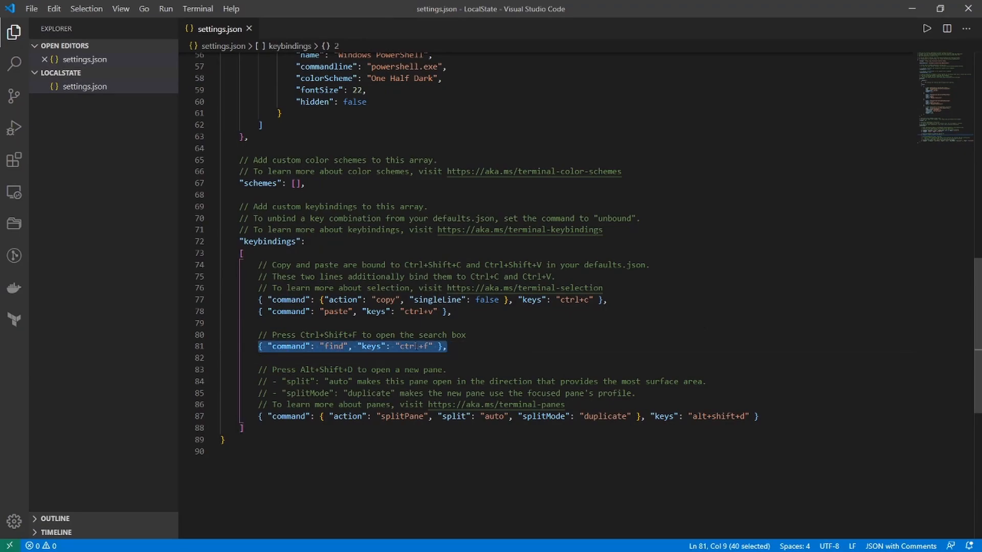
key(Enter)
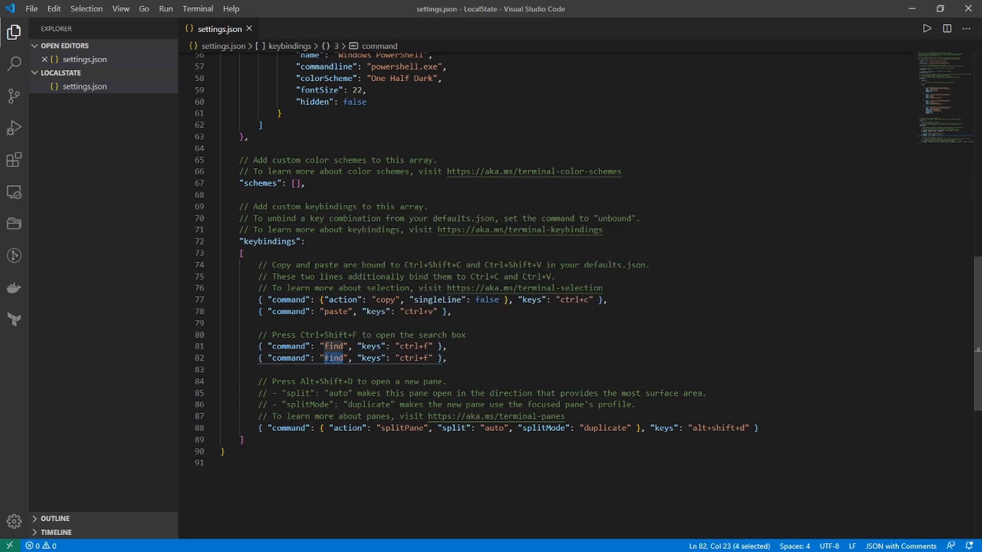
text(closeTab)
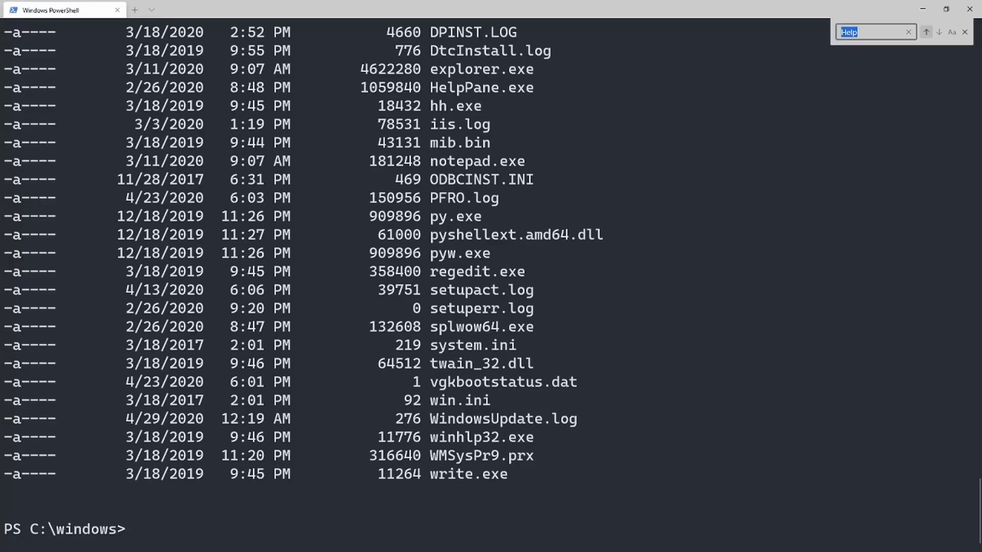
click(257, 10)
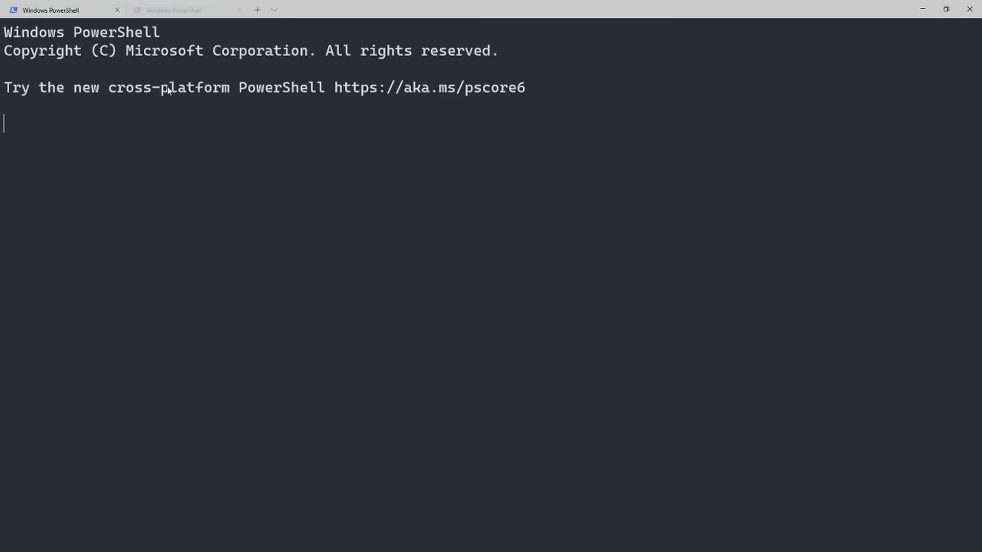
Step: Give the closeTab binding ctrl+w and select the splitPane binding's action key
click(186, 10)
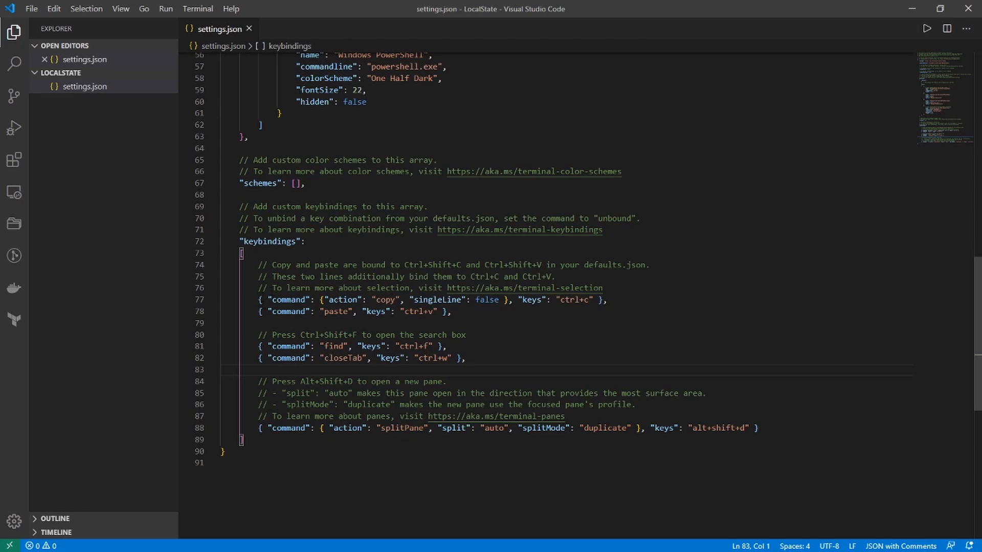
click(290, 429)
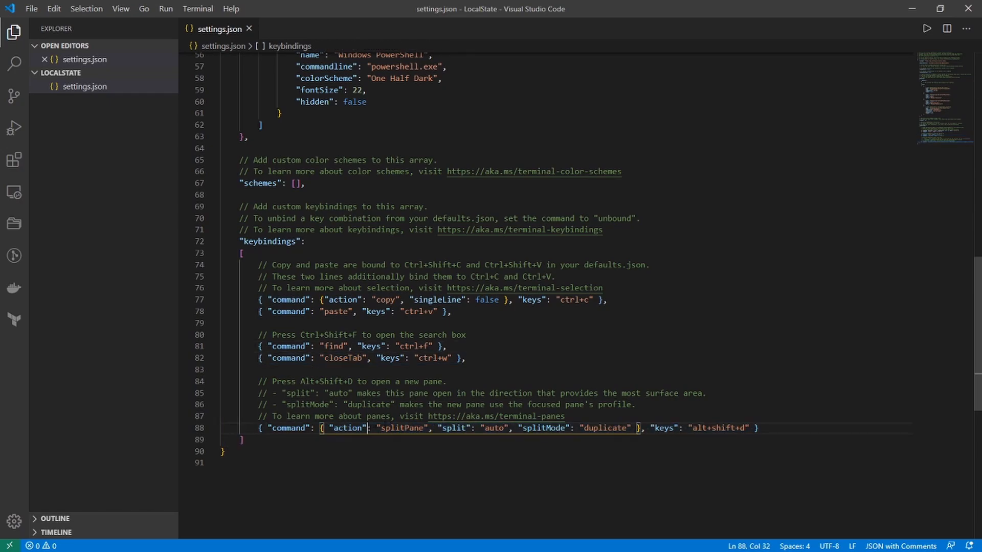
double_click(398, 427)
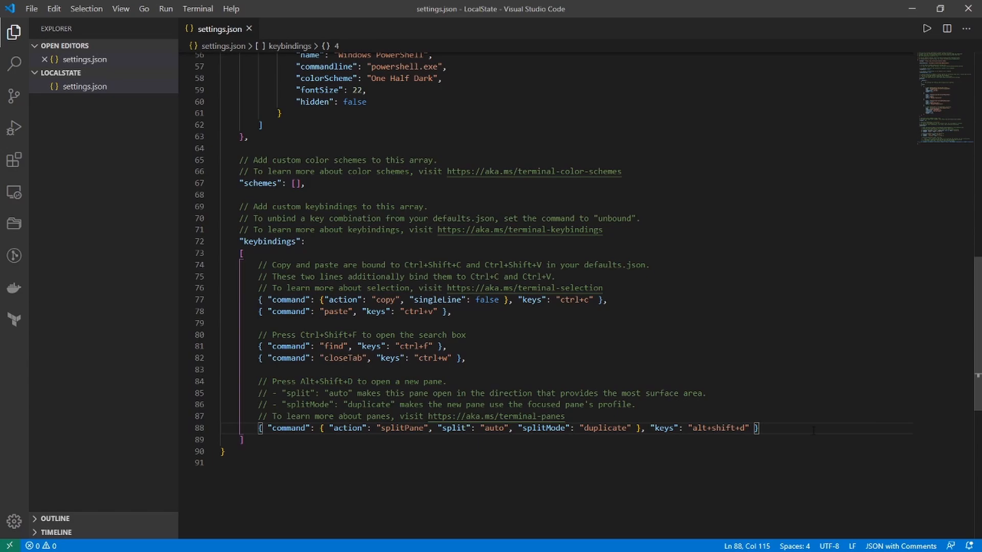
Step: Insert a copy of the splitPane binding and delete its split and splitMode settings
key(enter)
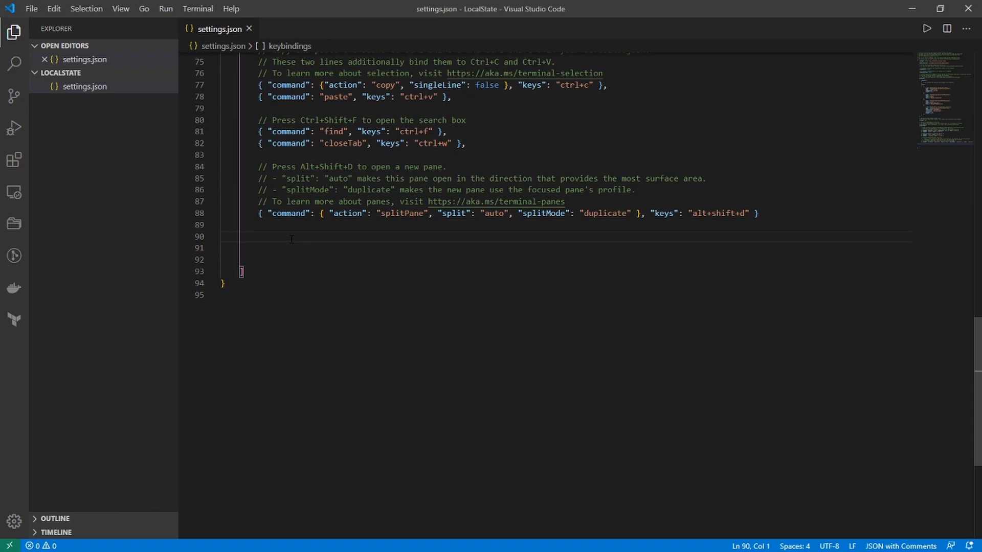
text({ "command": { "action": "splitPane", "split": "auto", "splitMode": "duplicate" }, "keys": "alt+shift+d" })
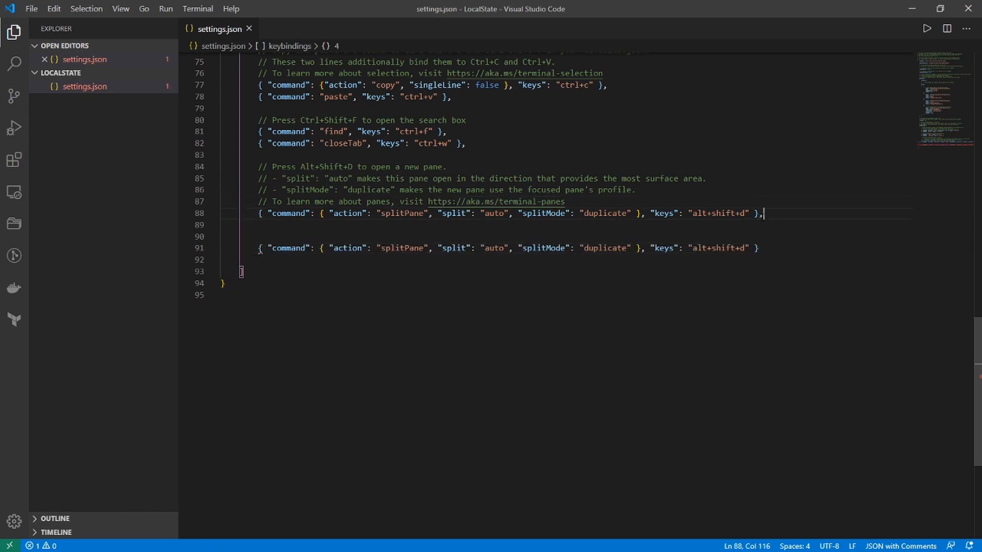
double_click(401, 248)
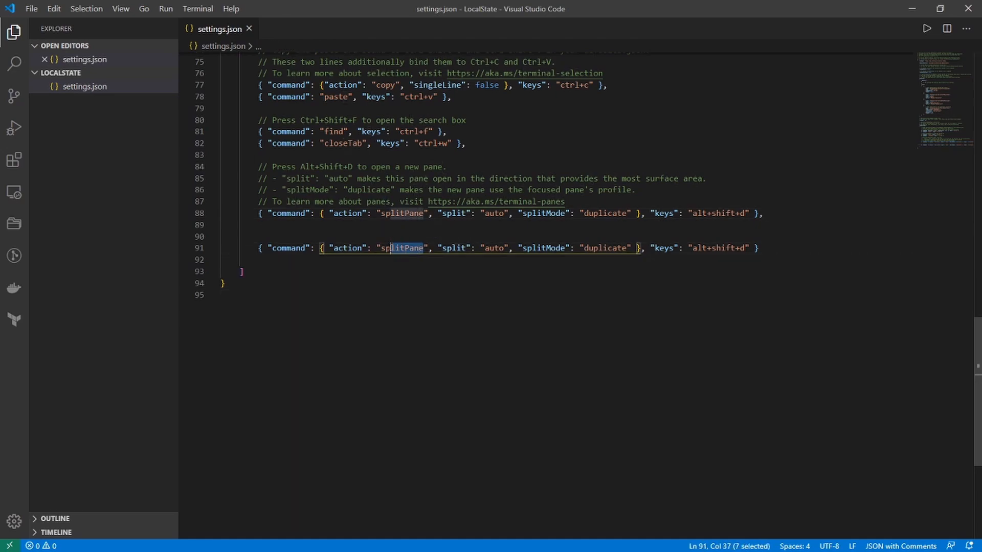
drag(390, 248, 606, 247)
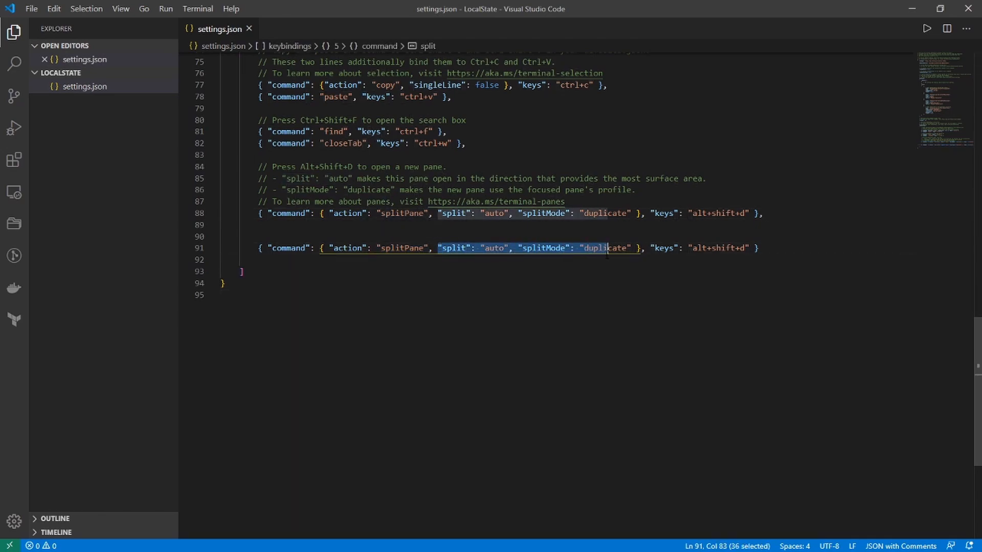
key(Delete)
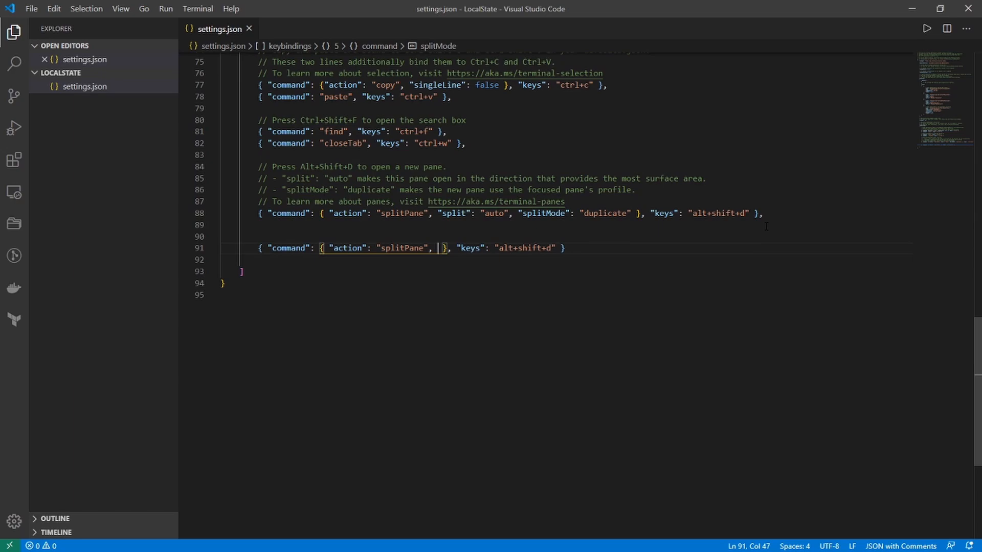
Step: Set the new binding's argument to vertical, keys to ctrl+shift+=, and add a trailing comma
text(")
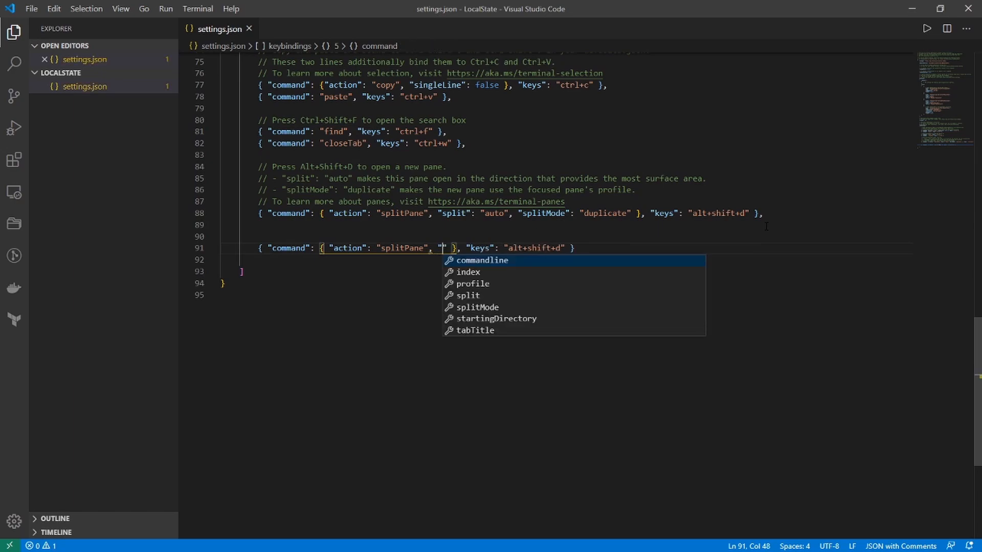
text(argument)
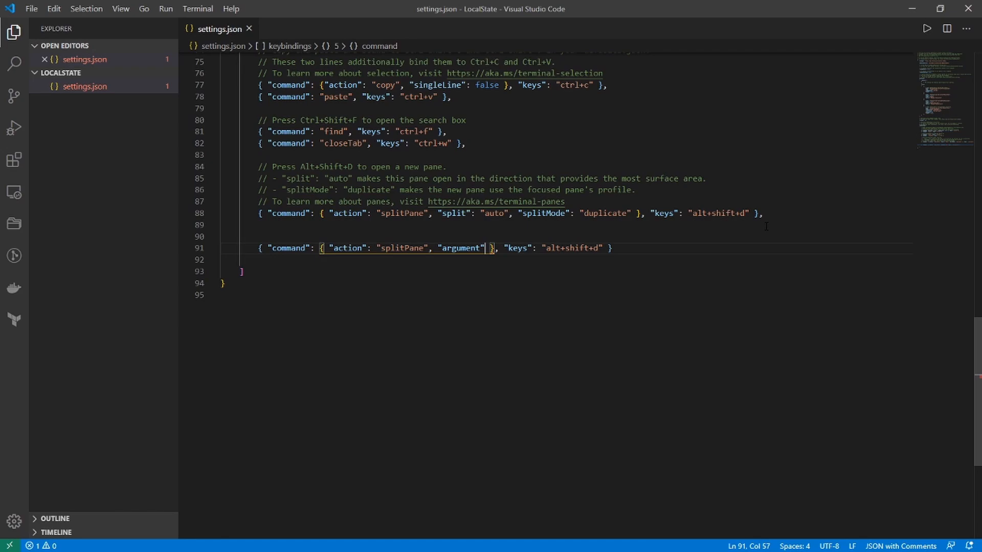
text(:)
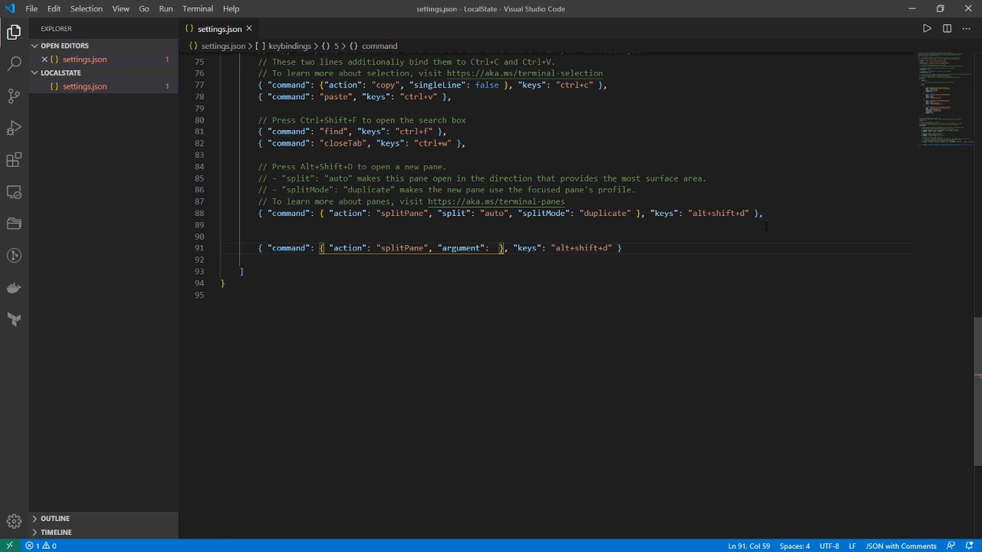
text(vert)
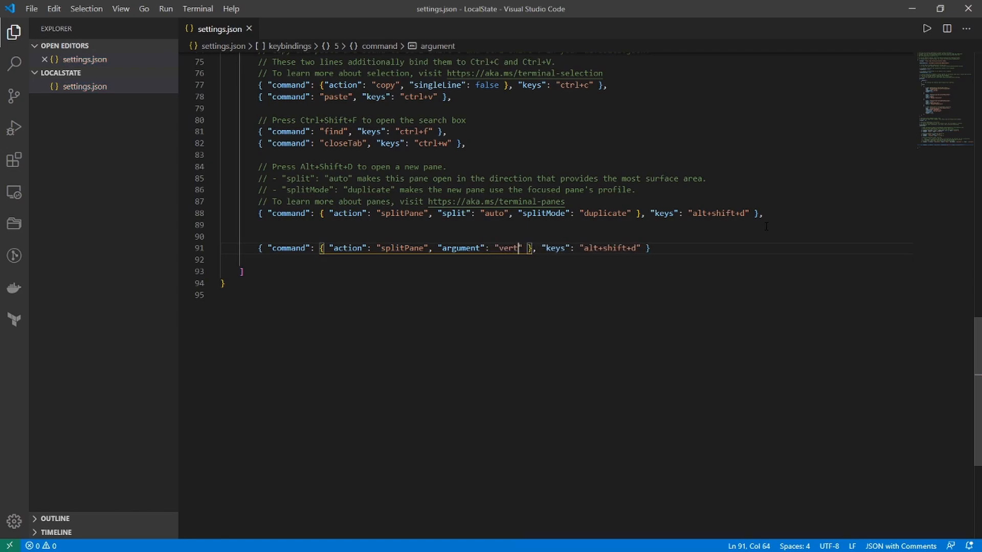
text(ical)
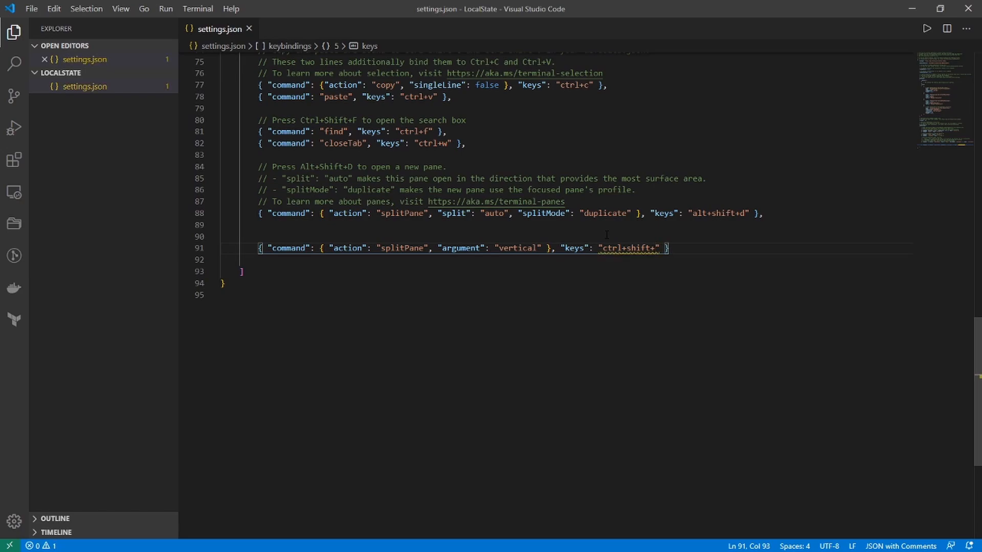
text(=)
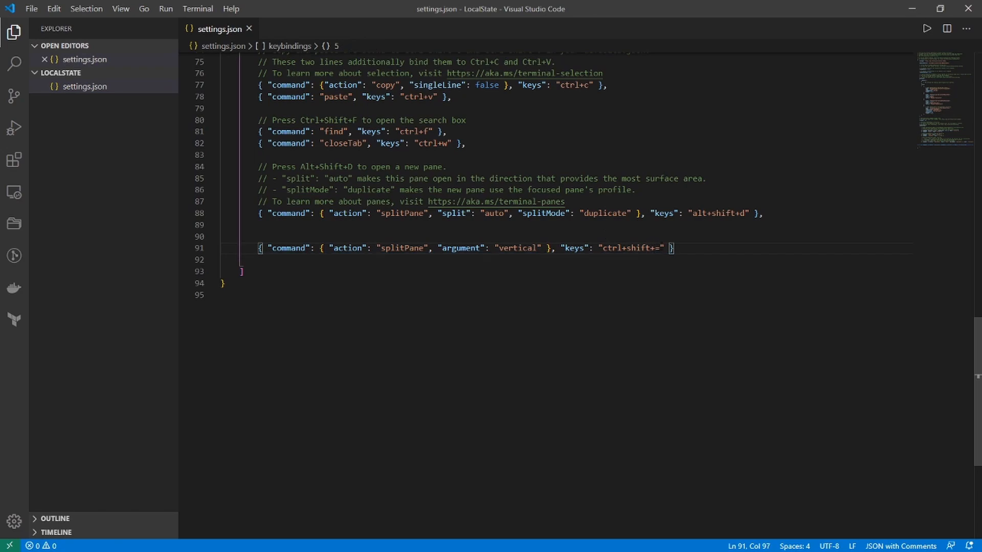
text(,)
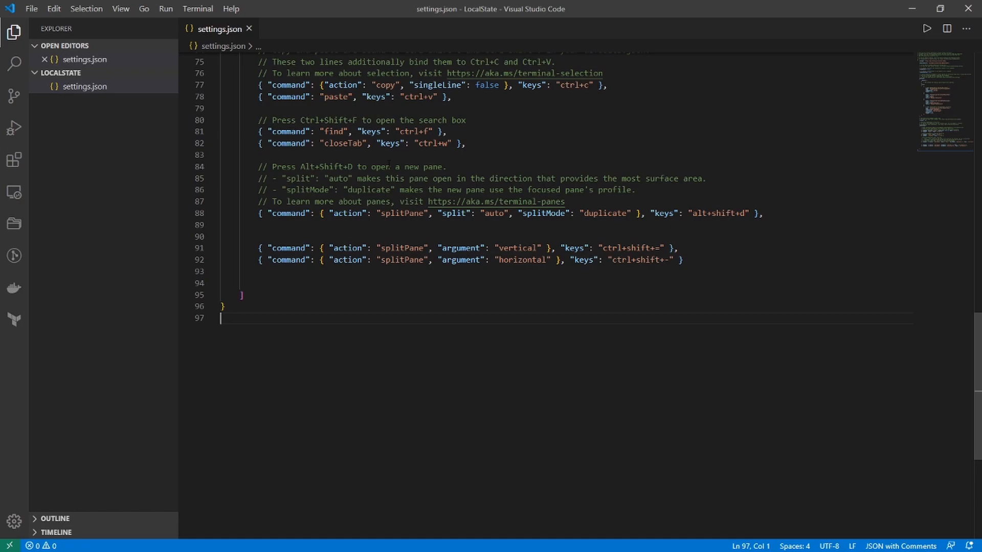
Step: Select the closeTab name and new binding text to add a horizontal splitPane on ctrl+shift+-
double_click(344, 143)
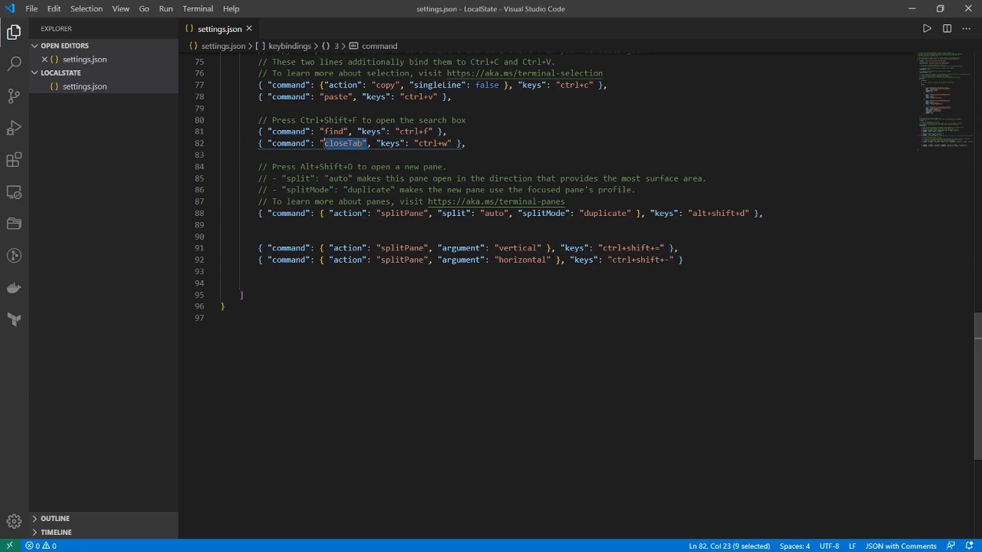
double_click(460, 248)
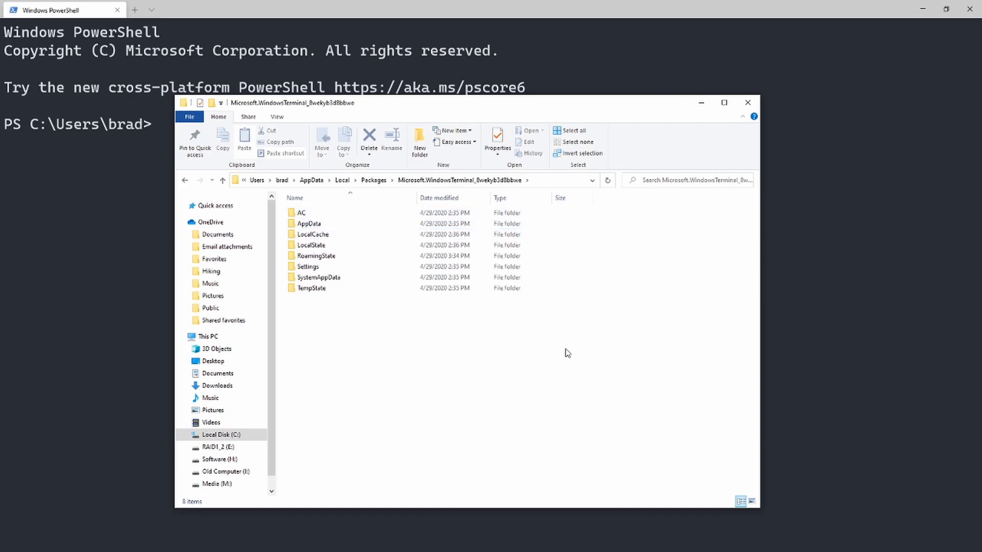
mouse_move(397, 407)
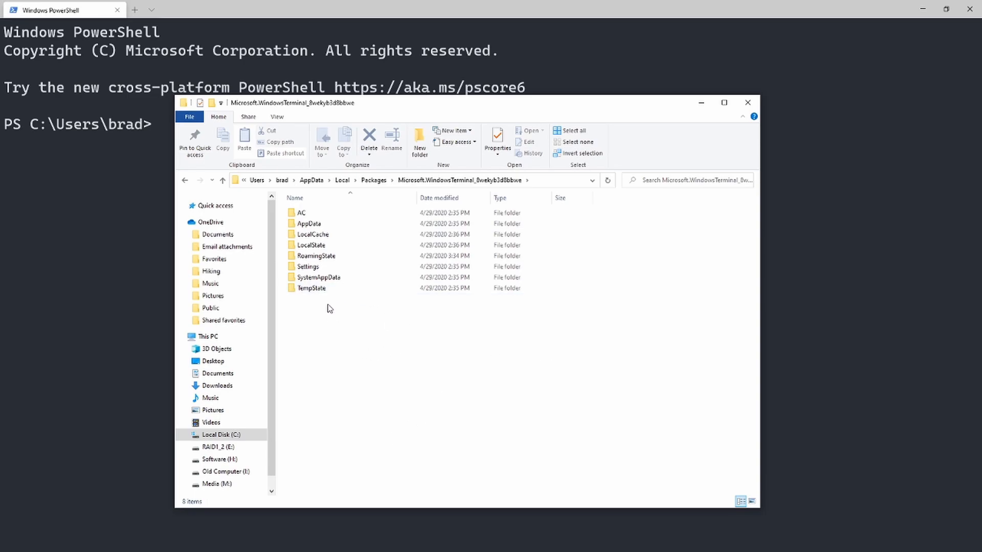
Step: Open RoamingState and select the DevOps Journey2.png background image
double_click(315, 255)
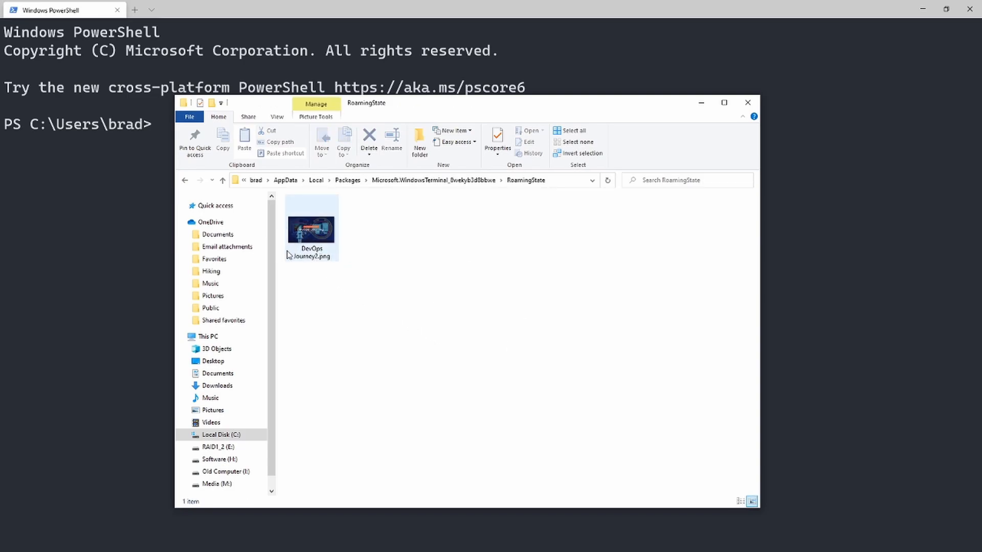
click(312, 227)
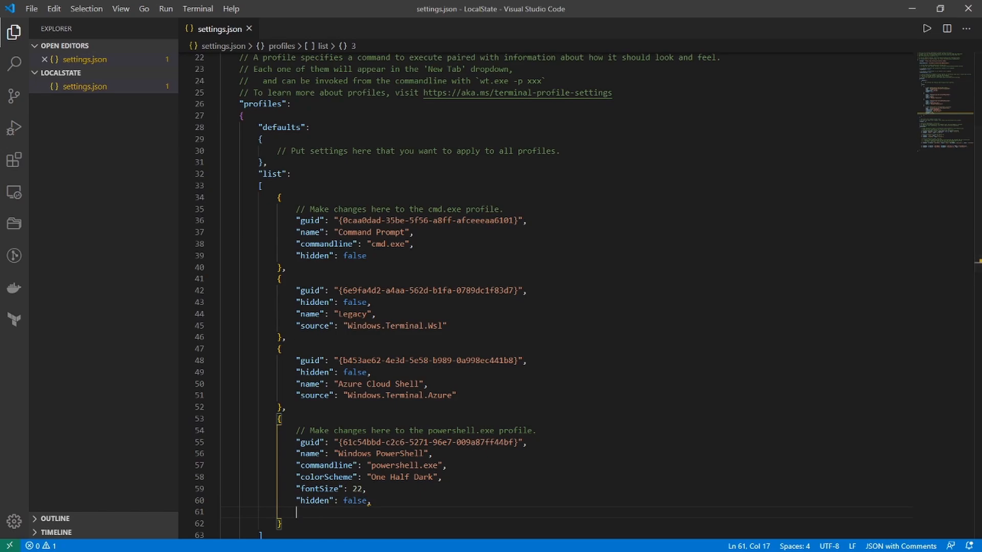
Step: Point the PowerShell profile's backgroundImage at roaming bg1.png instead of mybackground
scroll(down, 3)
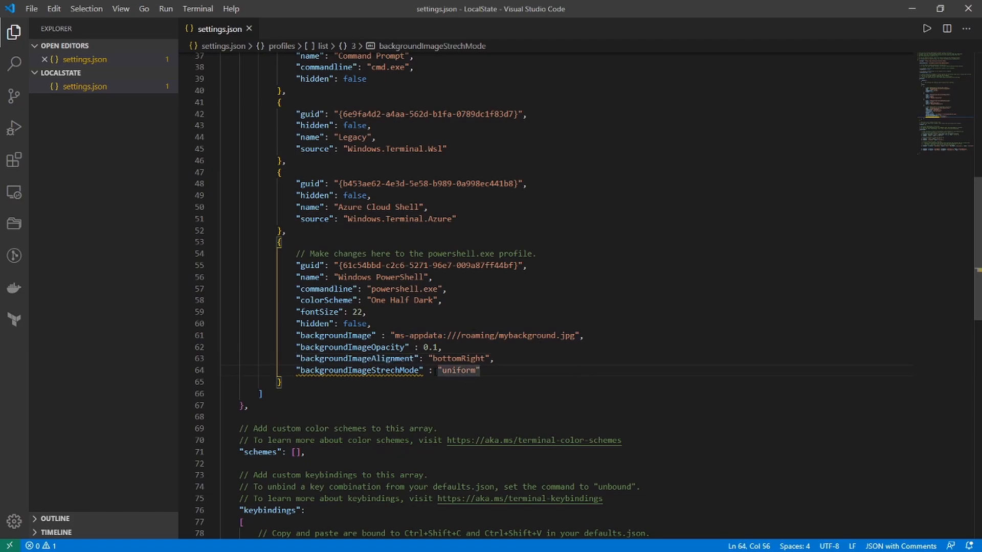
drag(399, 336, 501, 335)
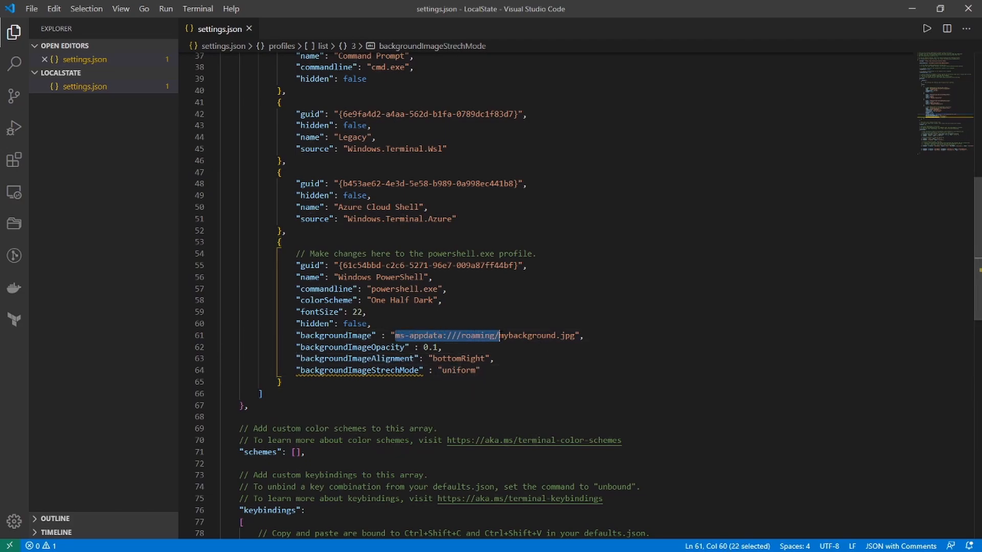
double_click(527, 335)
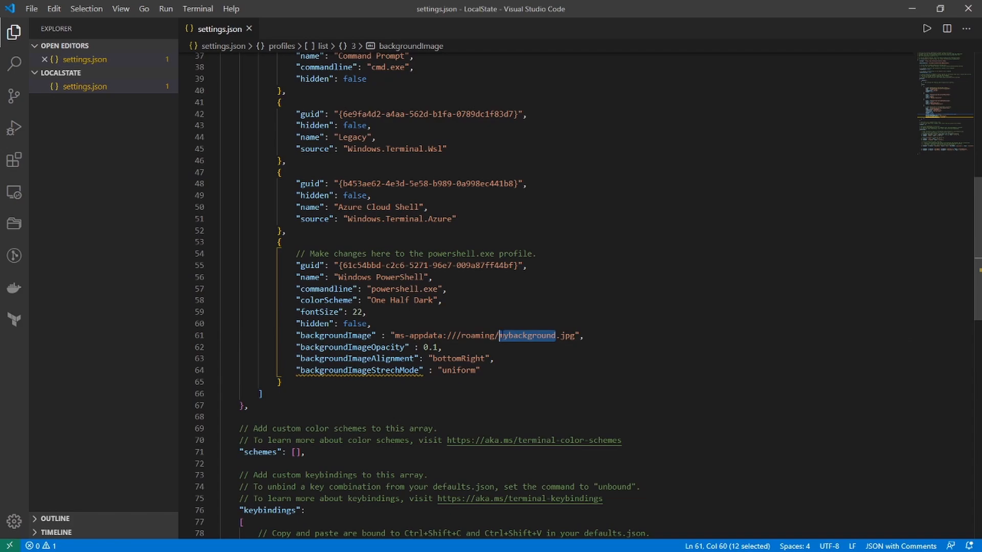
text(bg1.p)
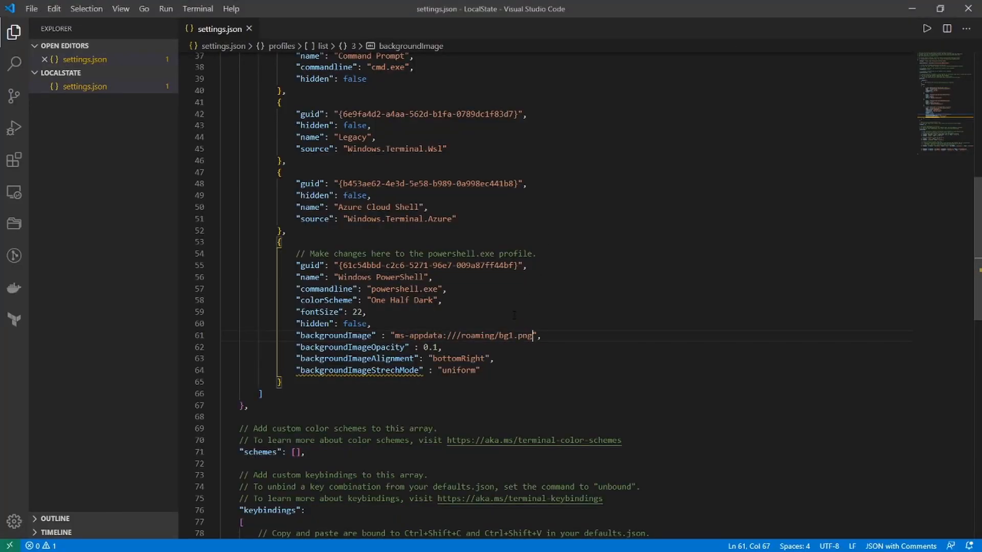
drag(532, 335, 396, 335)
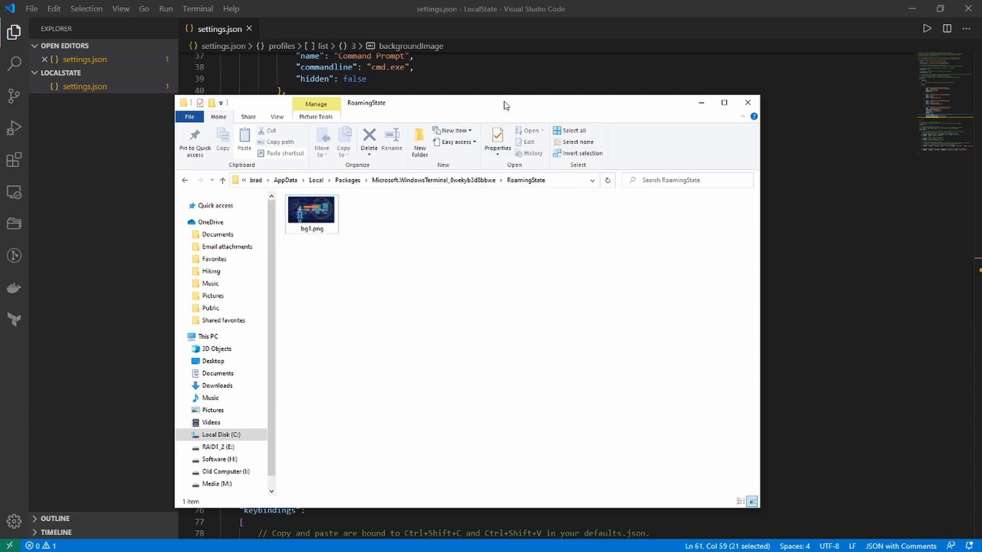
click(407, 180)
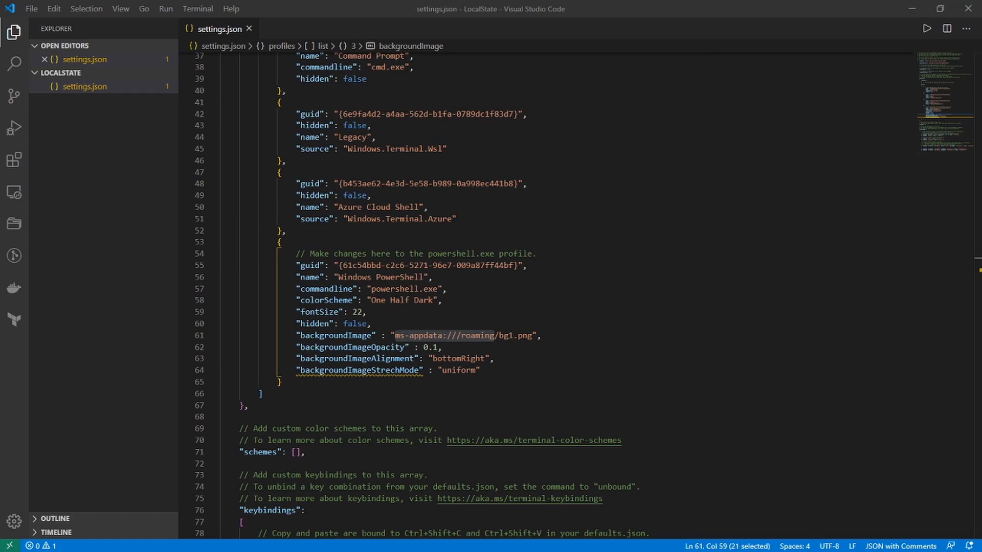
double_click(508, 336)
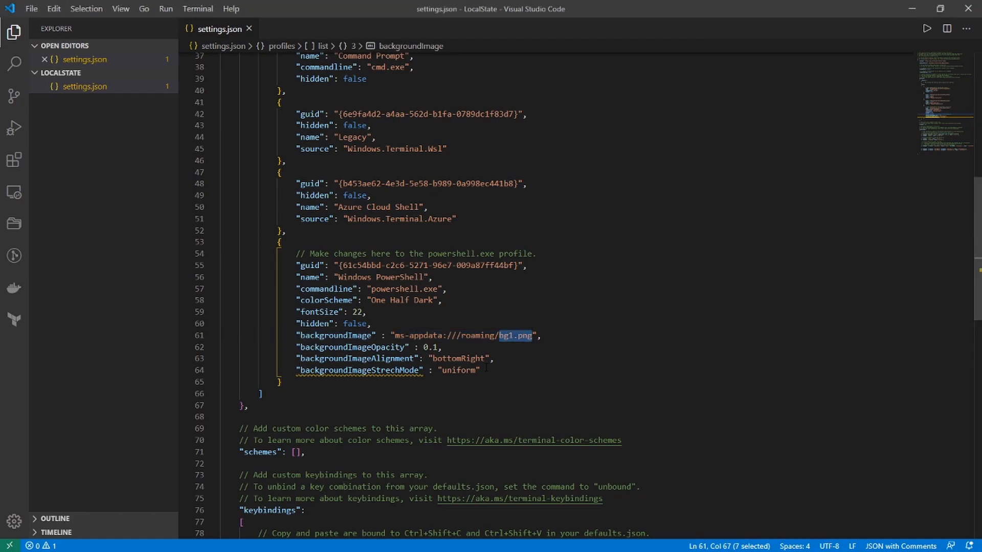
scroll(down, 3)
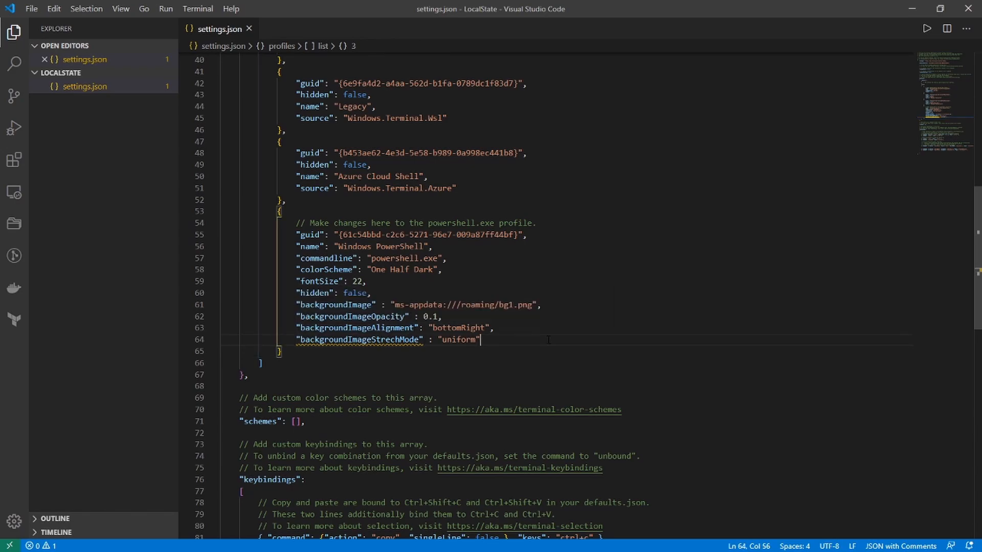
double_click(458, 340)
text(02)
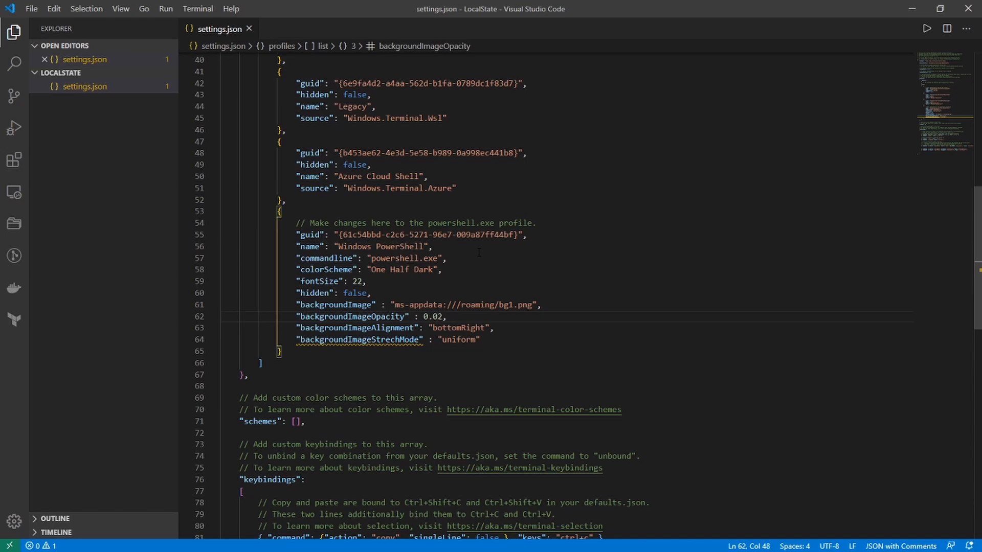
Step: Change backgroundImageOpacity to 0.025
text(5)
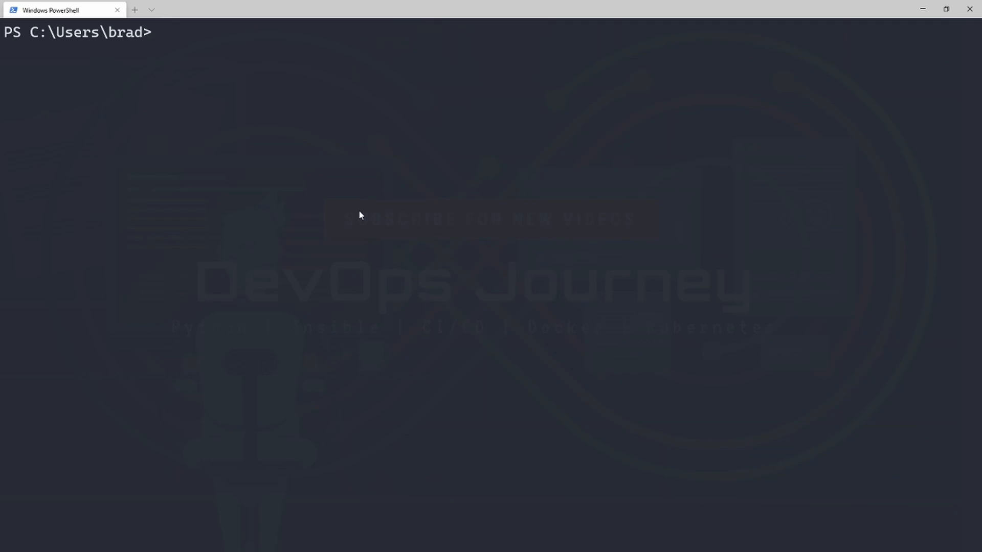
mouse_move(426, 154)
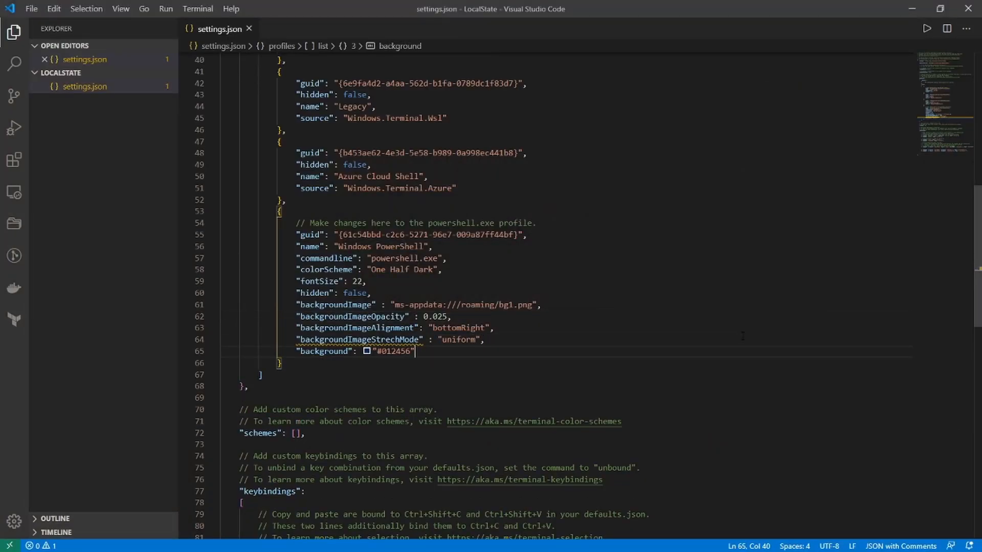
Step: Replace the wrong colour line with "background": "#012456"
click(382, 351)
text(b3b6bb)
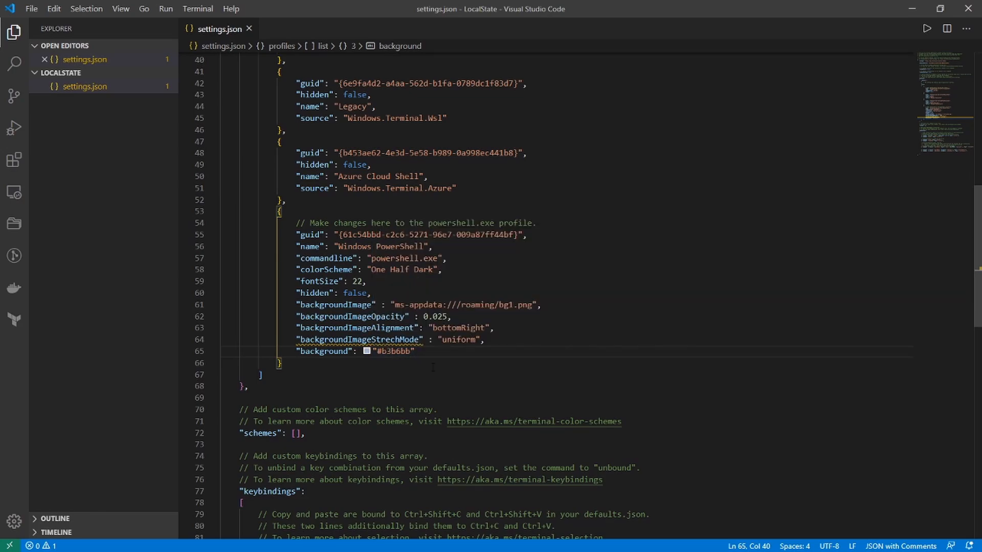
key(Backspace)
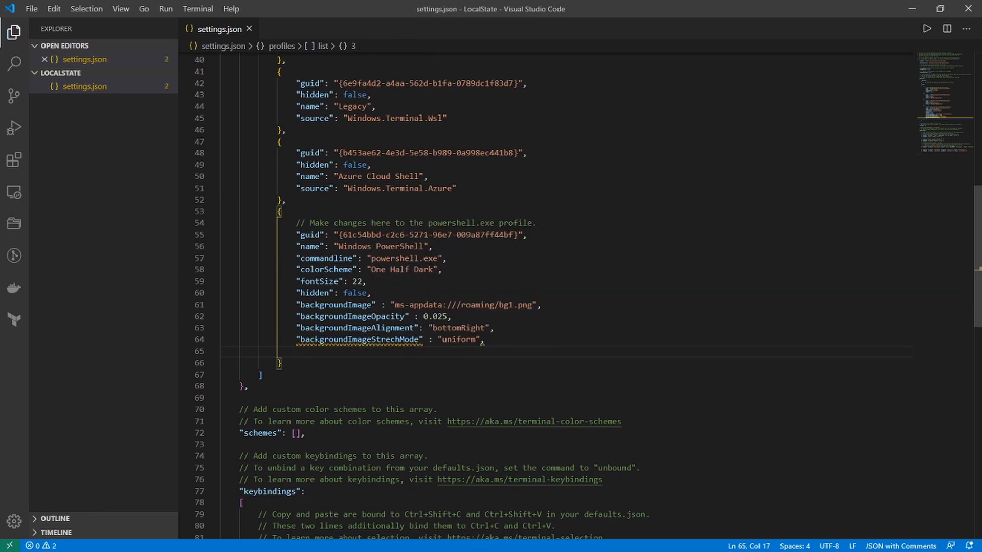
text("background": "#012456")
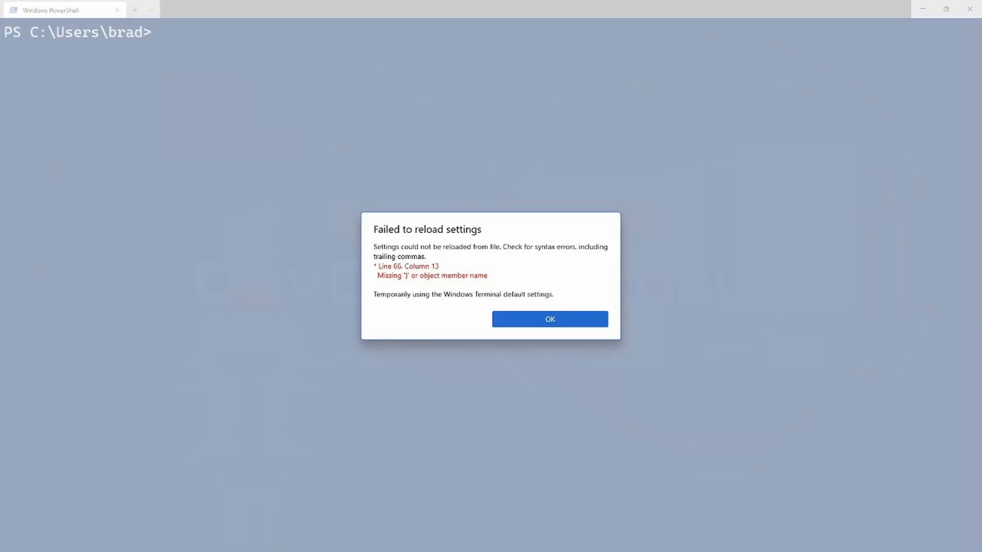
Step: Dismiss the 'Failed to reload settings' warning and list files at the blue-background PowerShell prompt
click(549, 319)
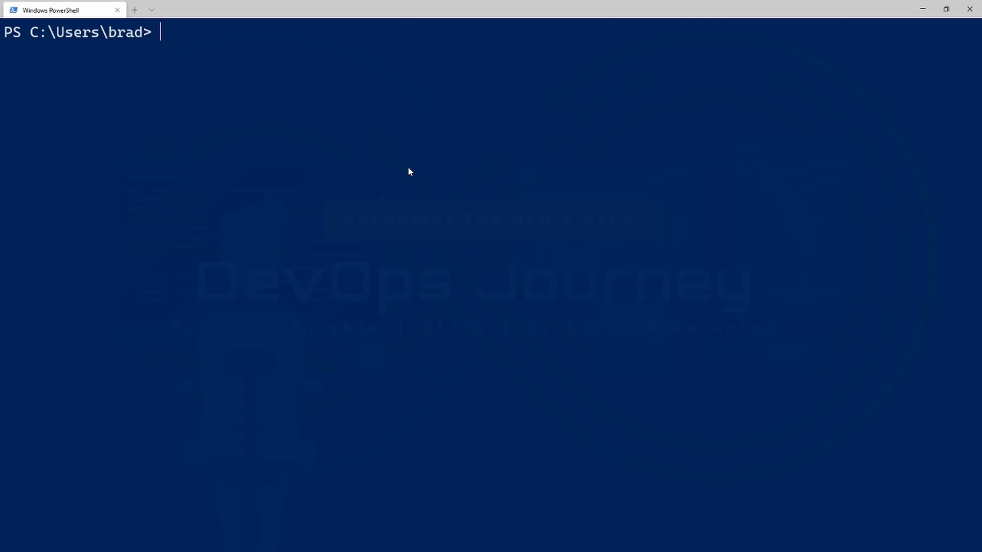
mouse_move(191, 24)
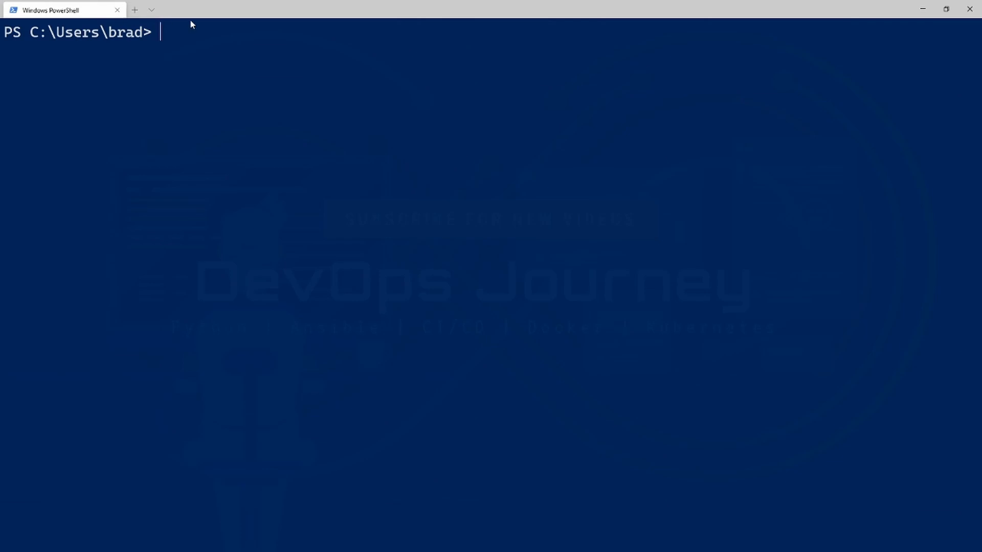
text(ls)
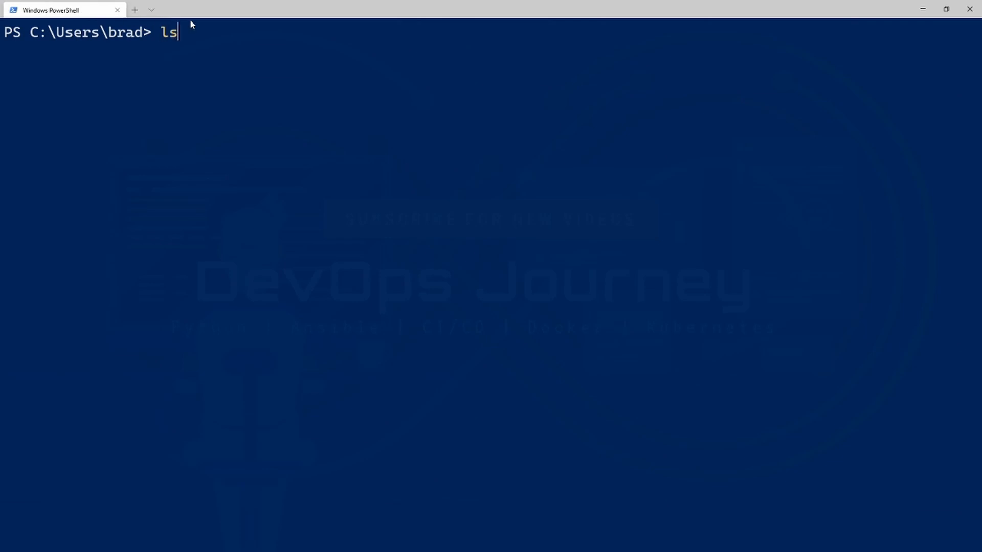